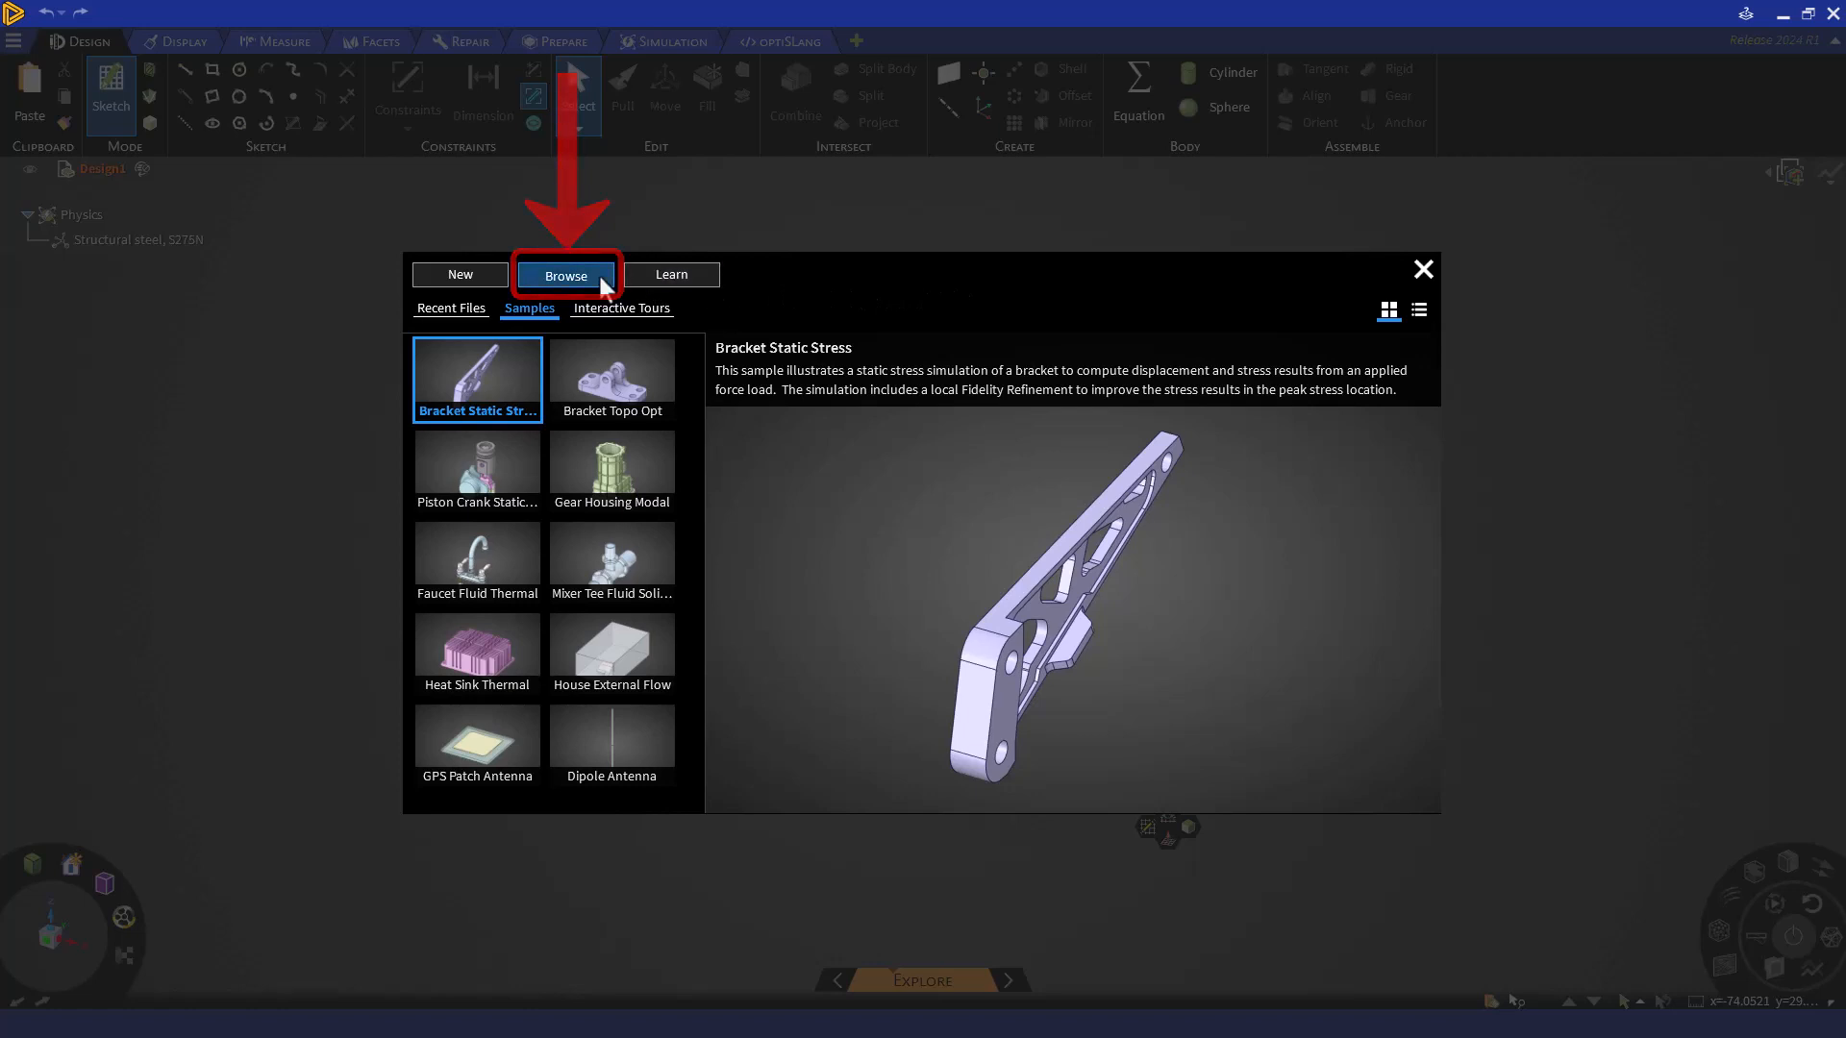
- From the welcome screen, browse the computer for the Aircraft Engine Mounts model file
left_click(563, 275)
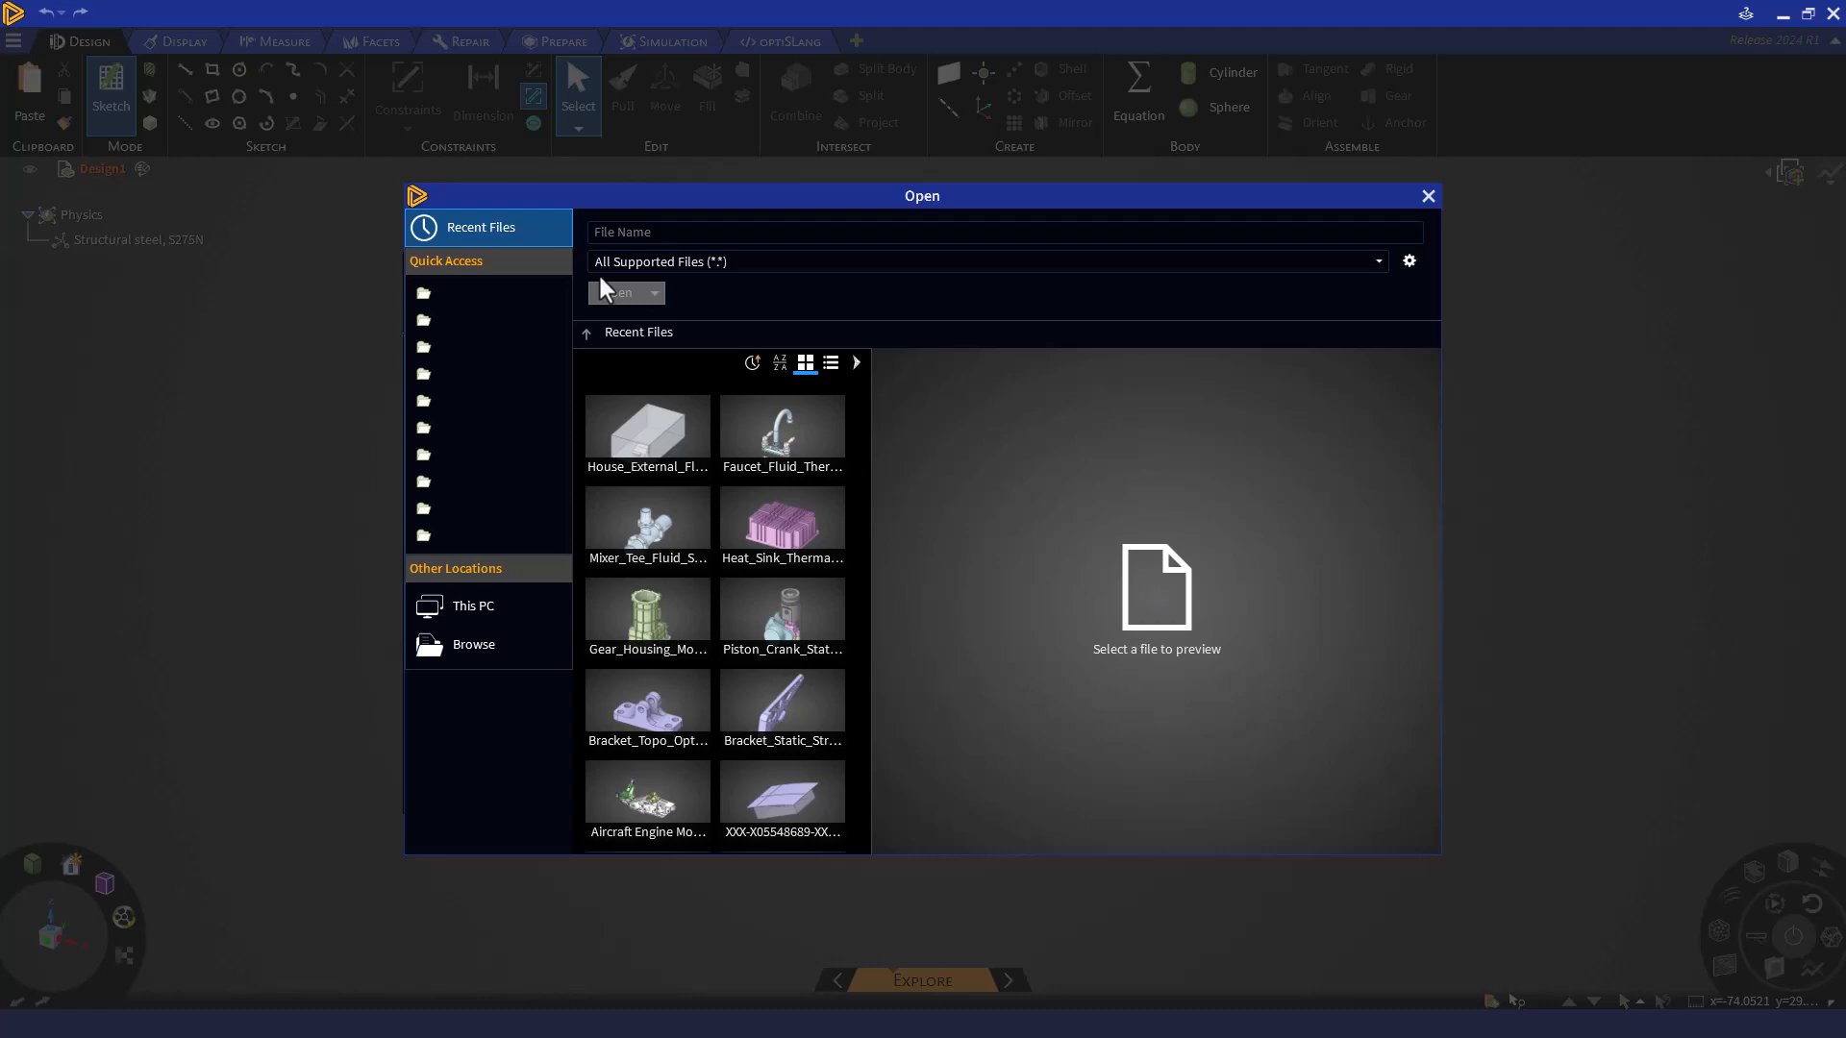
left_click(473, 644)
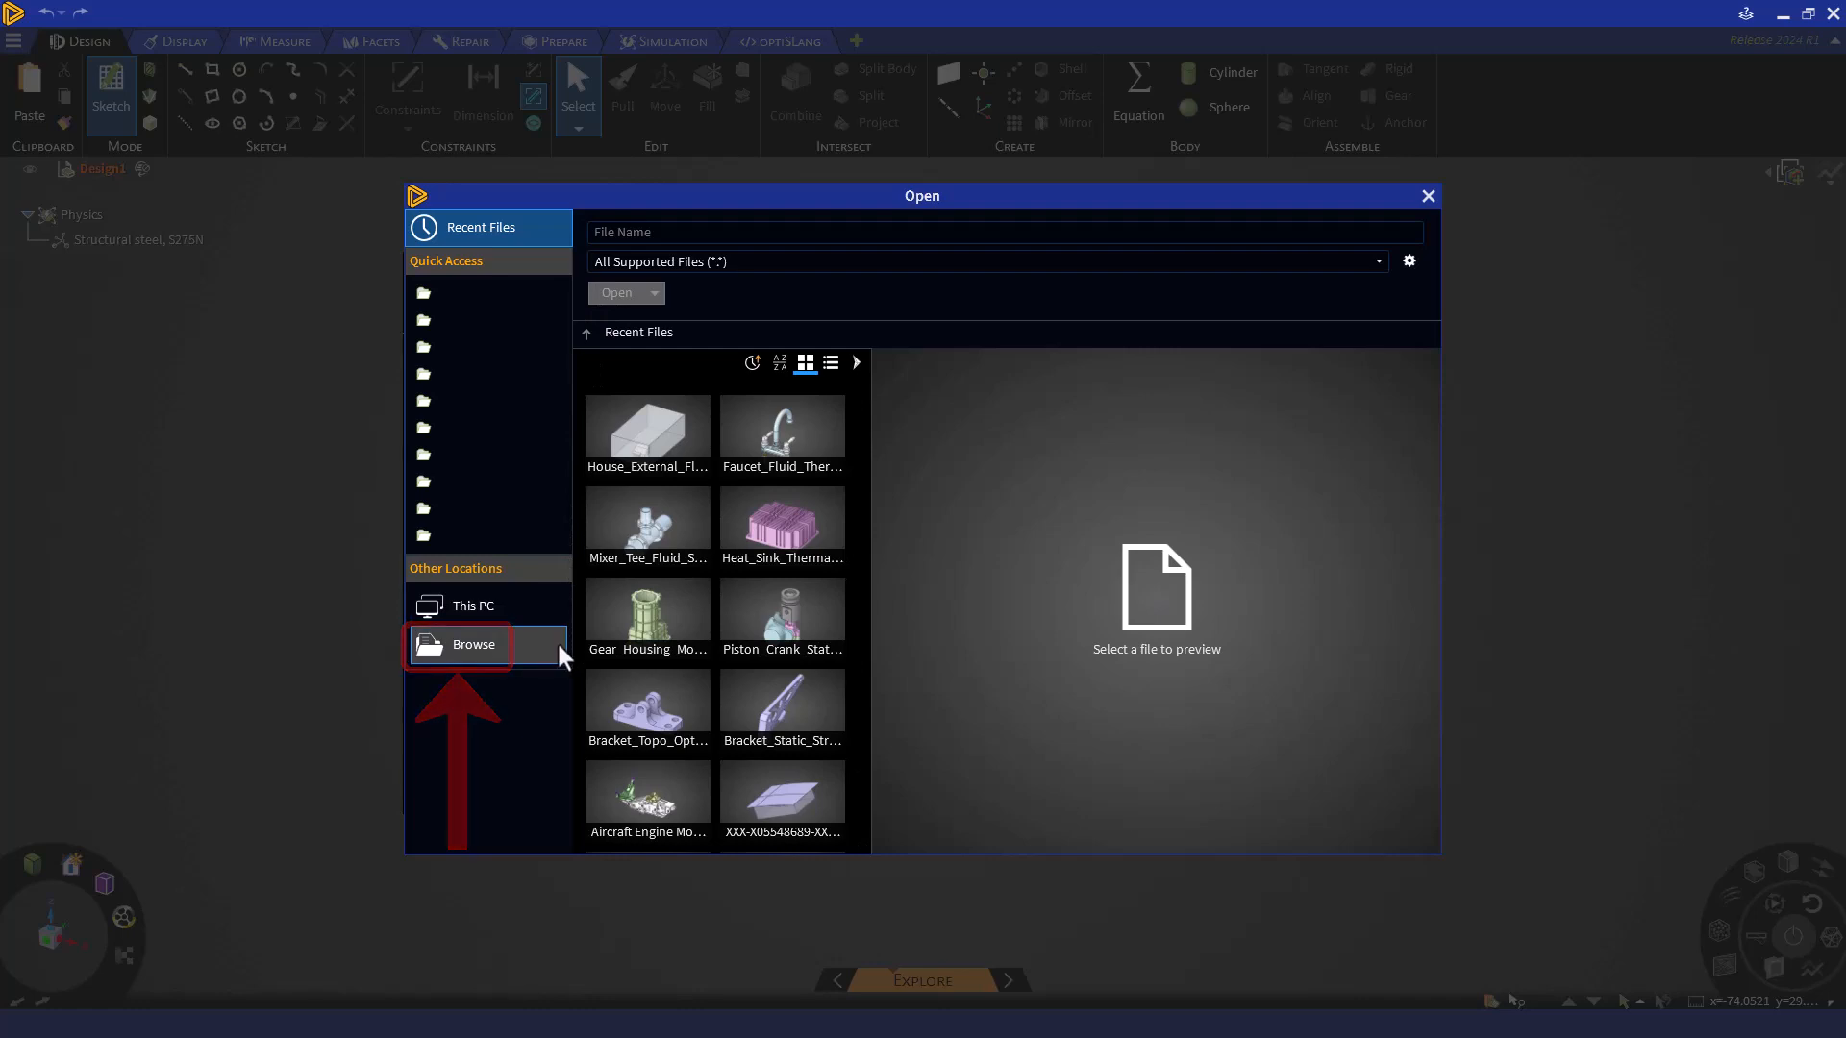
left_click(473, 644)
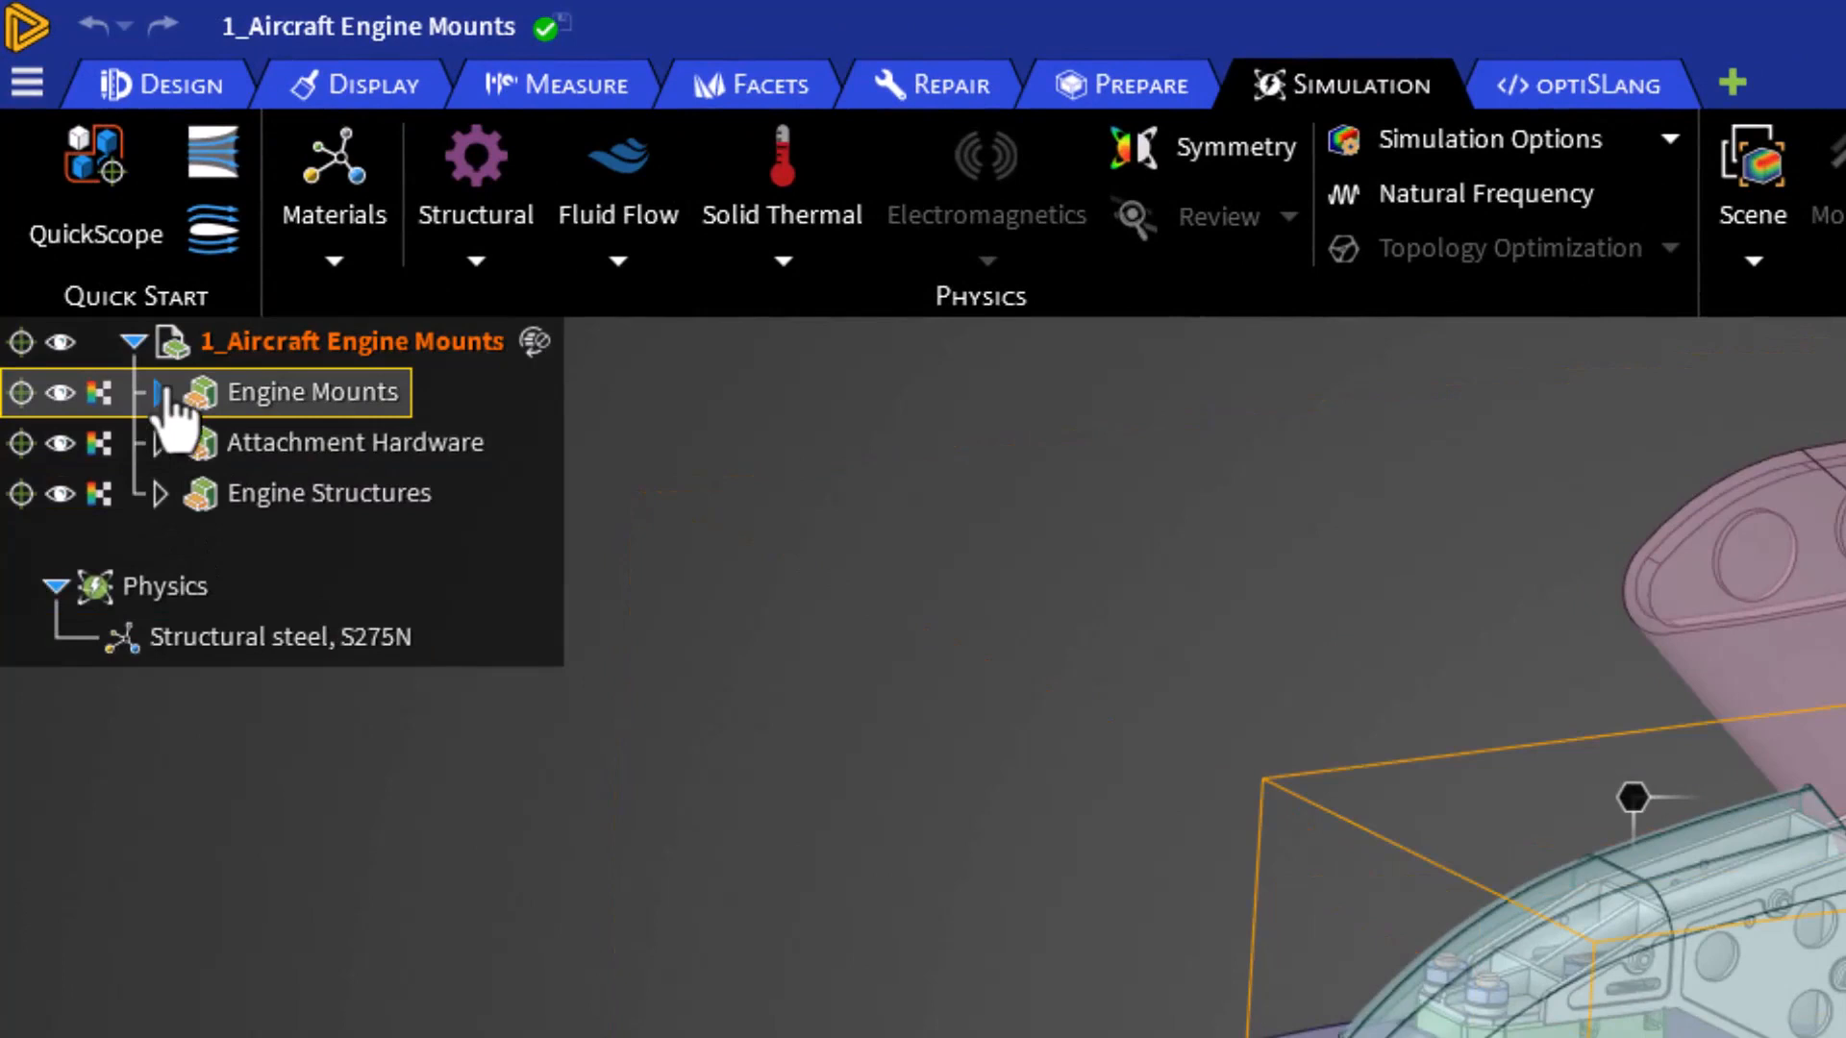
- Expand Engine Mounts and hide every part except the Upper mount
left_click(162, 393)
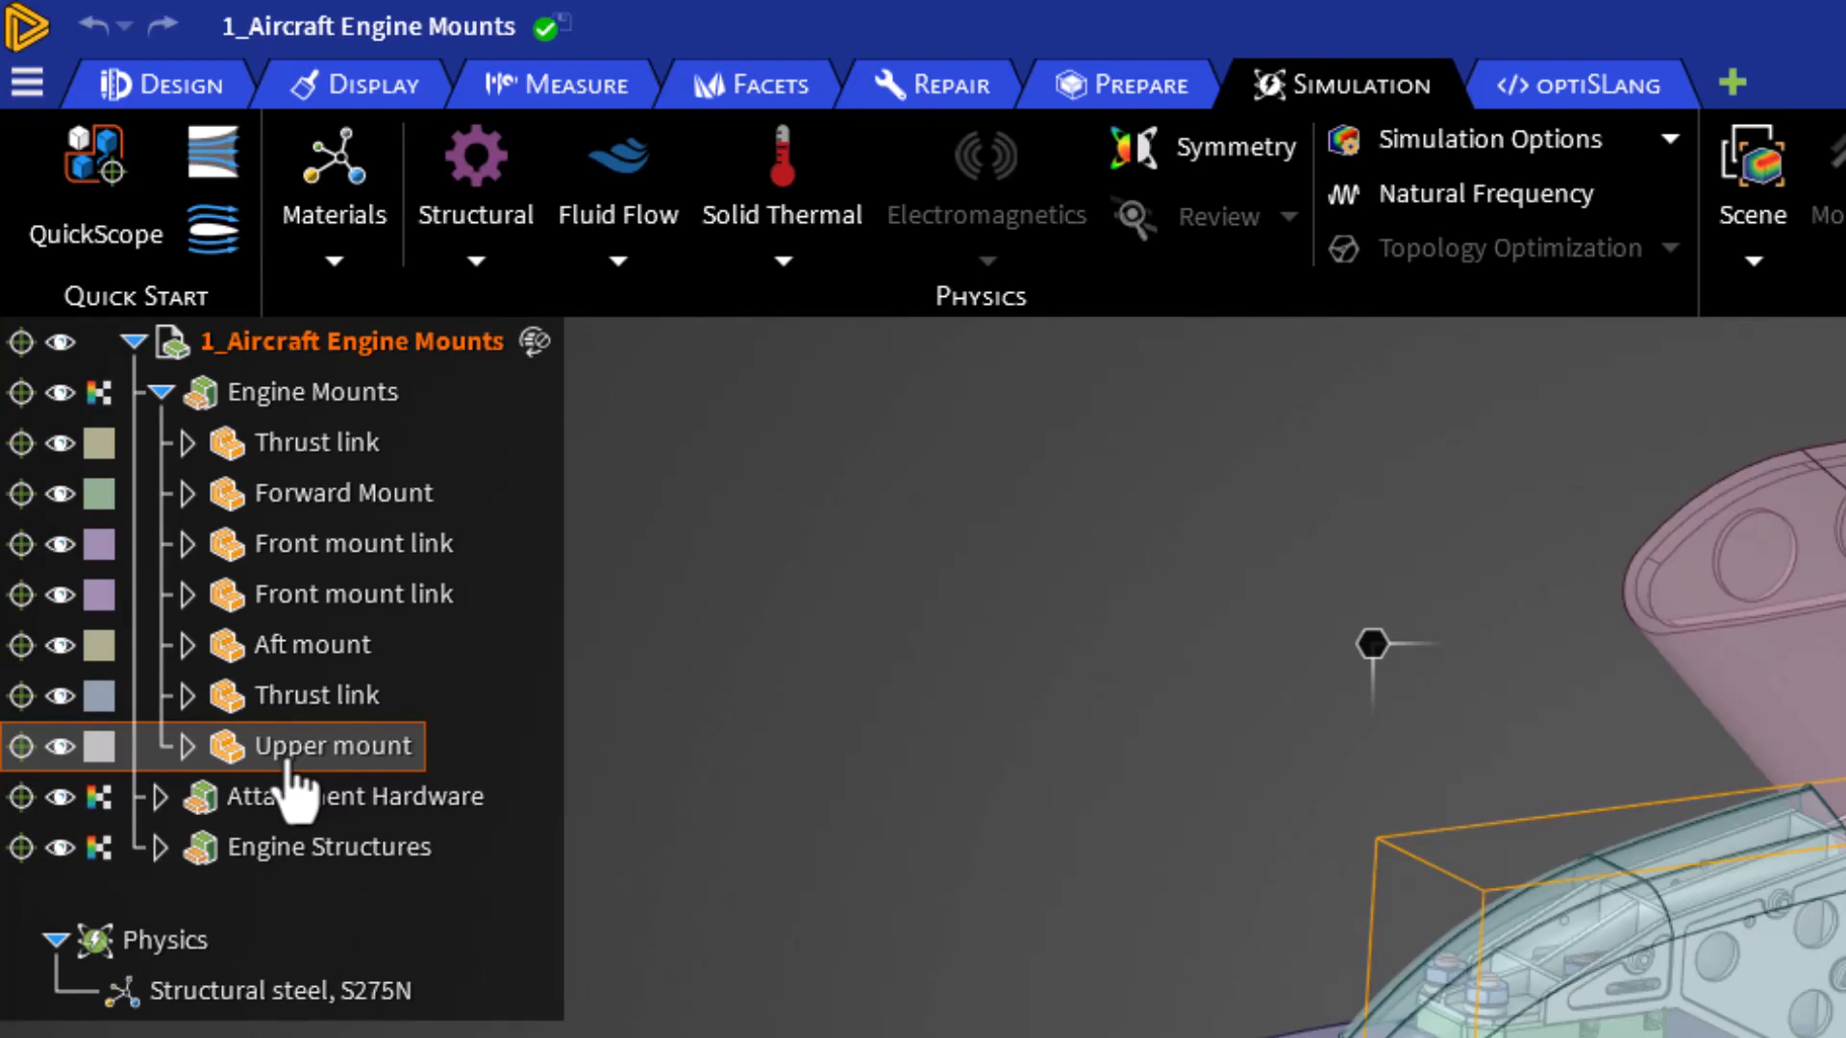
left_click(354, 796)
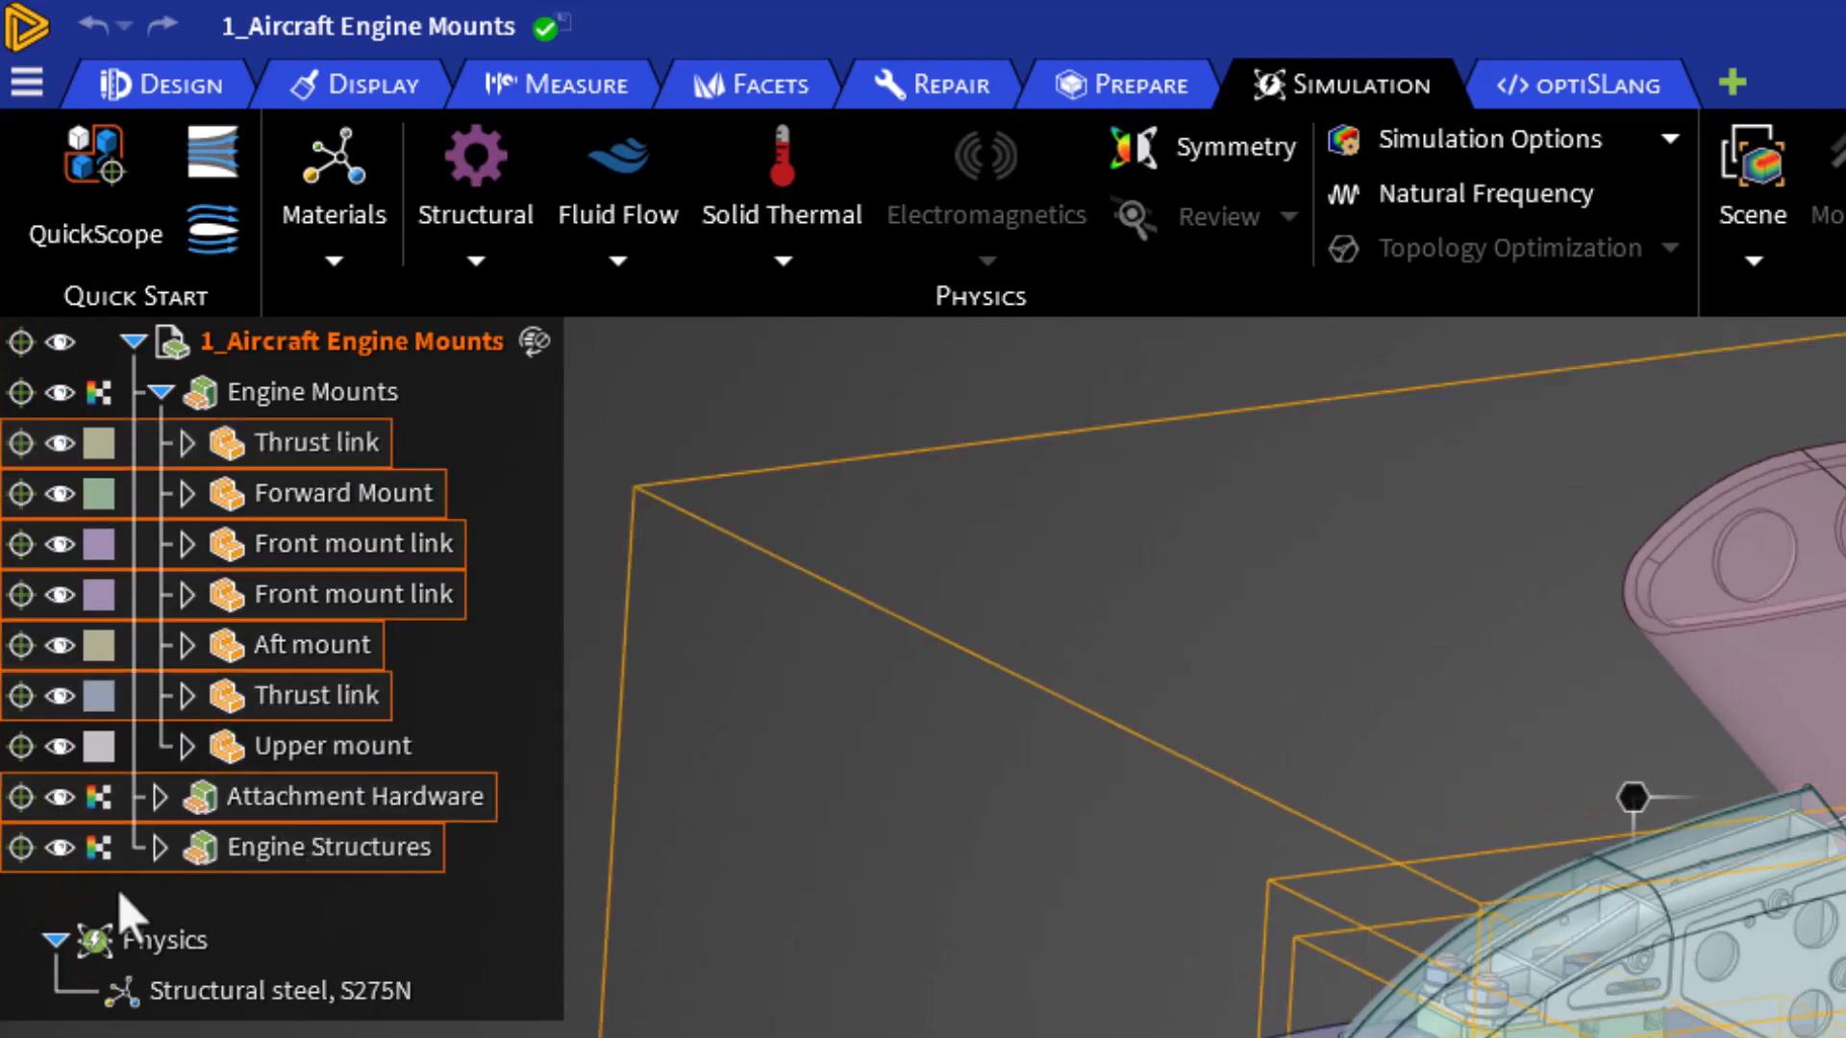
left_click(57, 848)
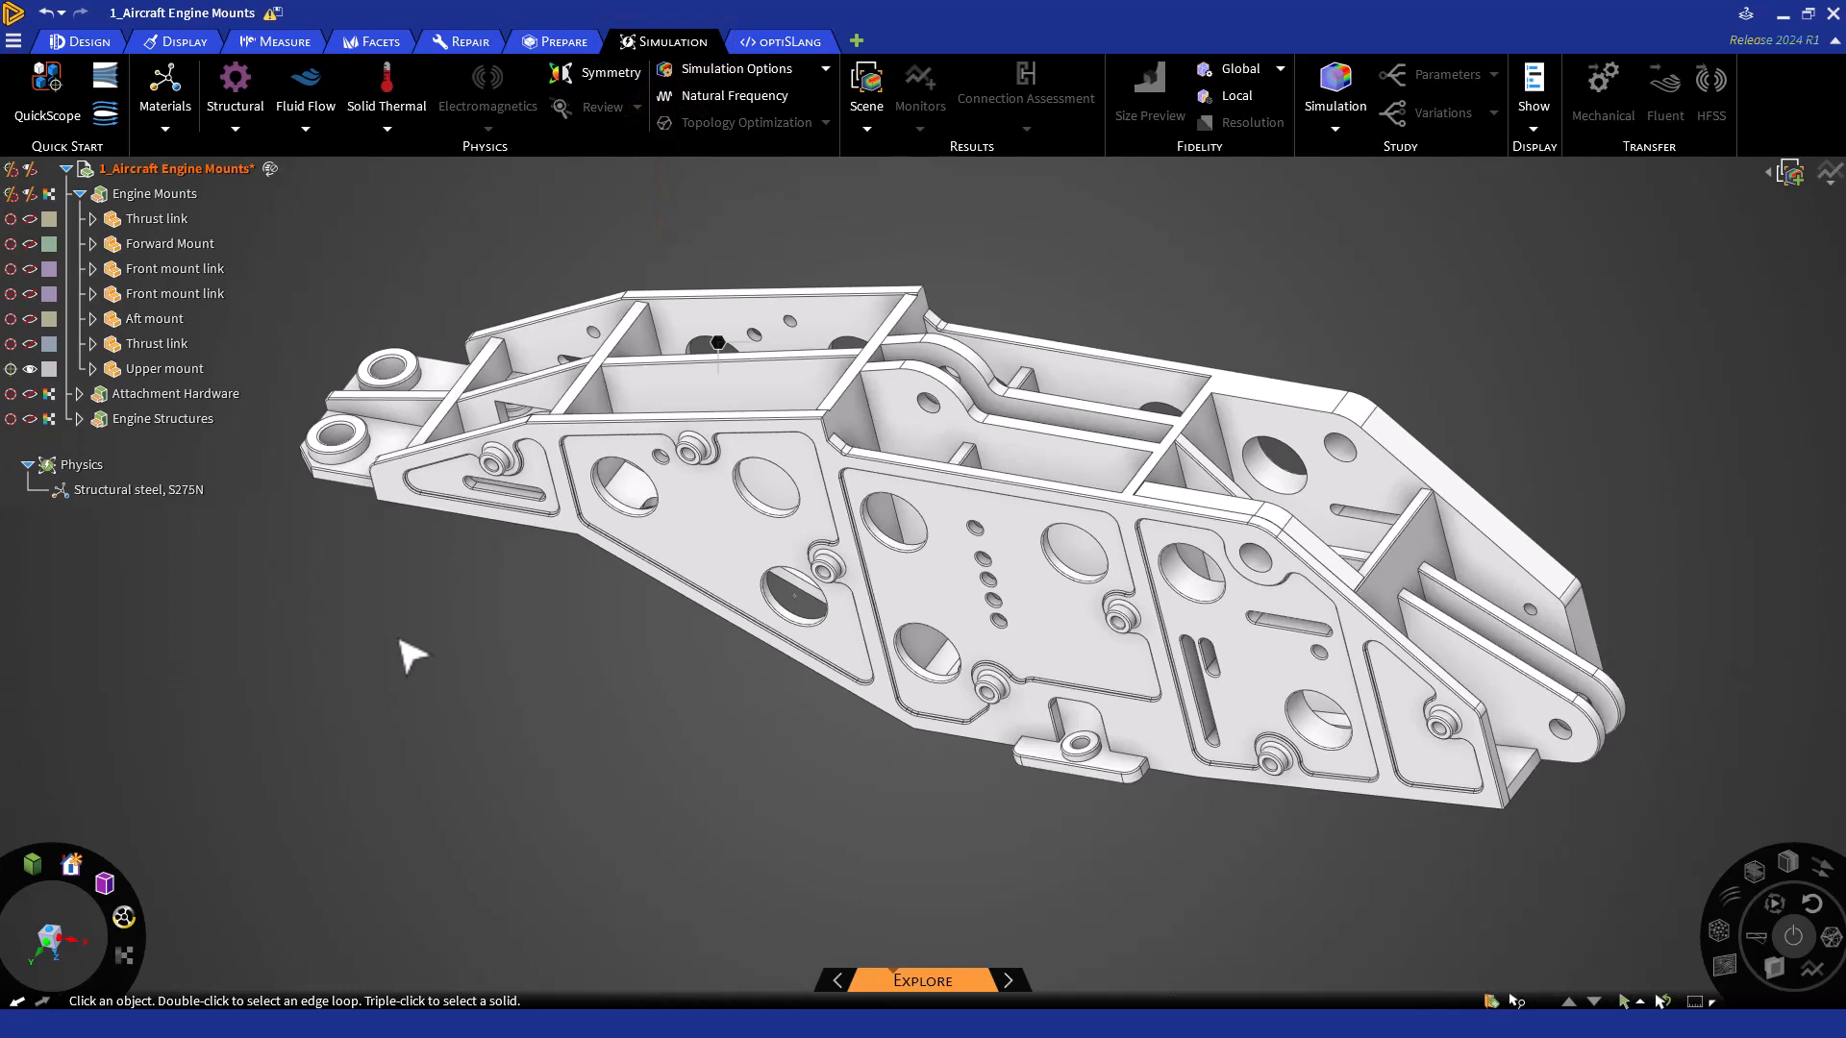
mouse_move(359, 196)
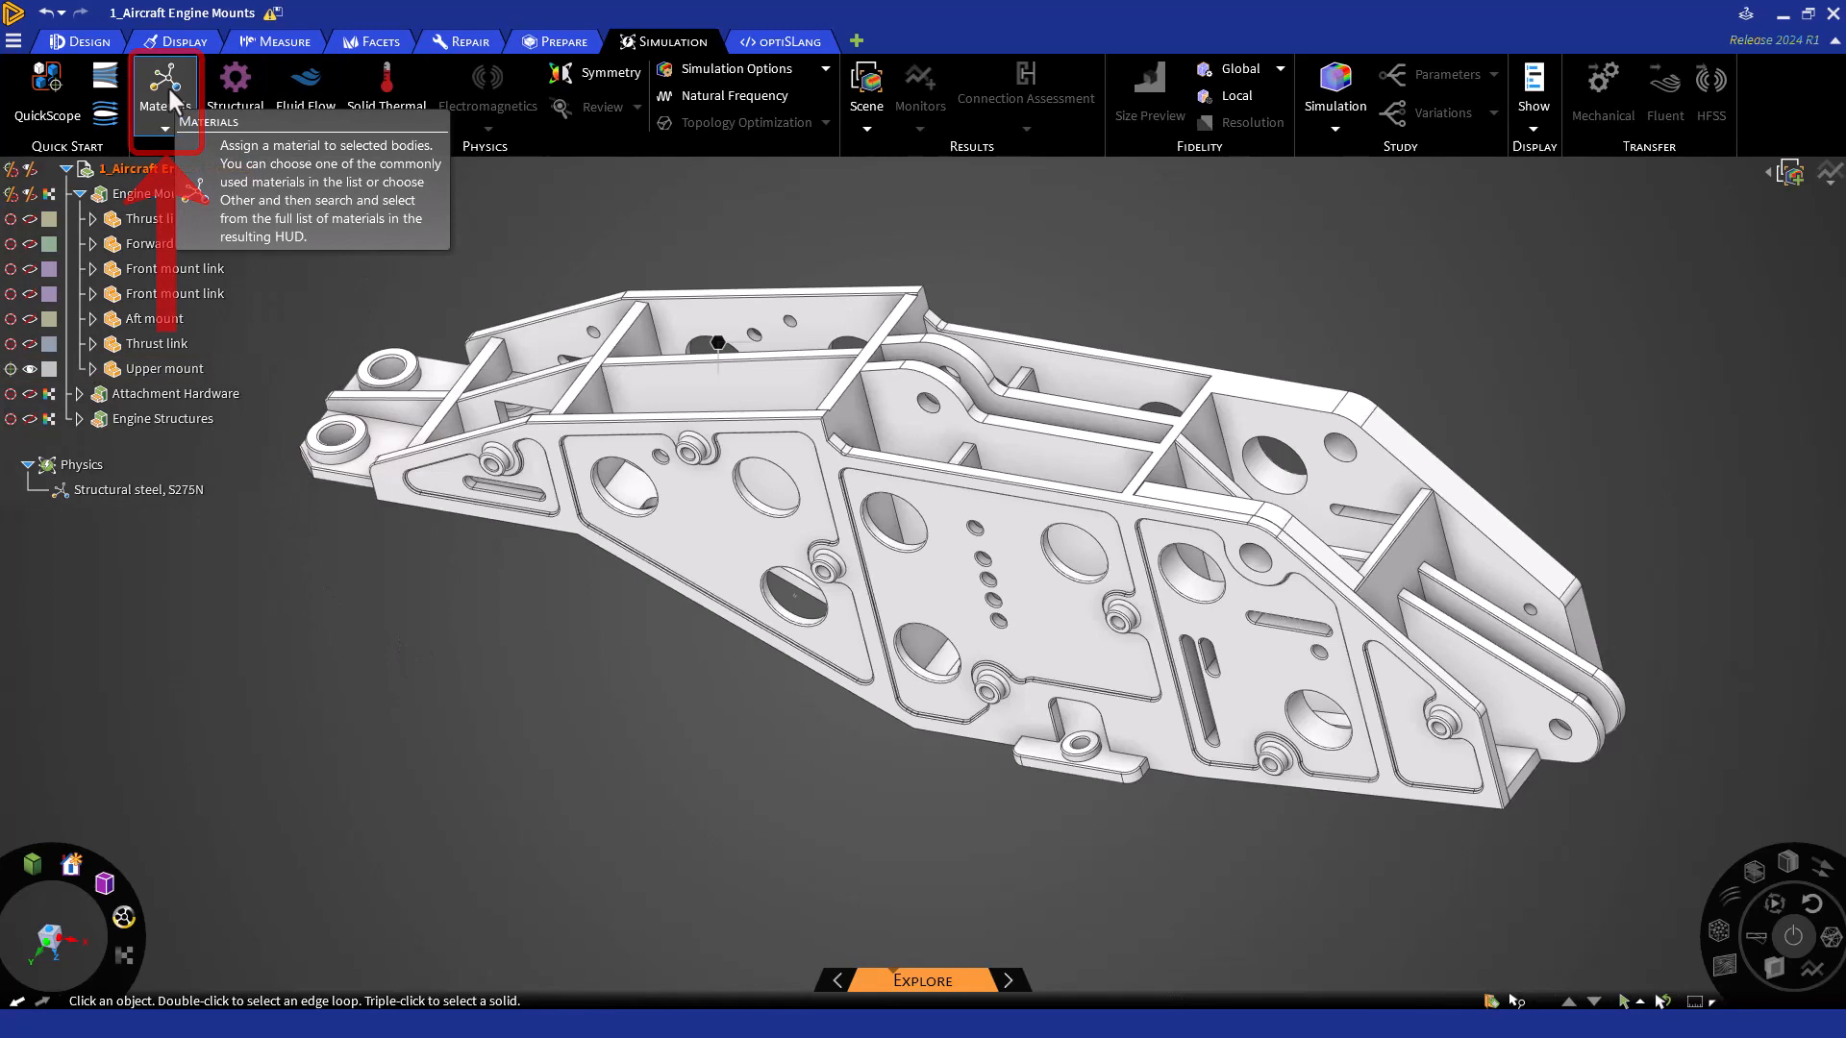
left_click(166, 94)
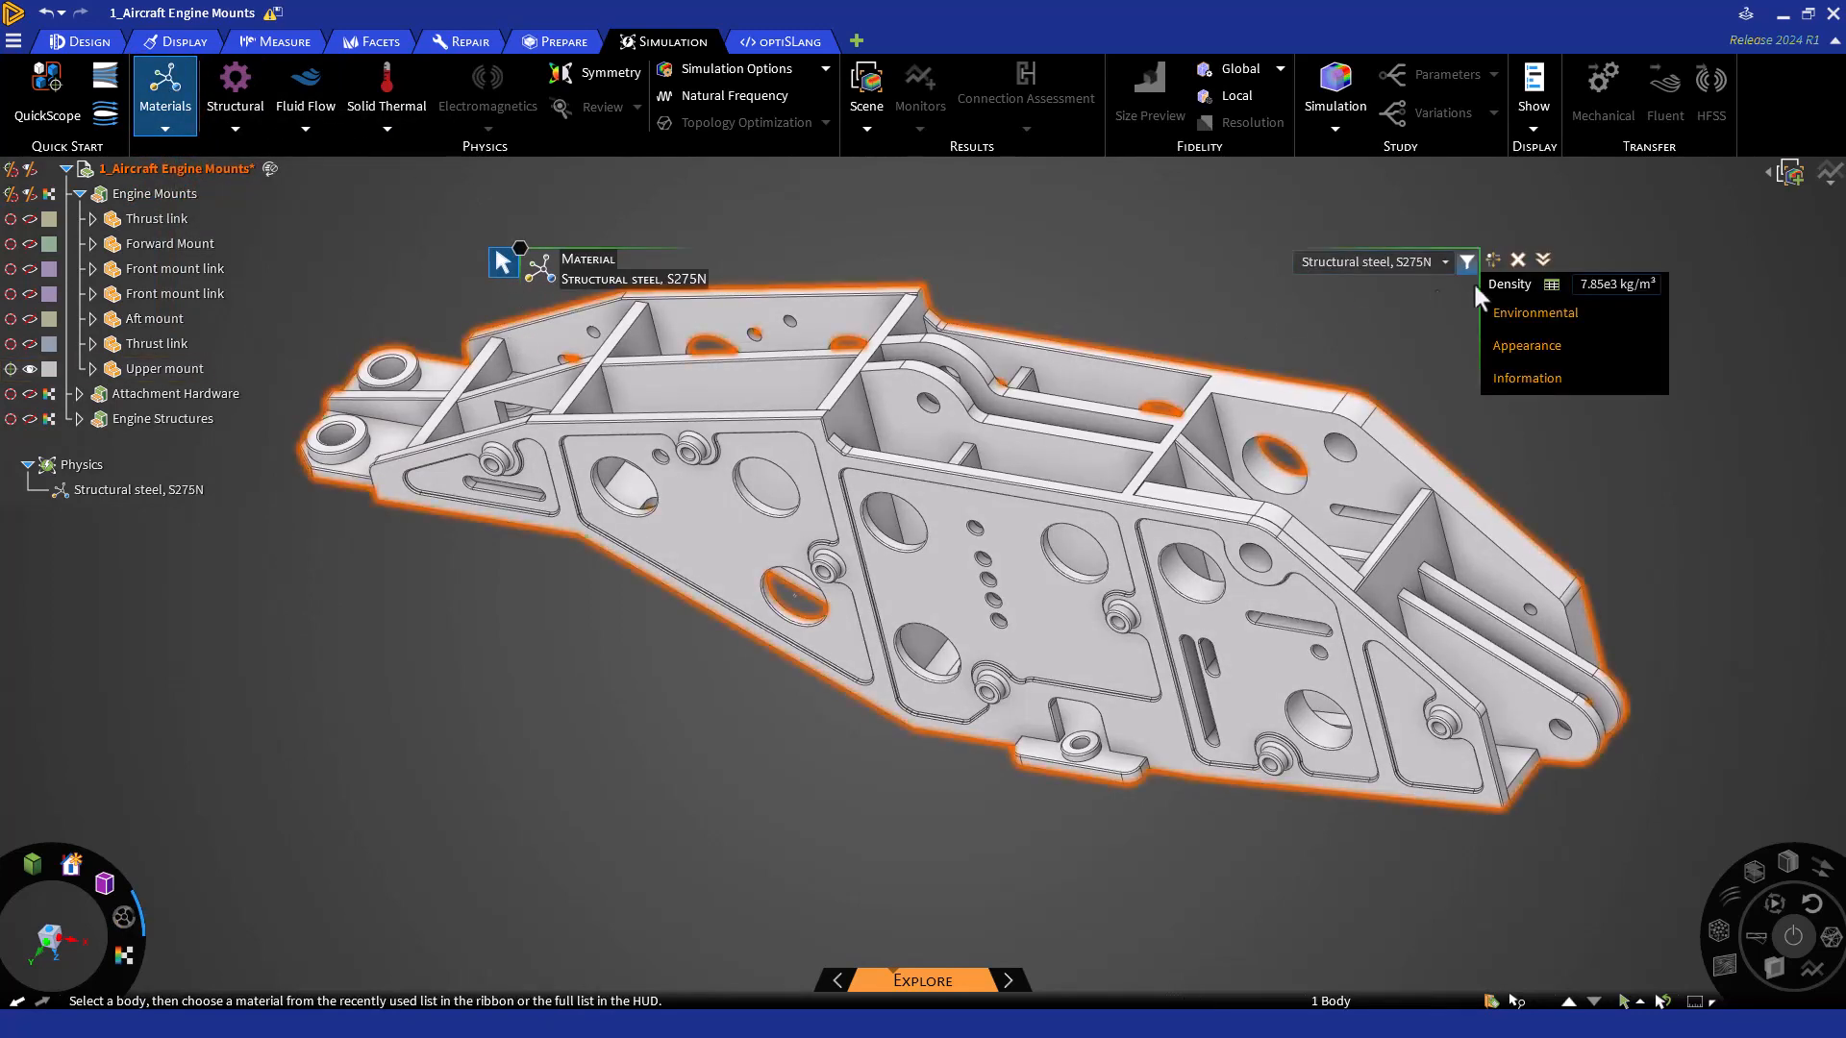
left_click(1544, 260)
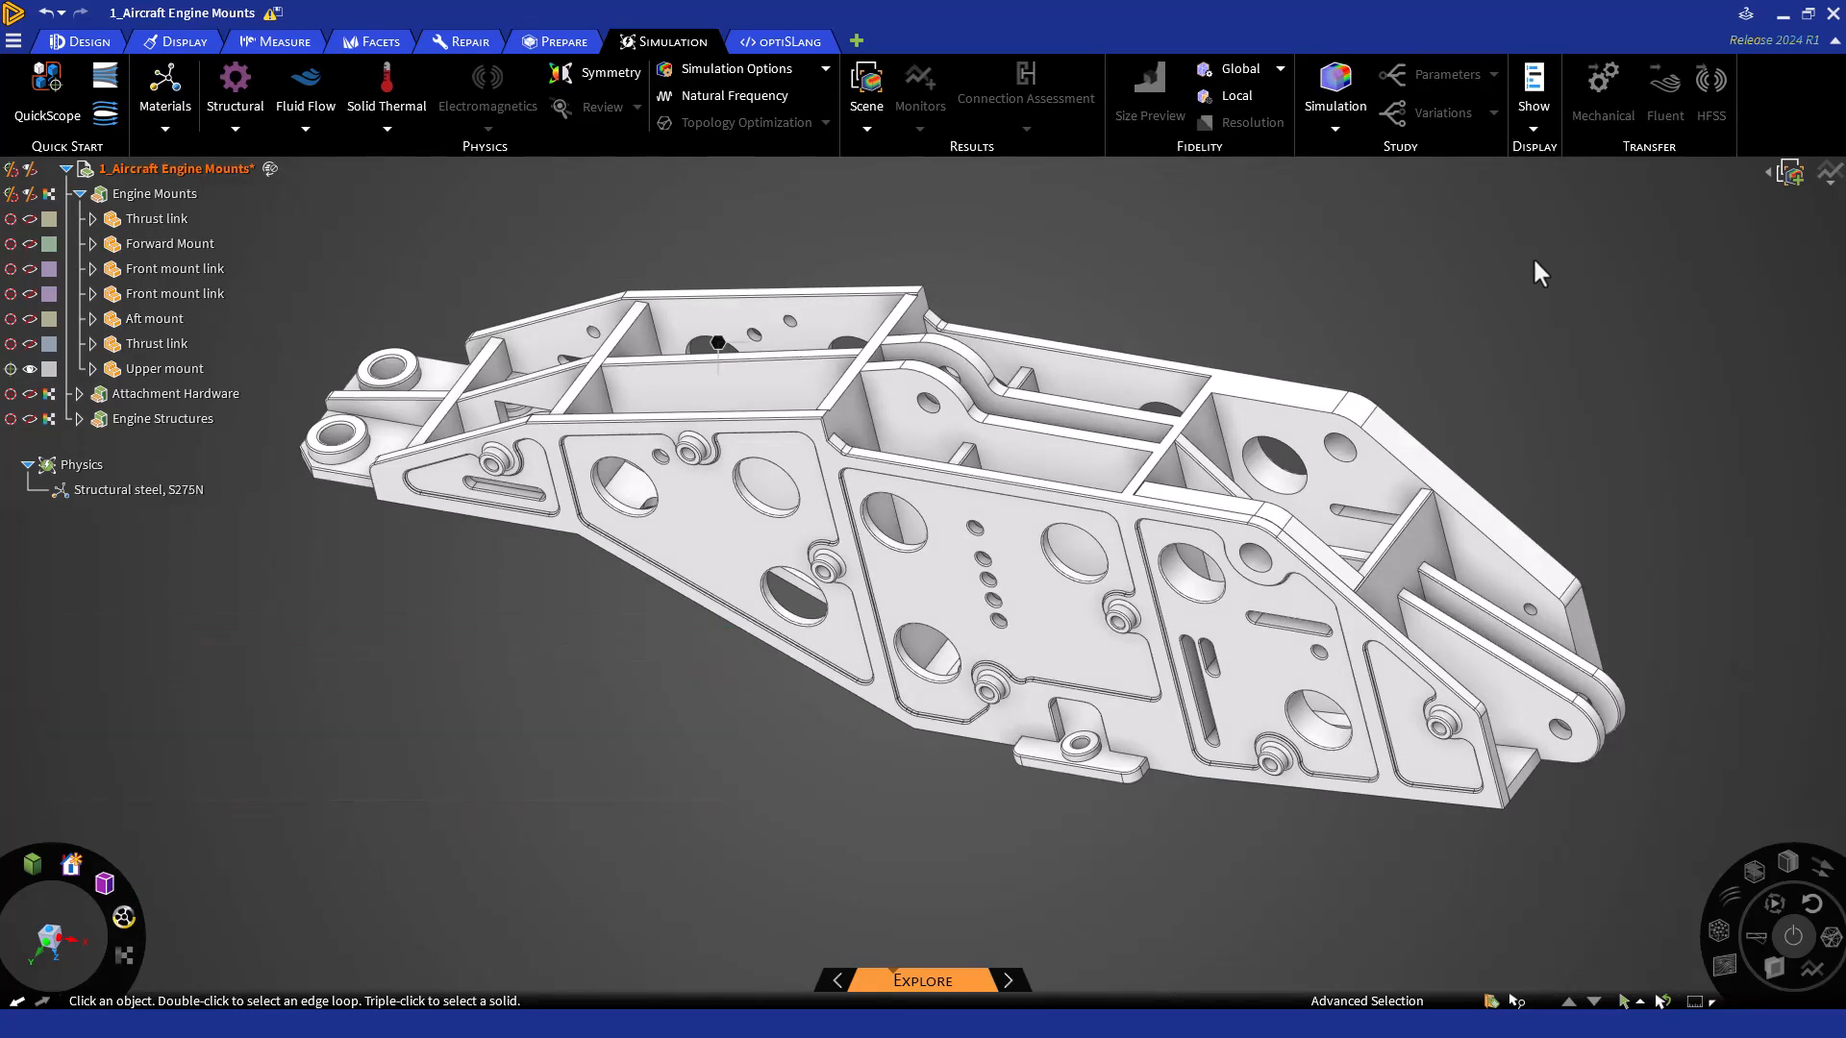
mouse_move(458, 223)
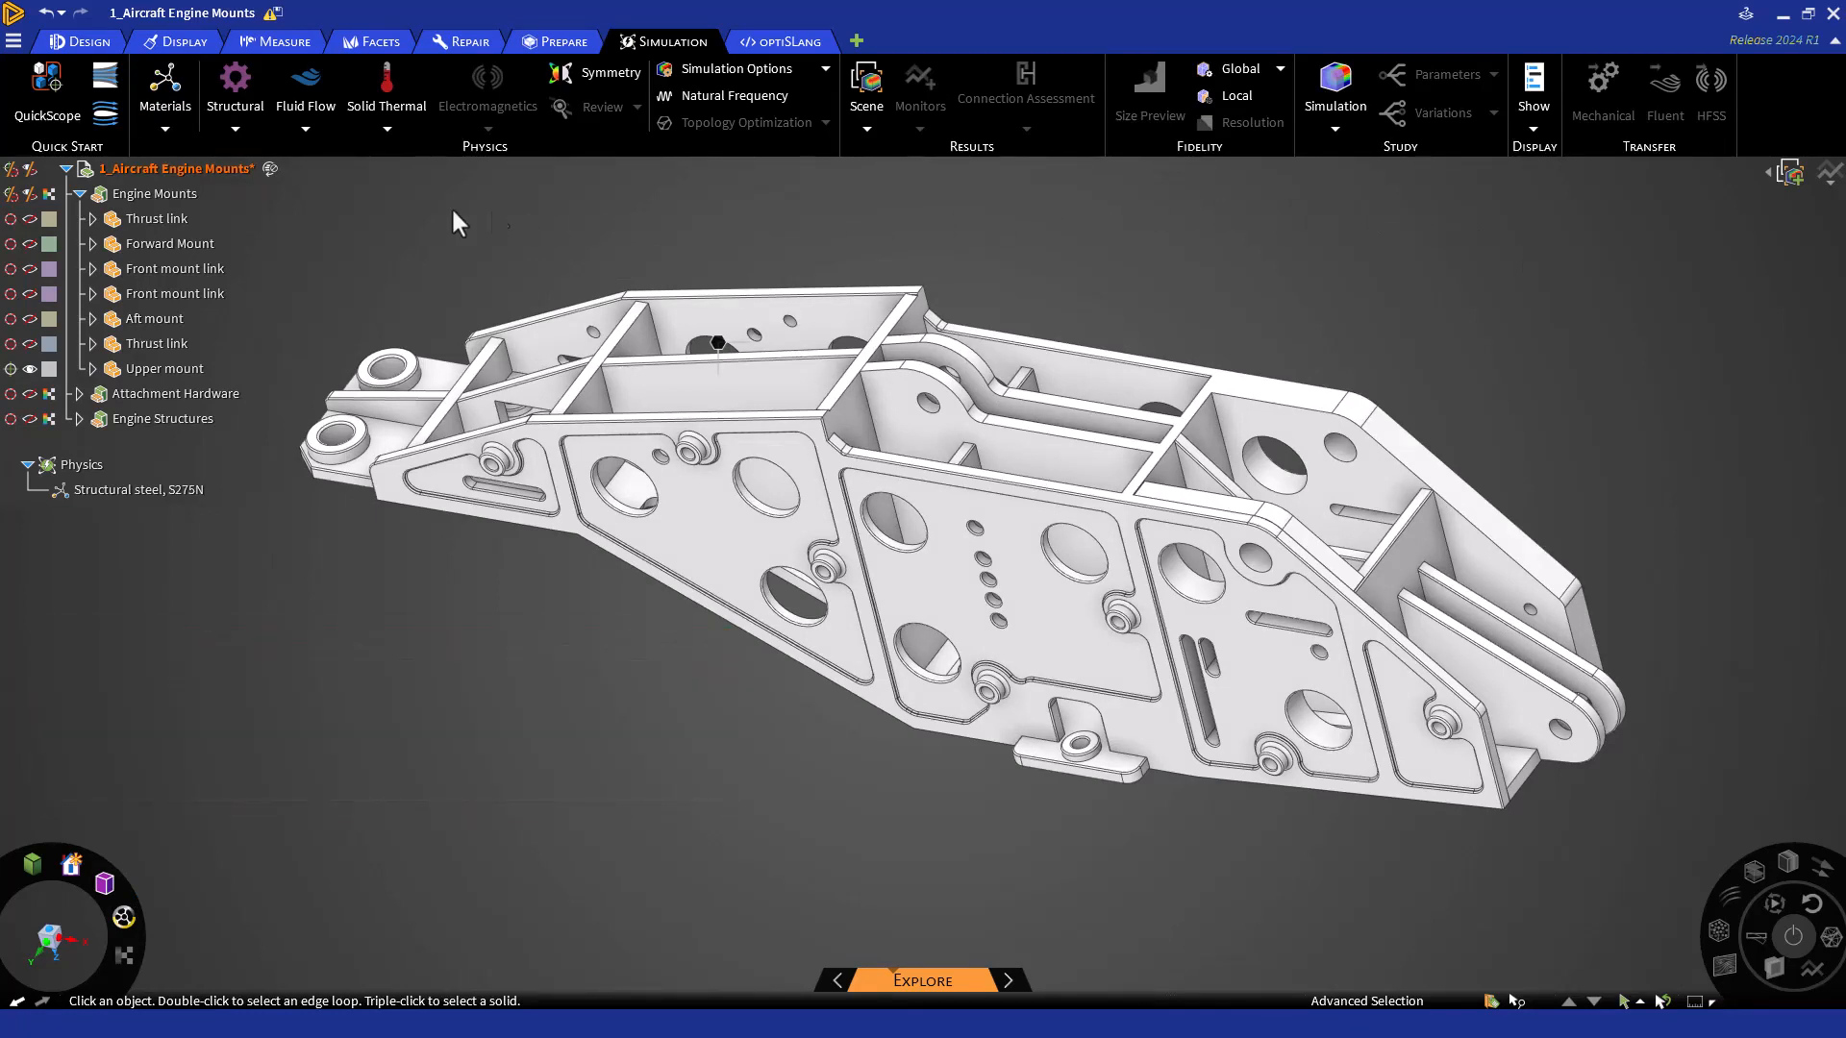
- Apply hinged structural supports to the upper mount's pin-hole faces, including the rear lug
left_click(233, 88)
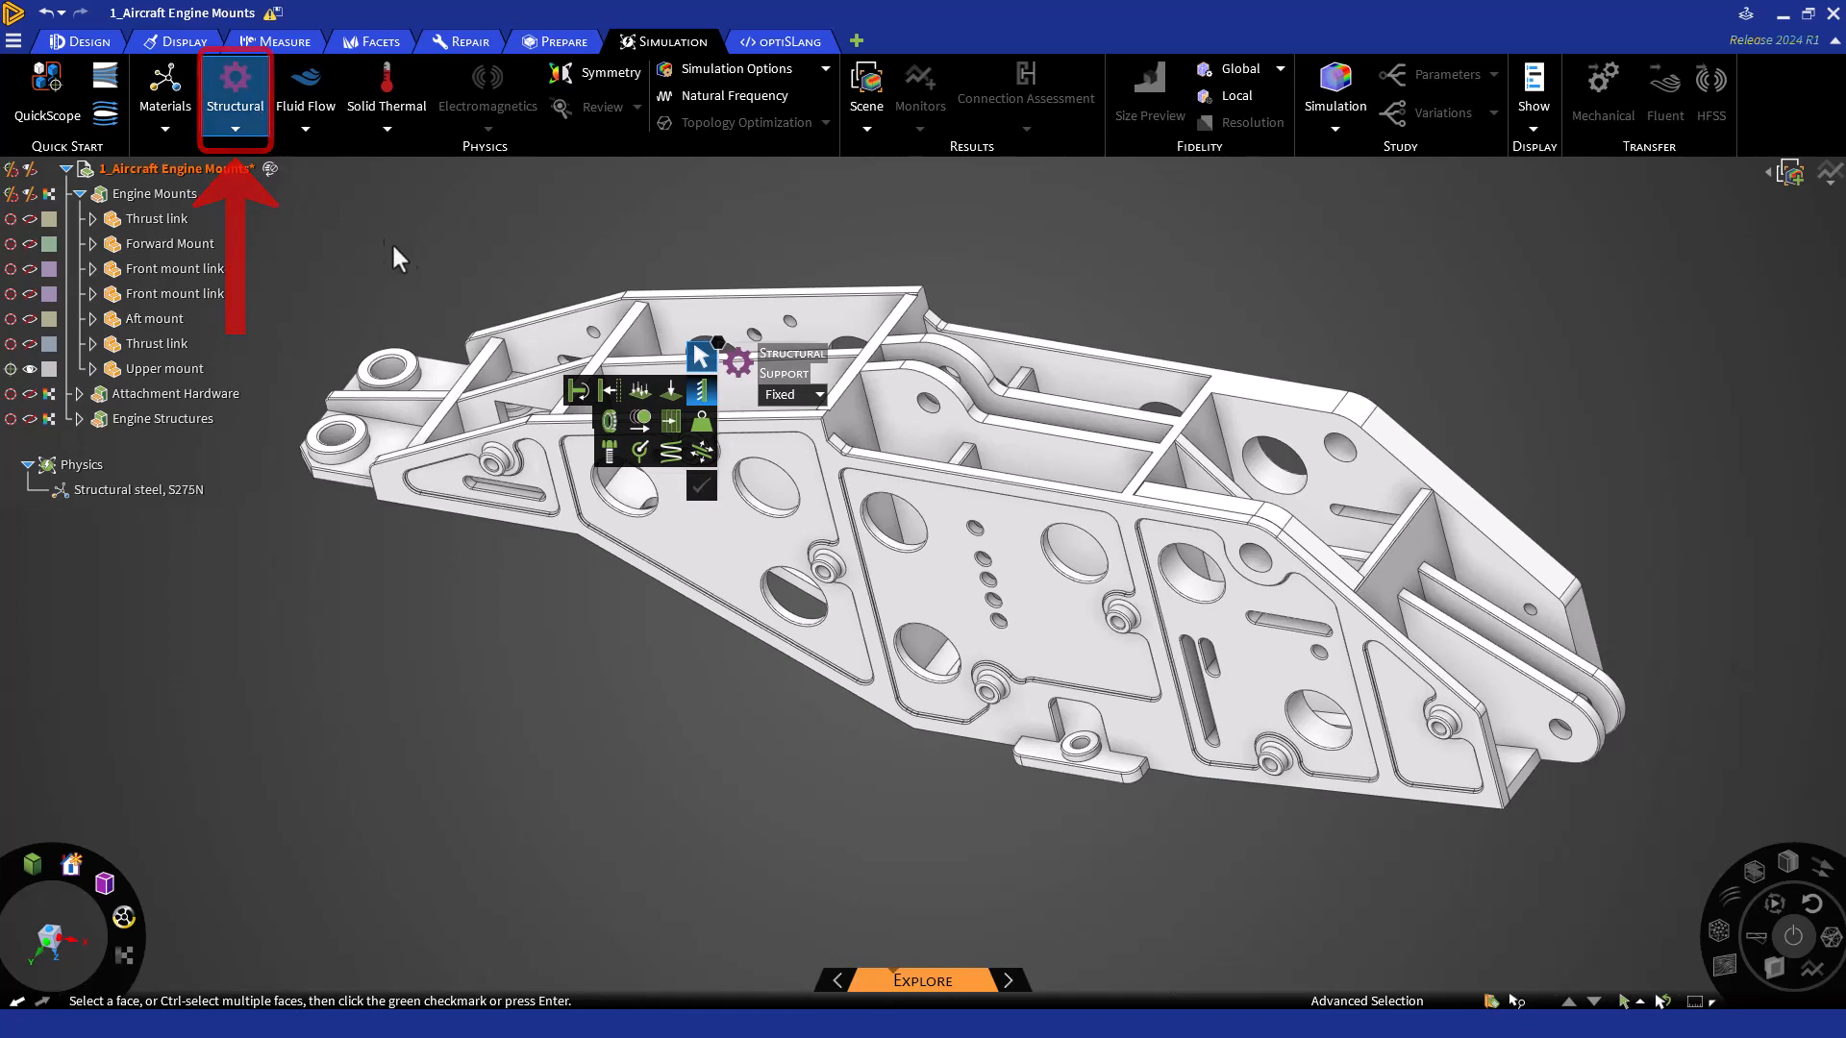
mouse_move(700, 390)
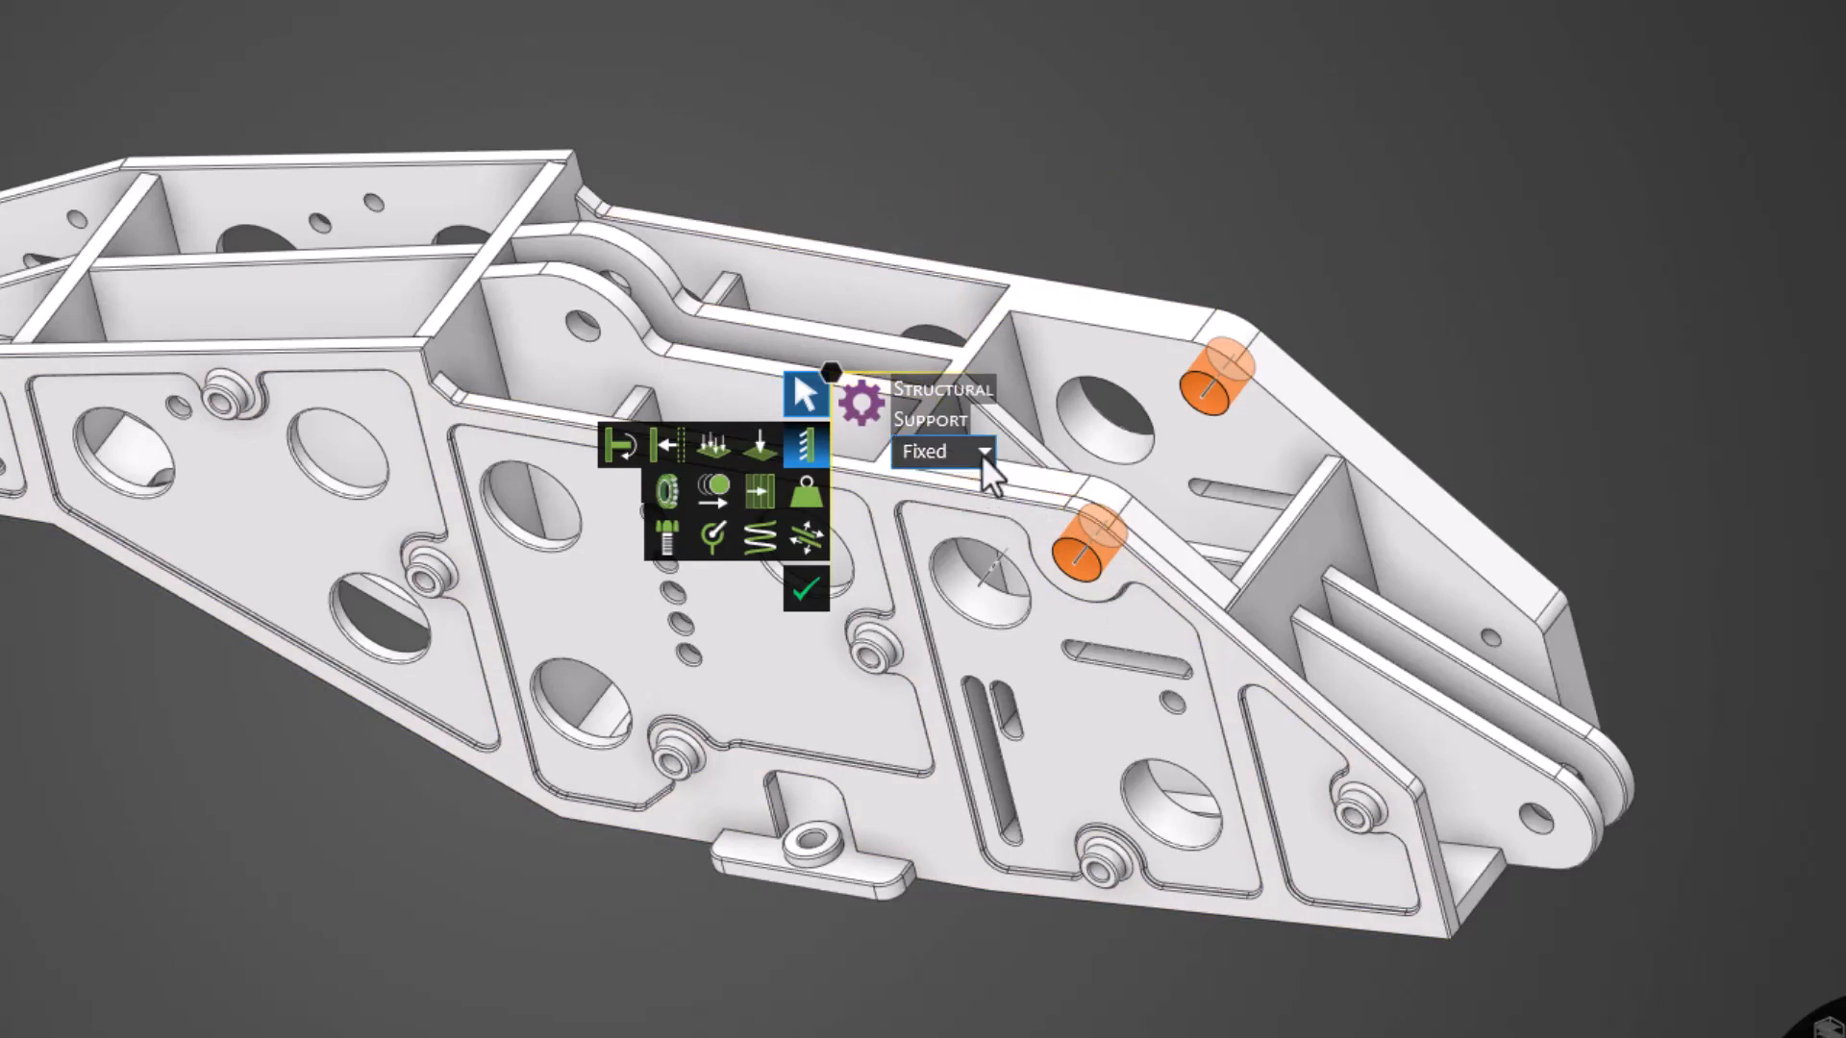
left_click(988, 457)
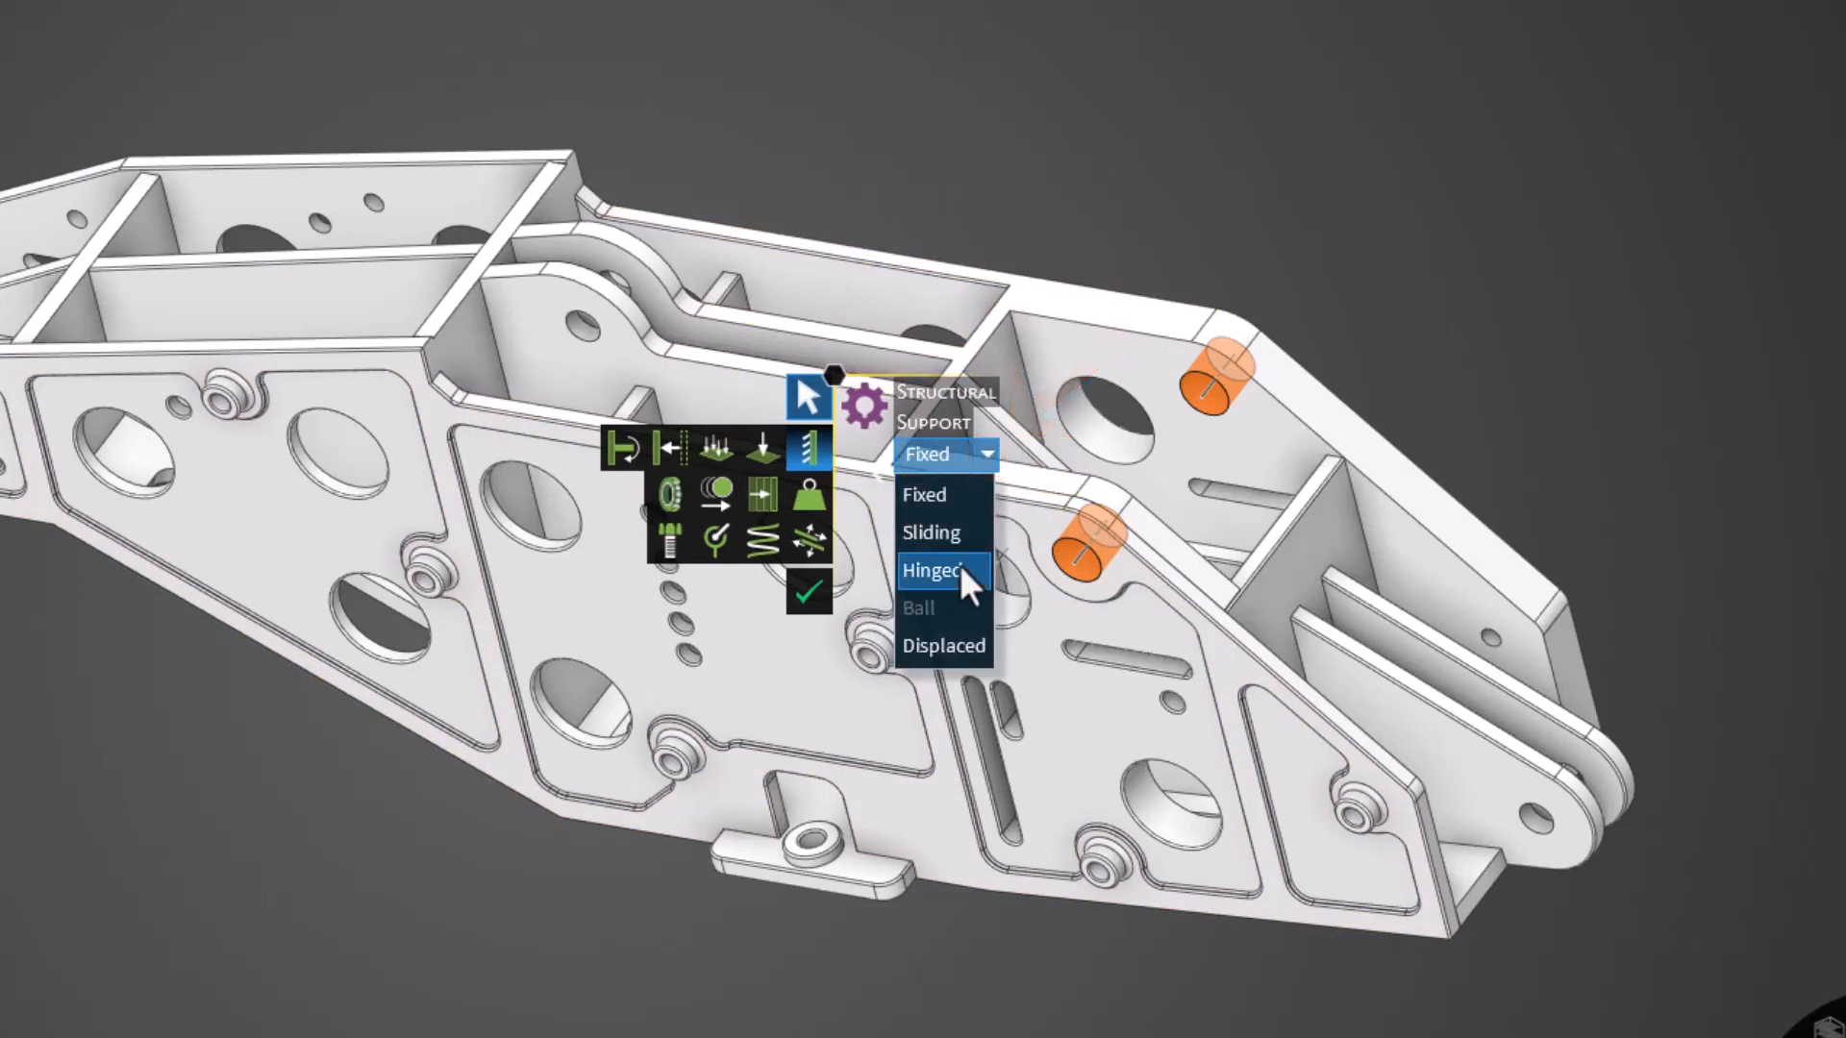
left_click(937, 569)
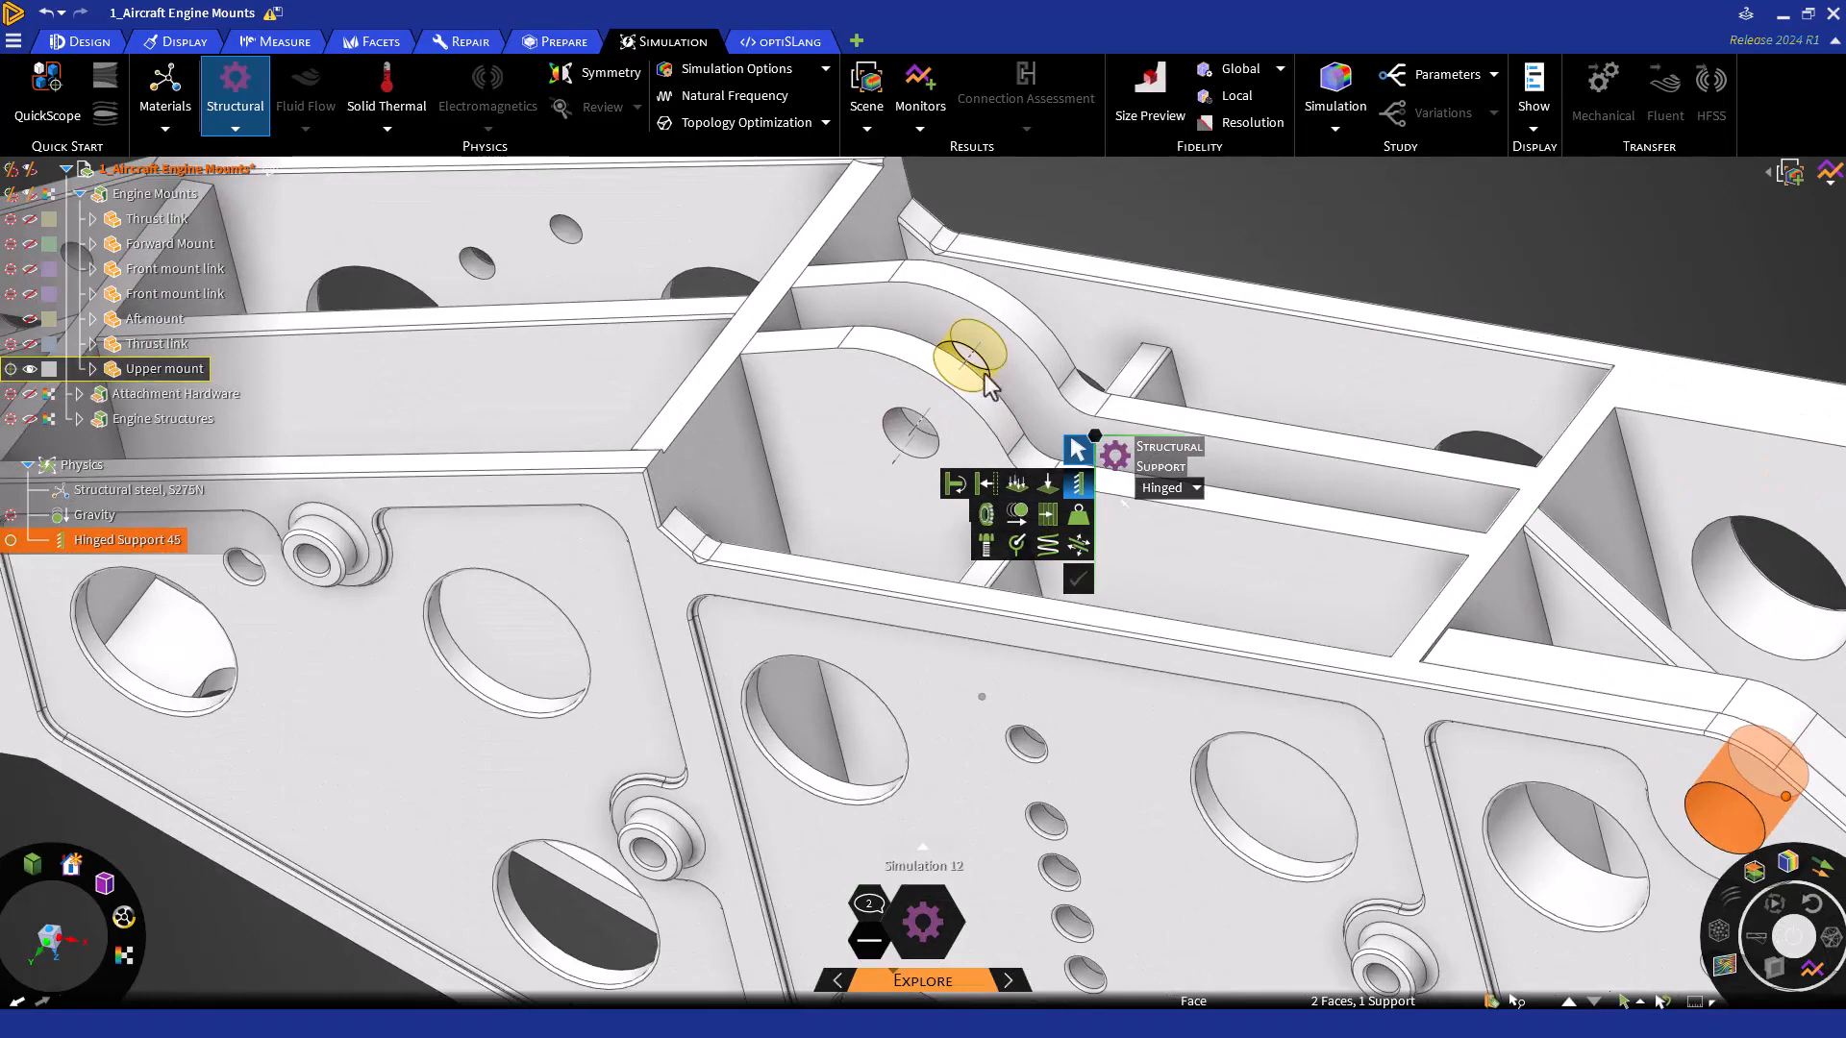
left_click(919, 422)
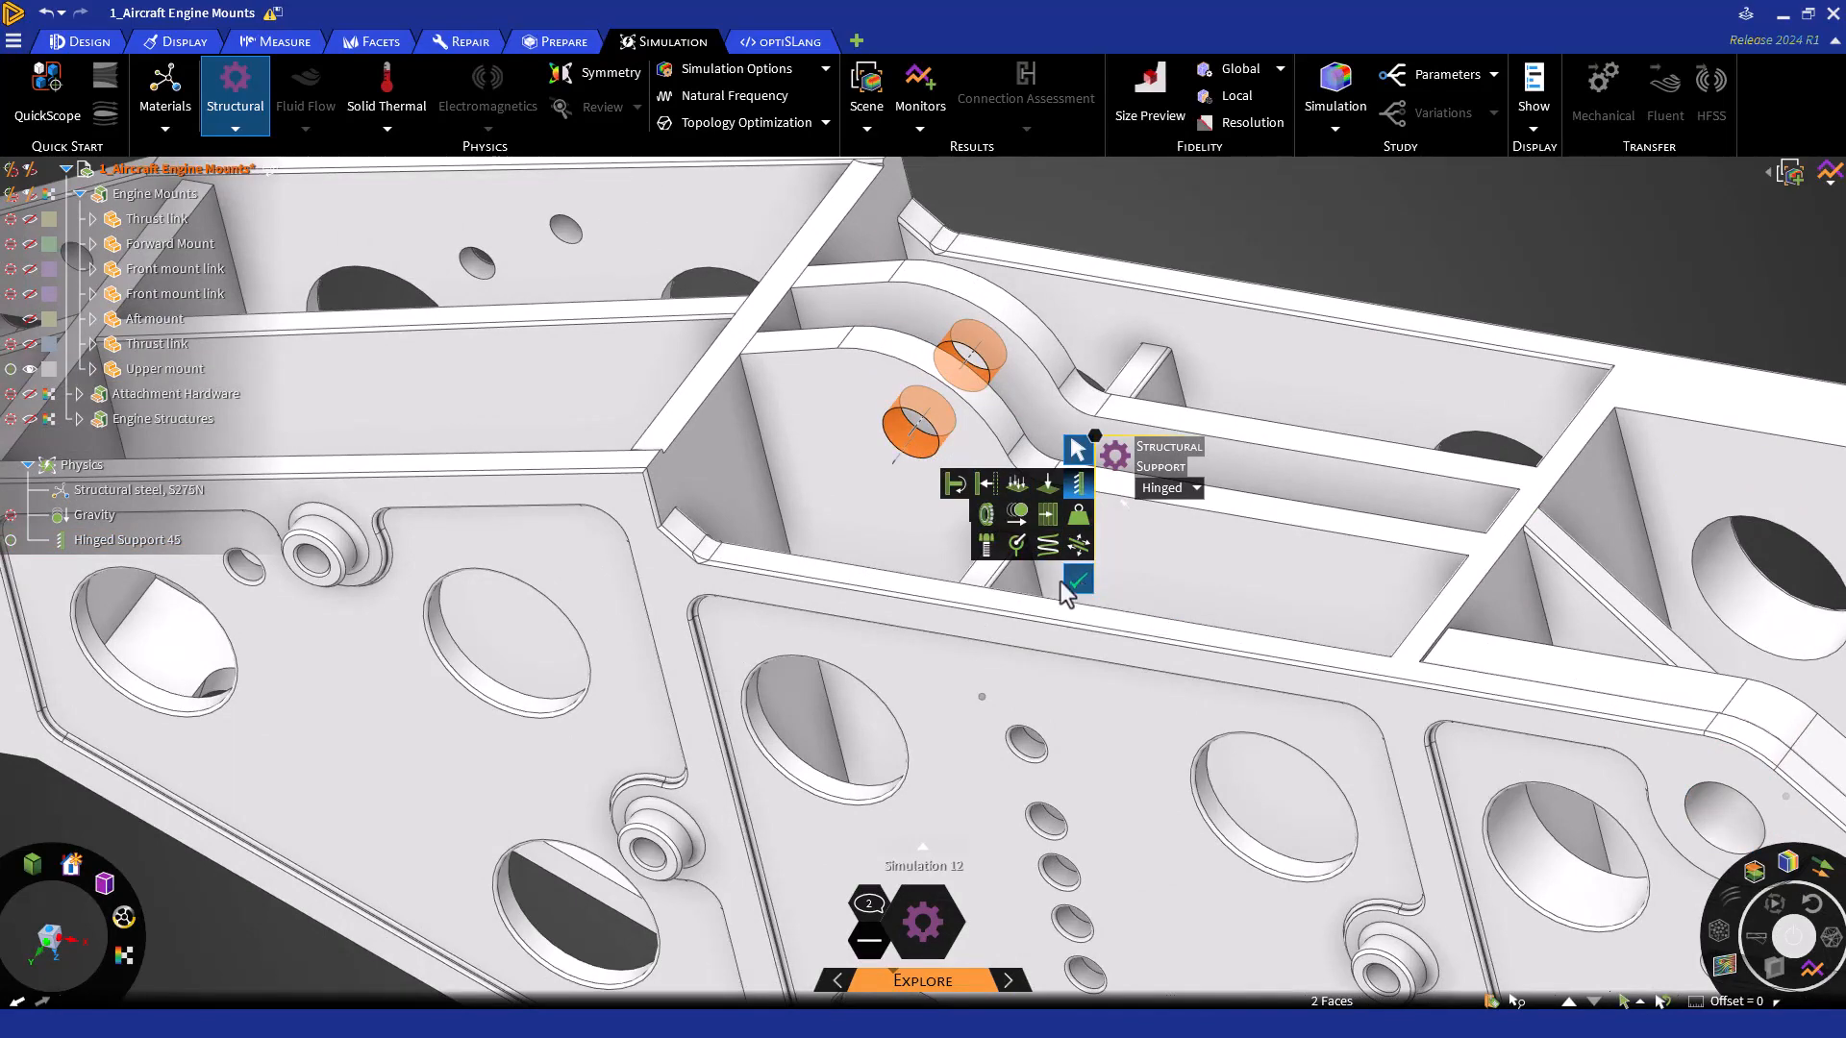
left_click(1076, 579)
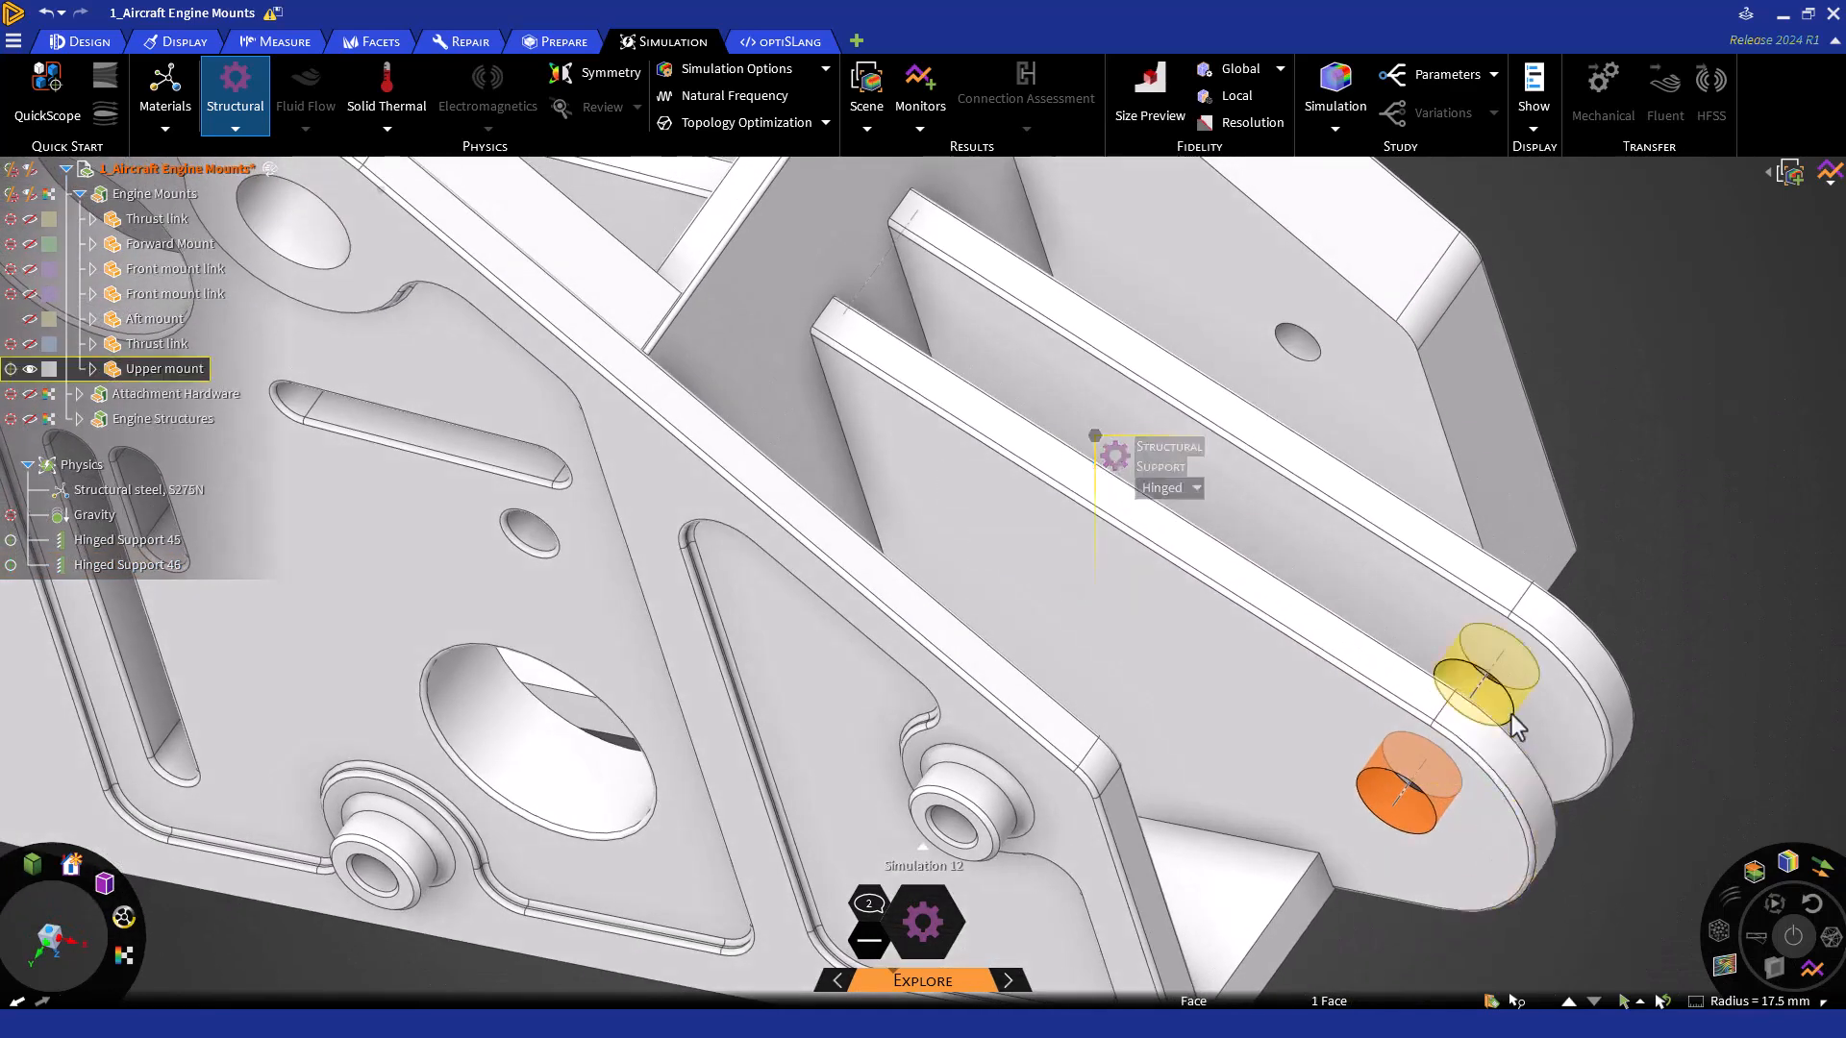
left_click(1480, 677)
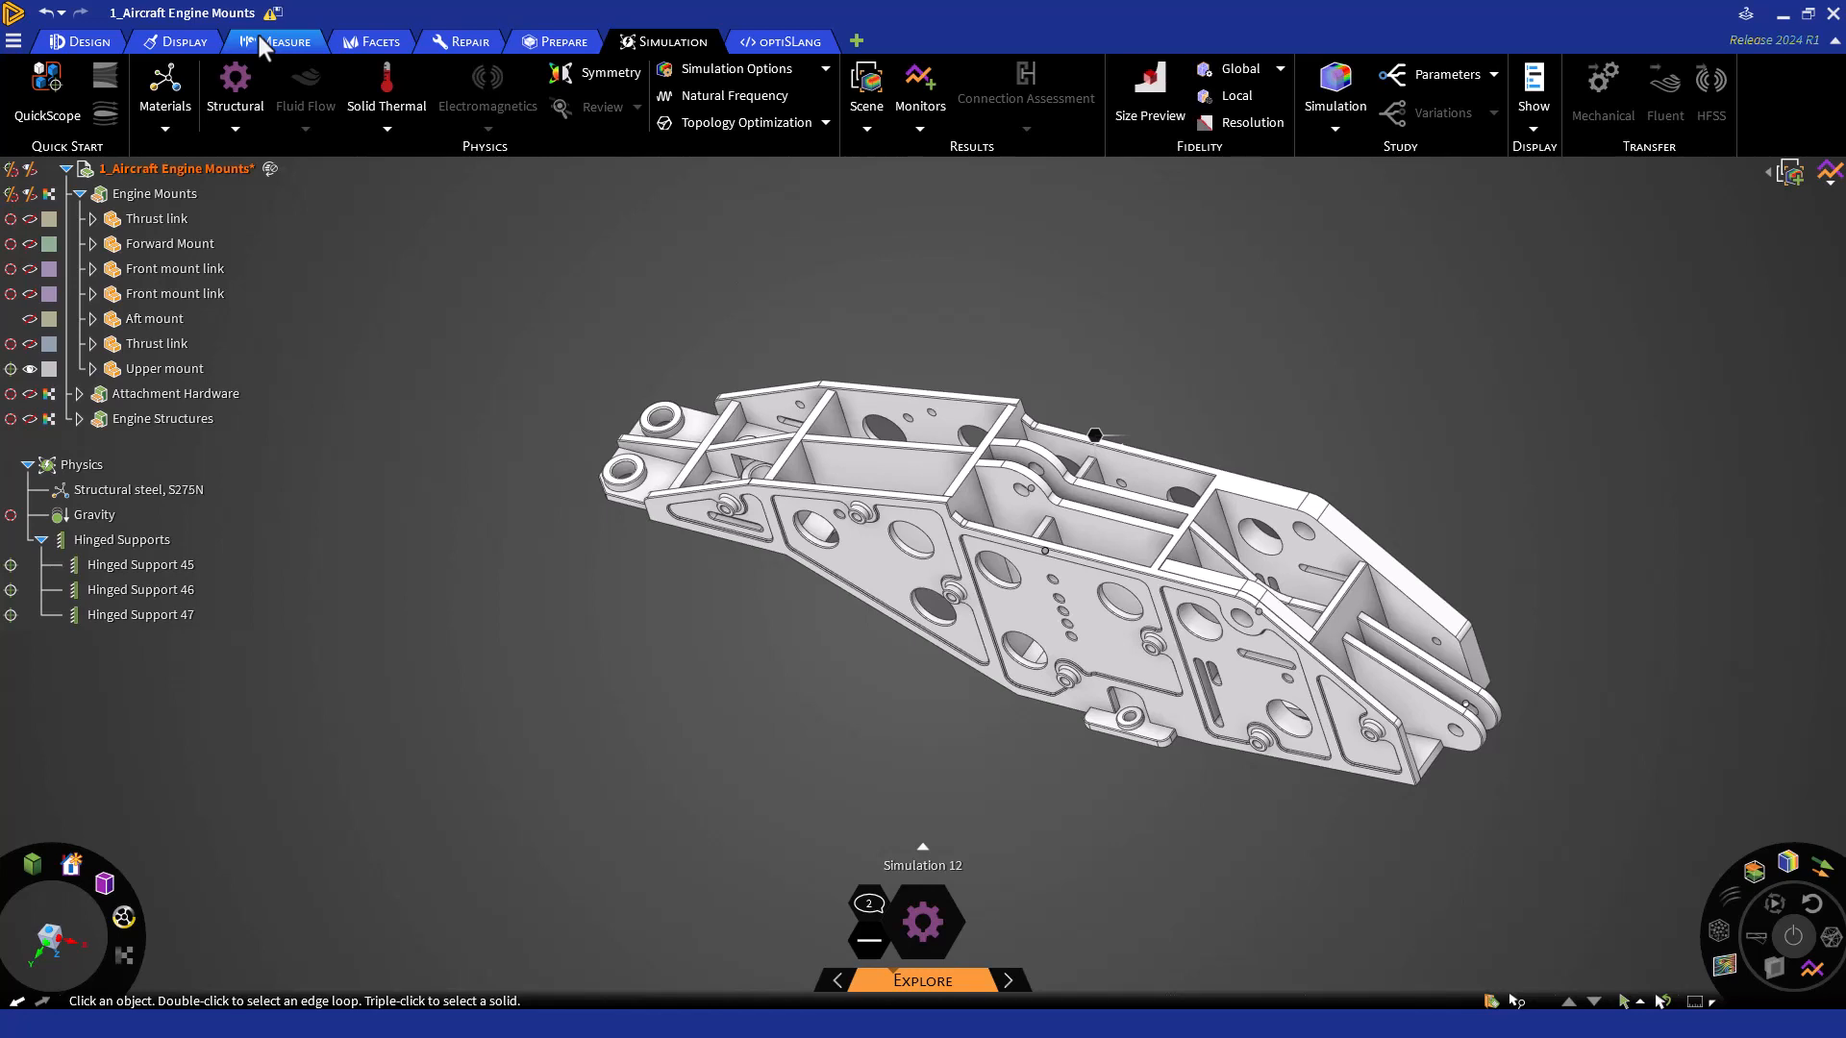
left_click(277, 41)
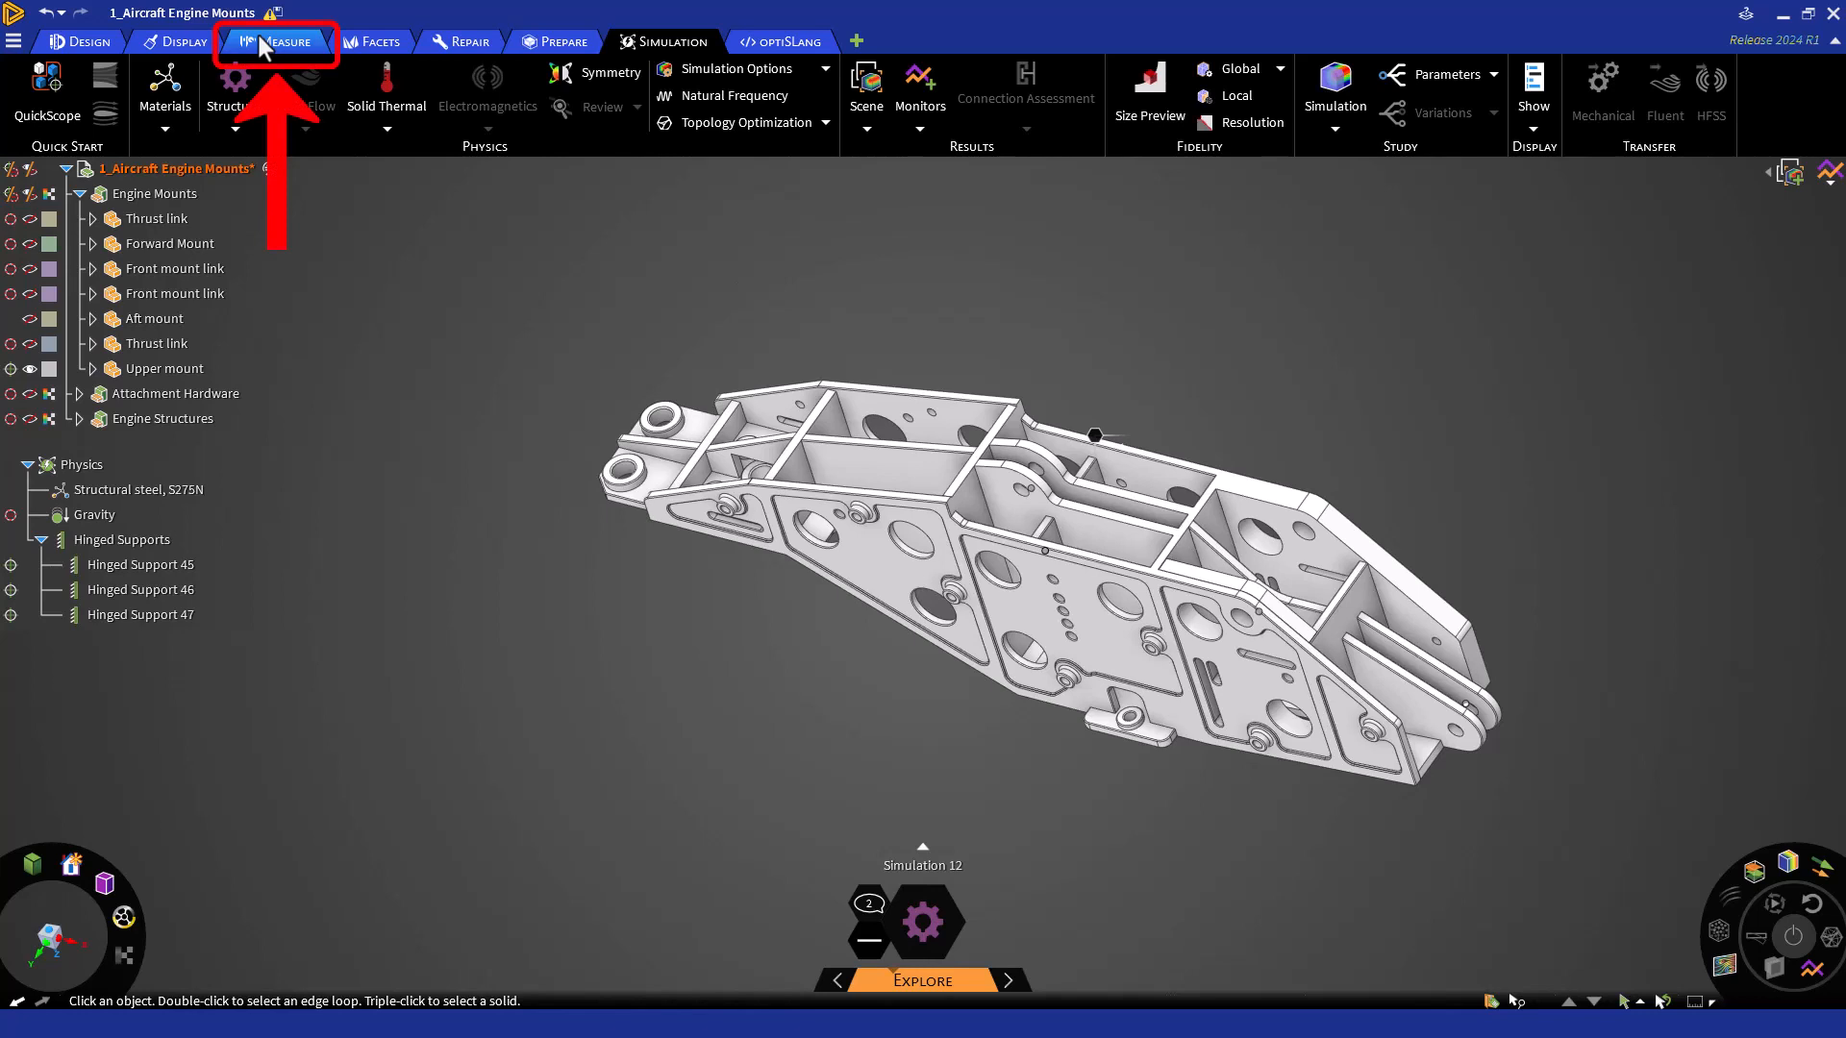
left_click(275, 40)
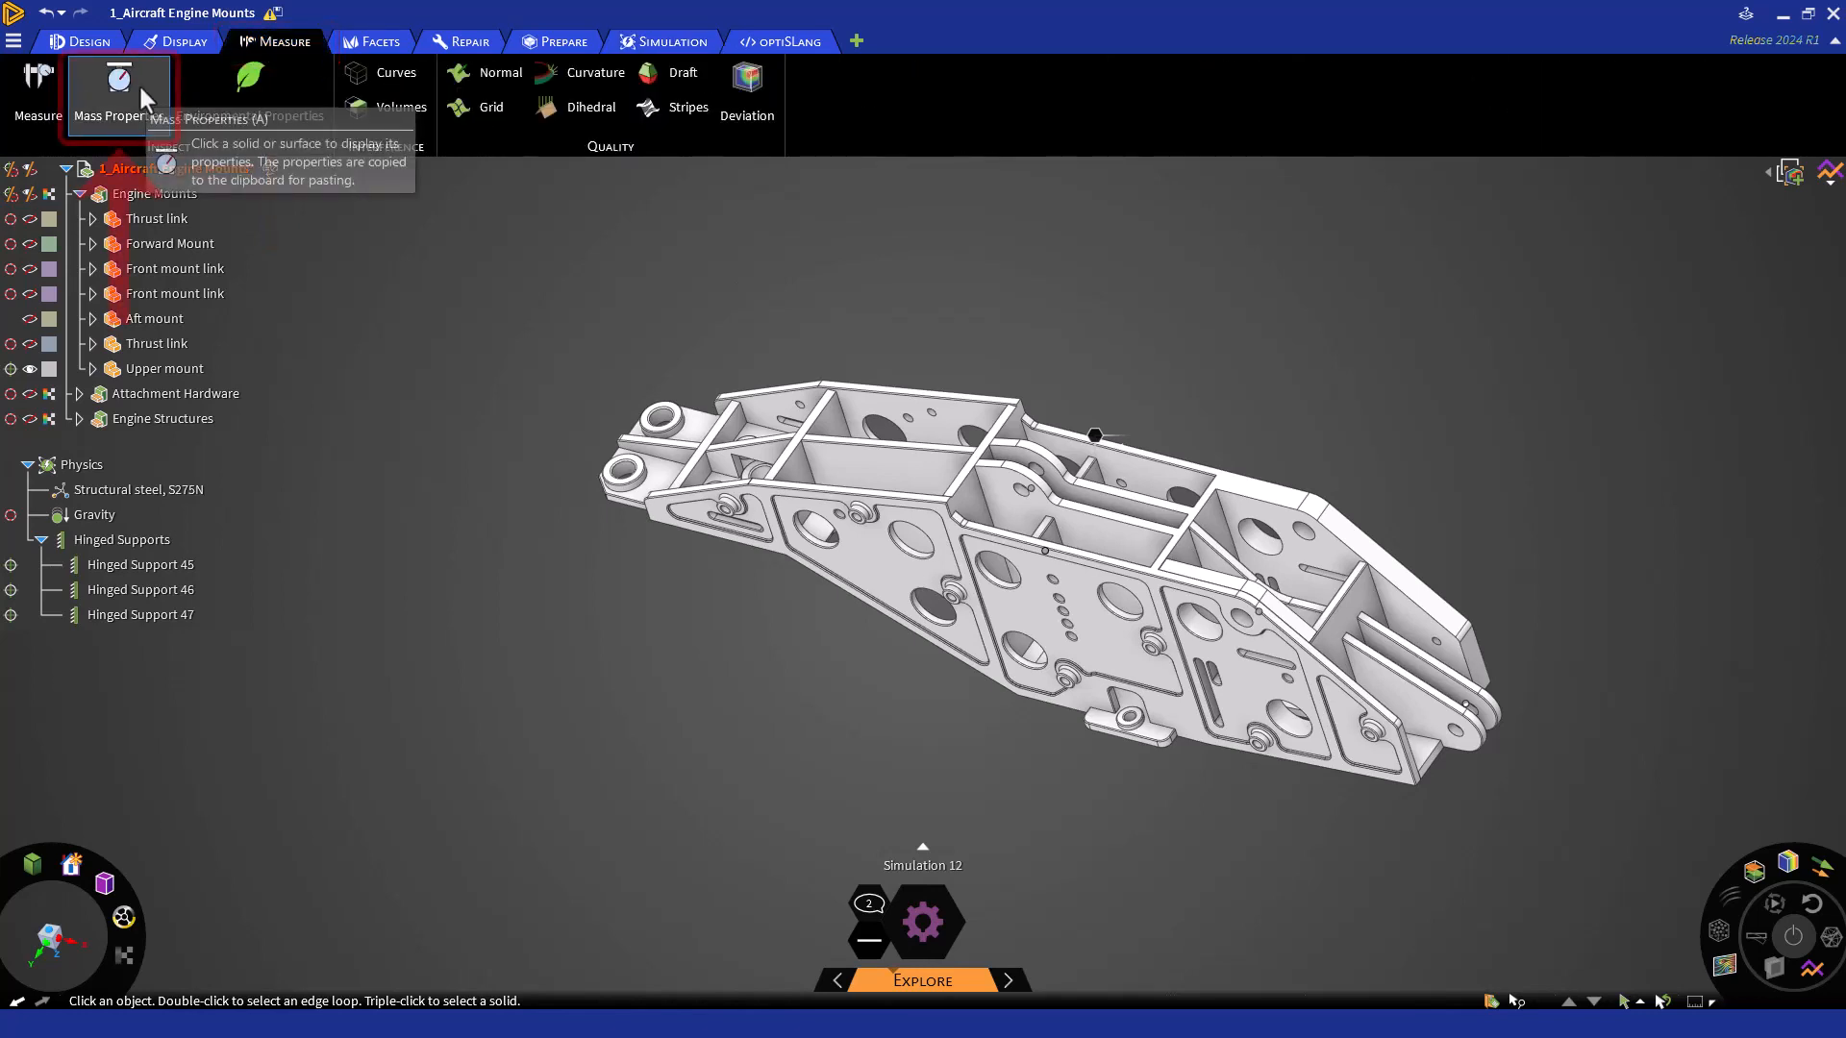
left_click(118, 94)
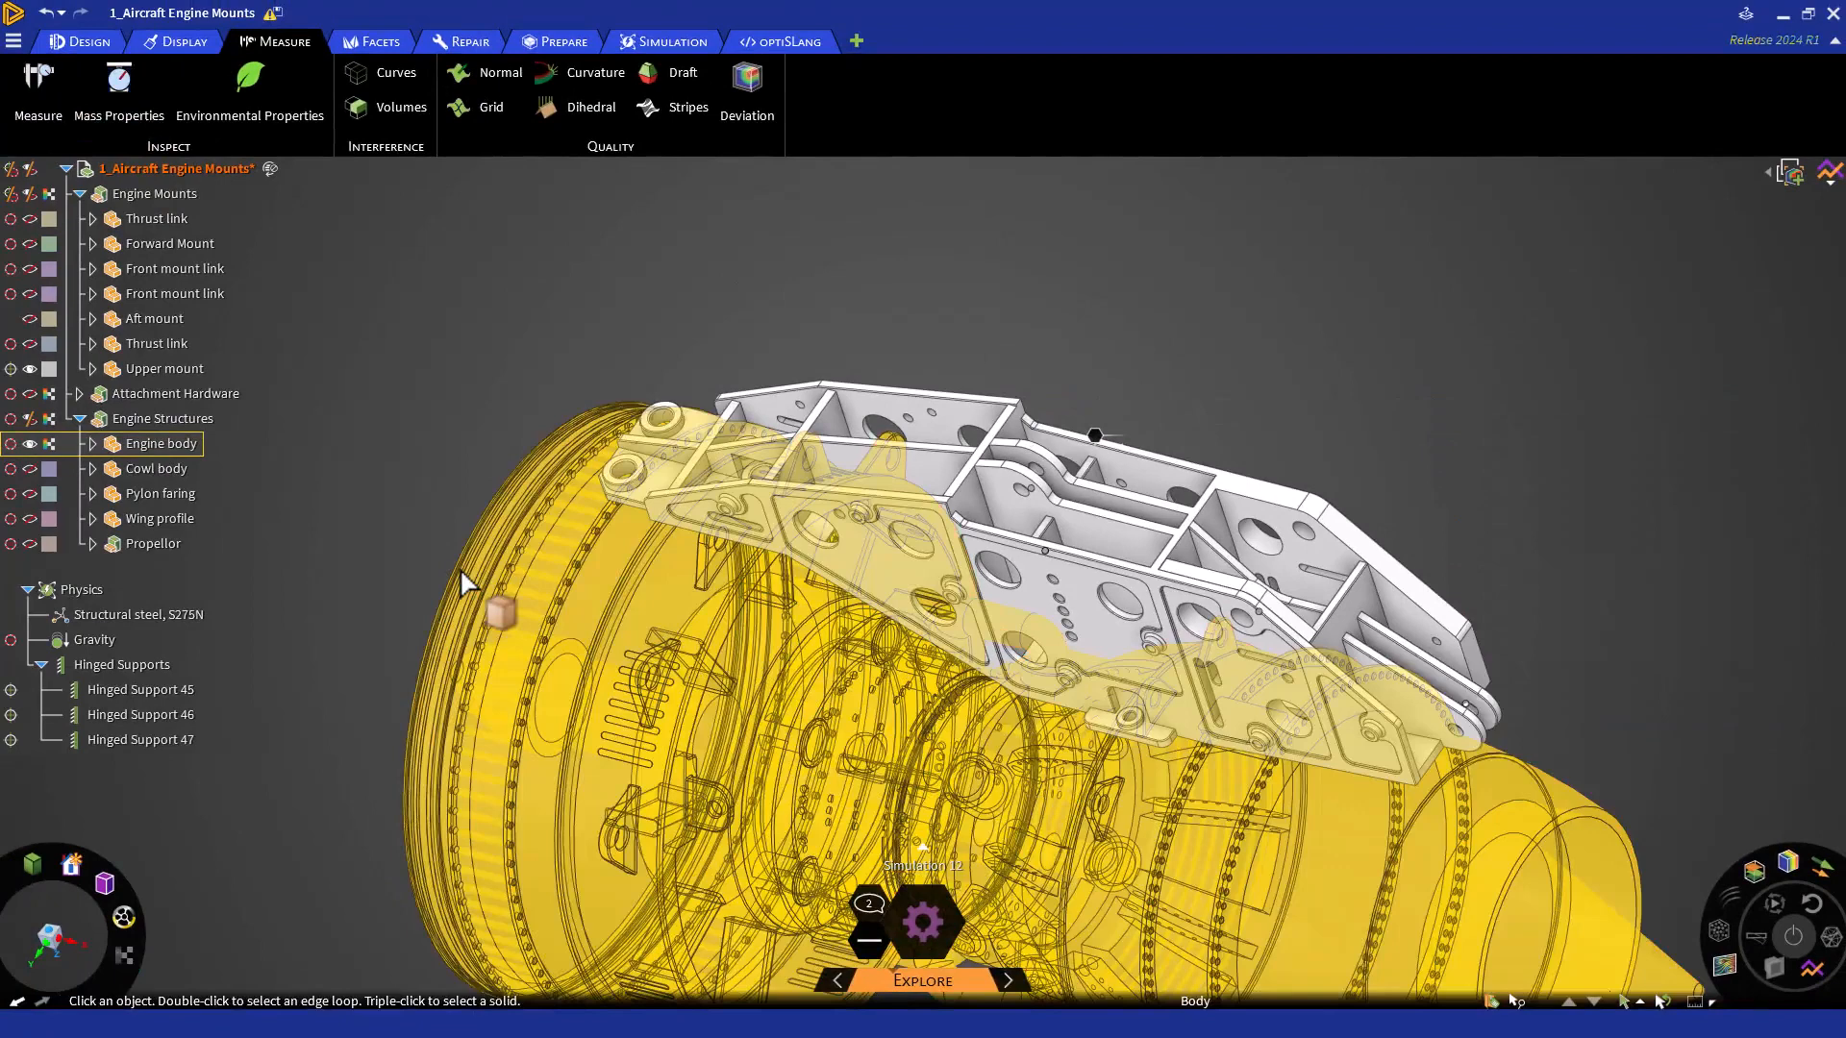
left_click(12, 444)
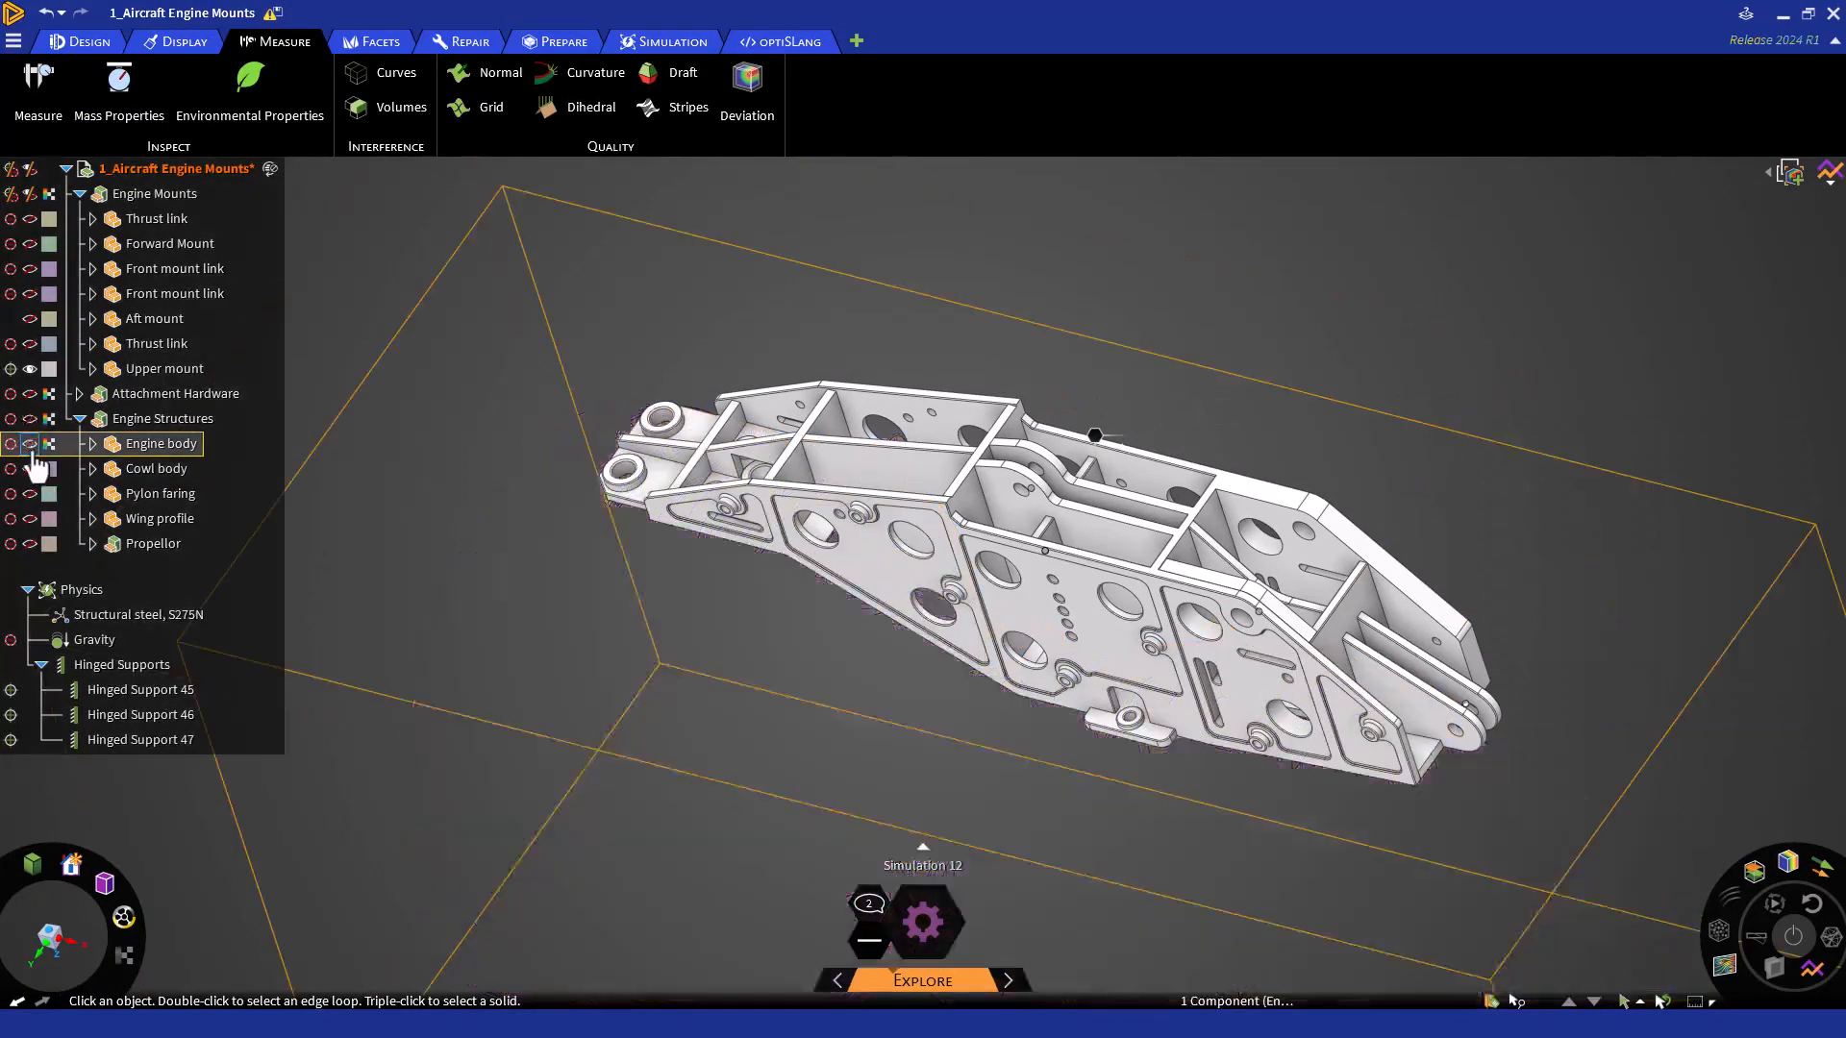
left_click(663, 41)
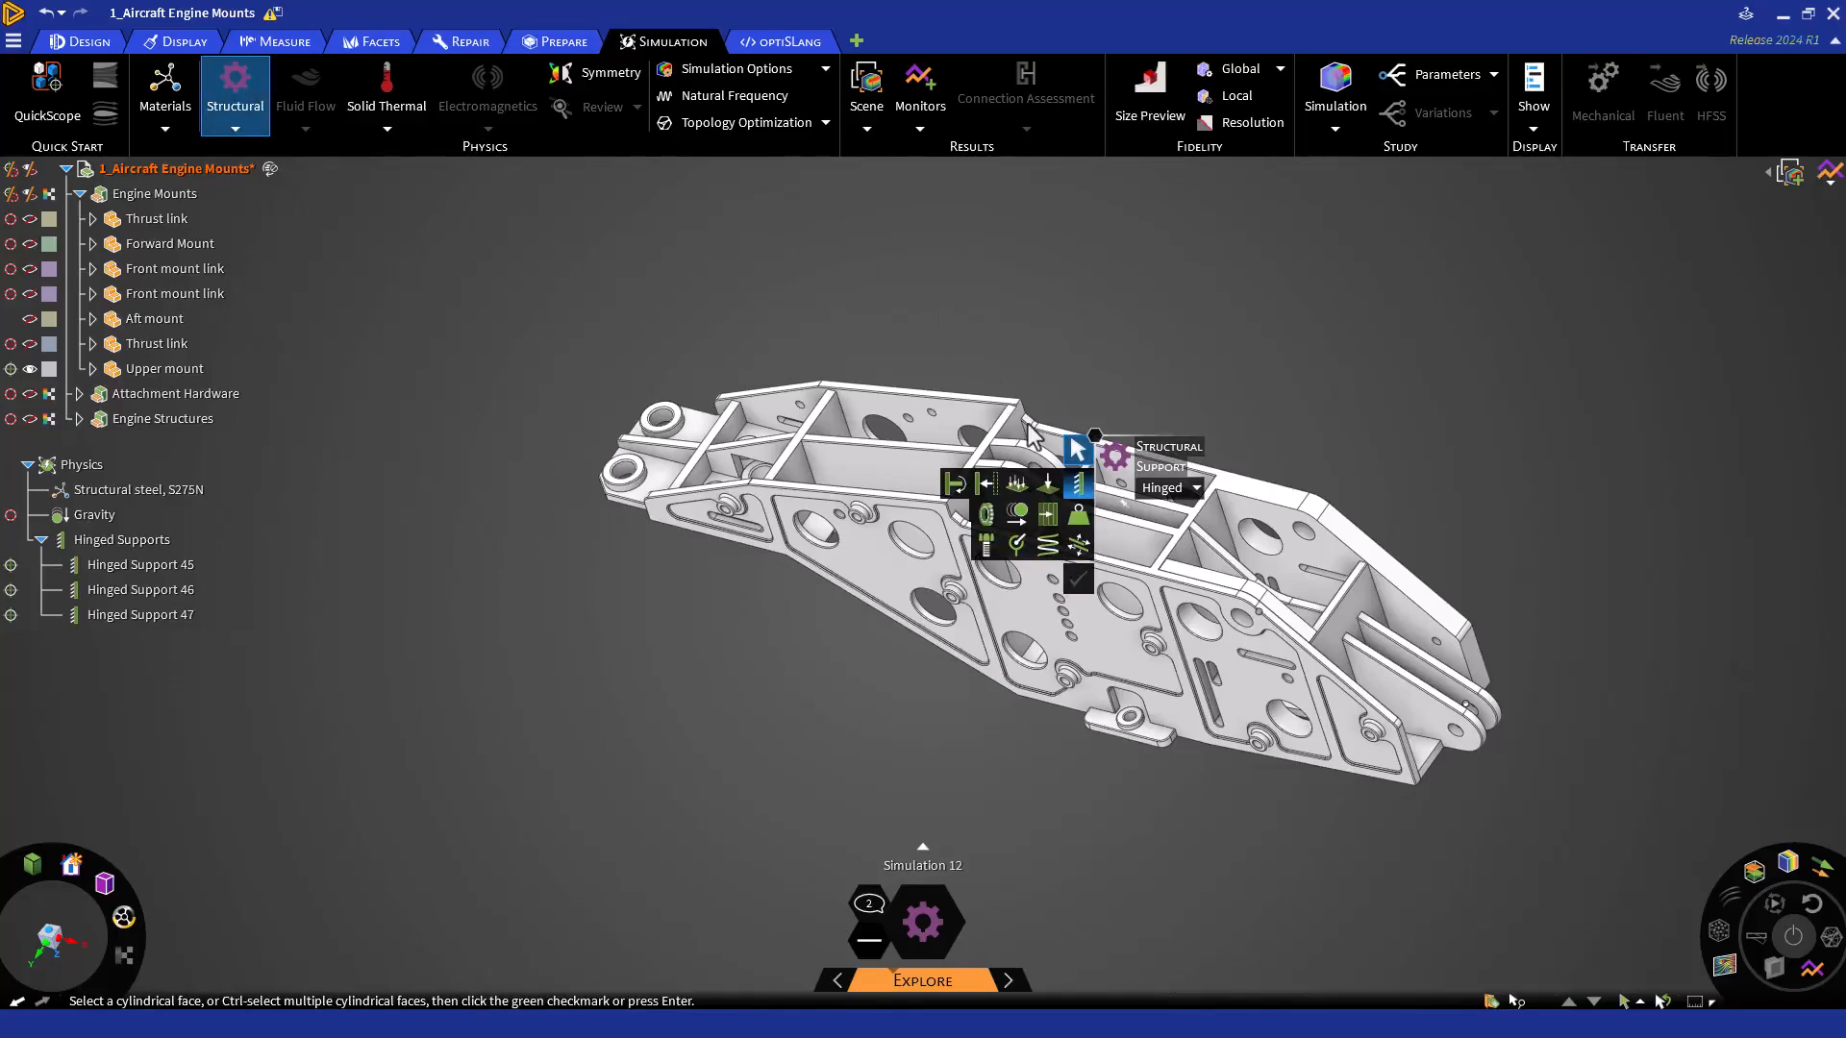
- Start a structural force on the 14 bolt-hole faces selected as holes up to 12 mm
left_click(1048, 483)
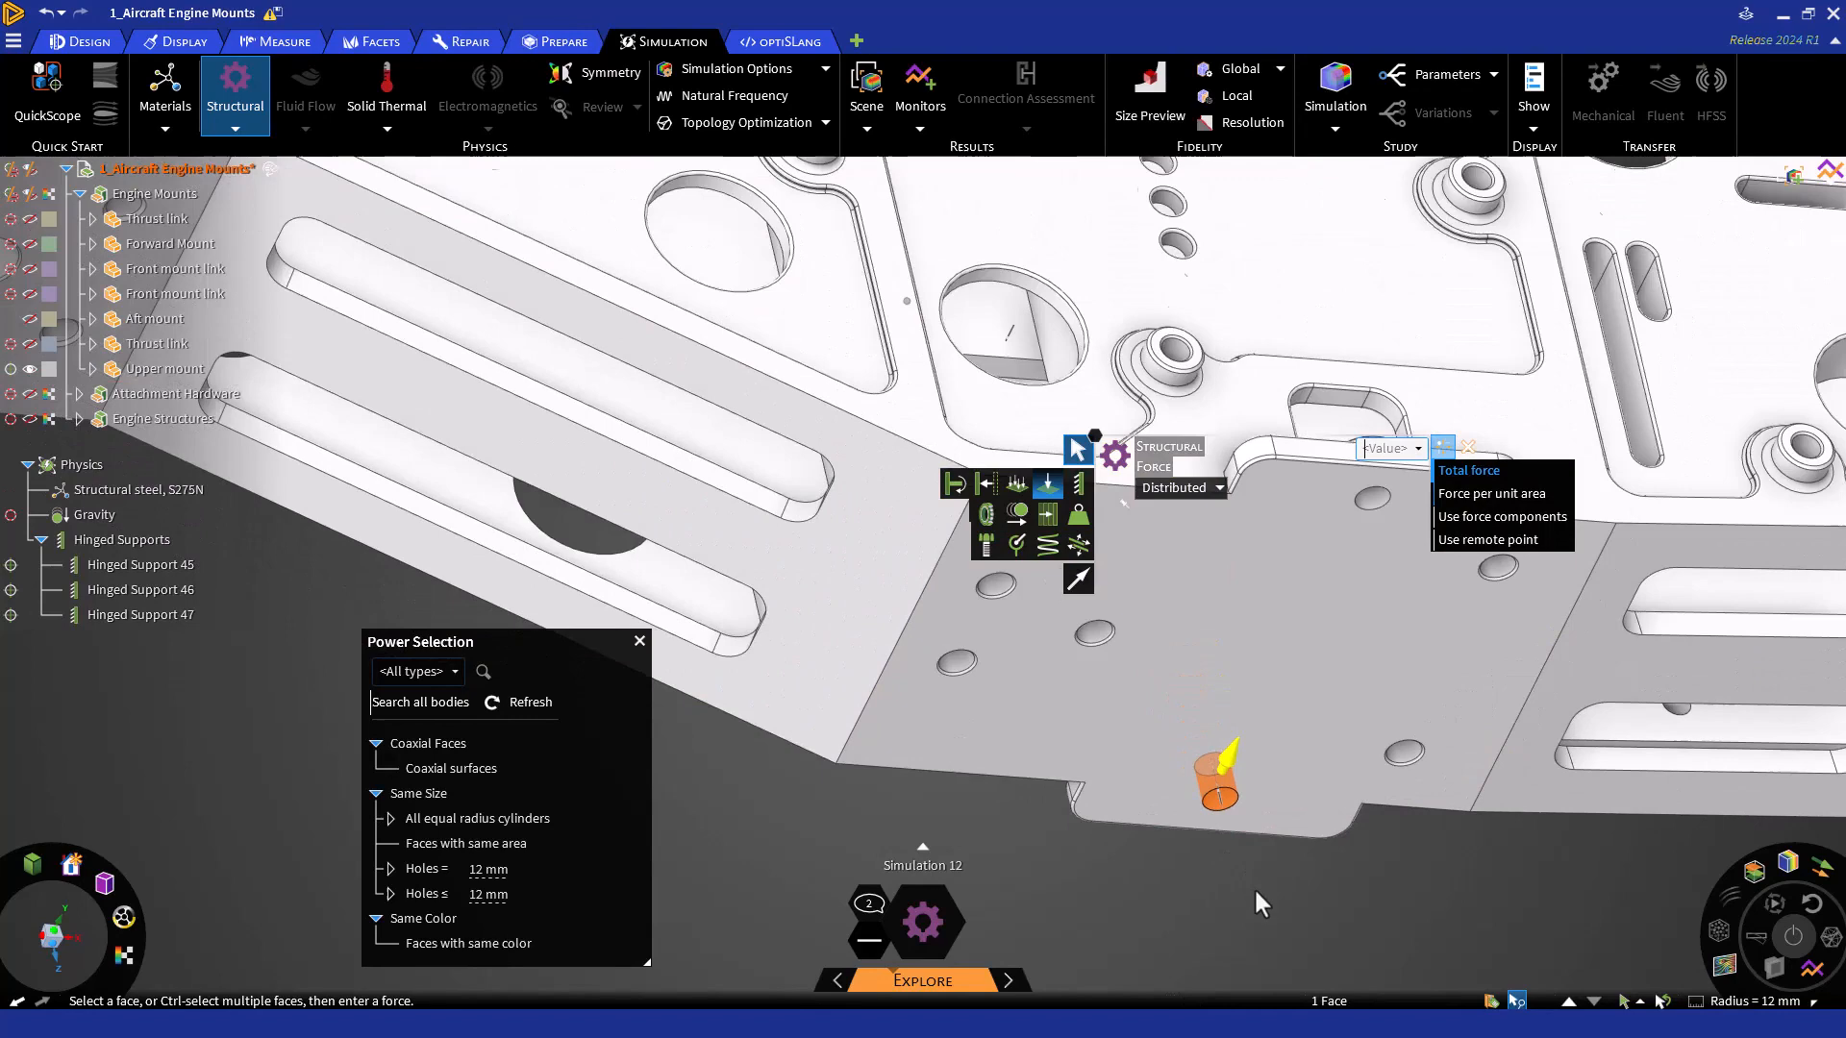
left_click_drag(1259, 903, 676, 904)
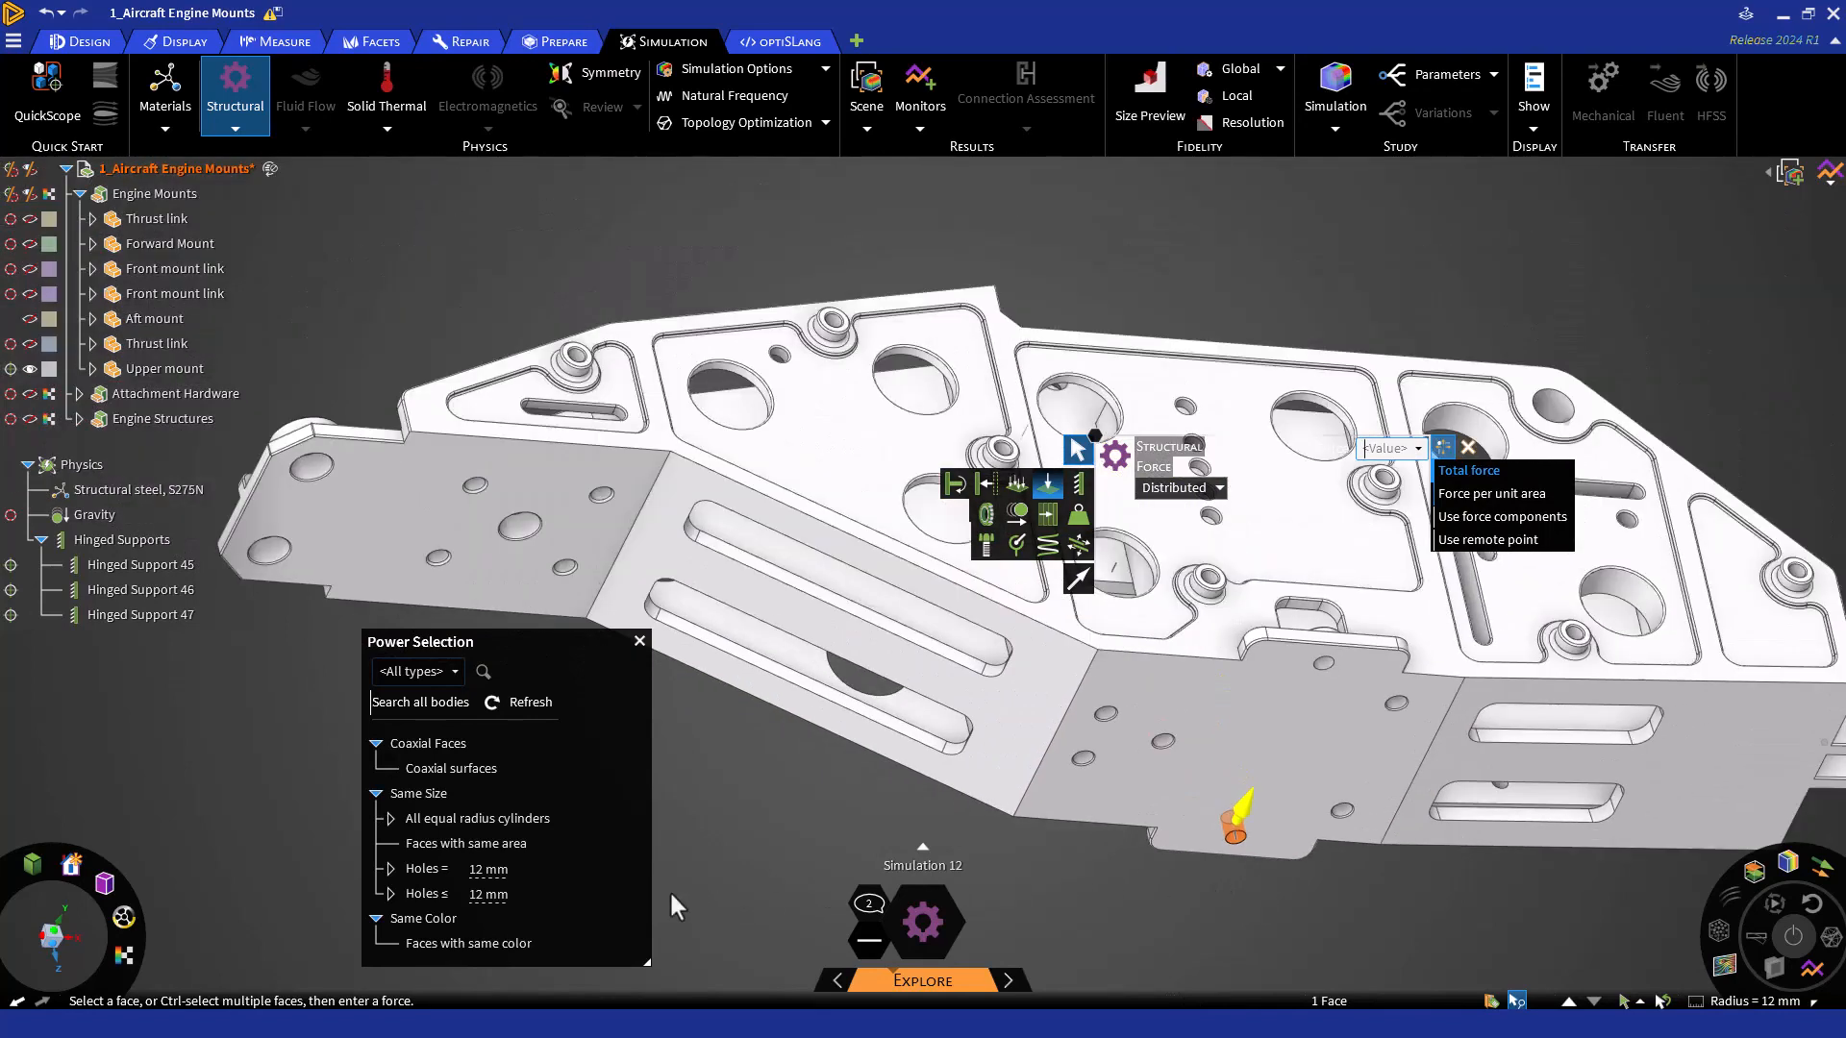
left_click(429, 894)
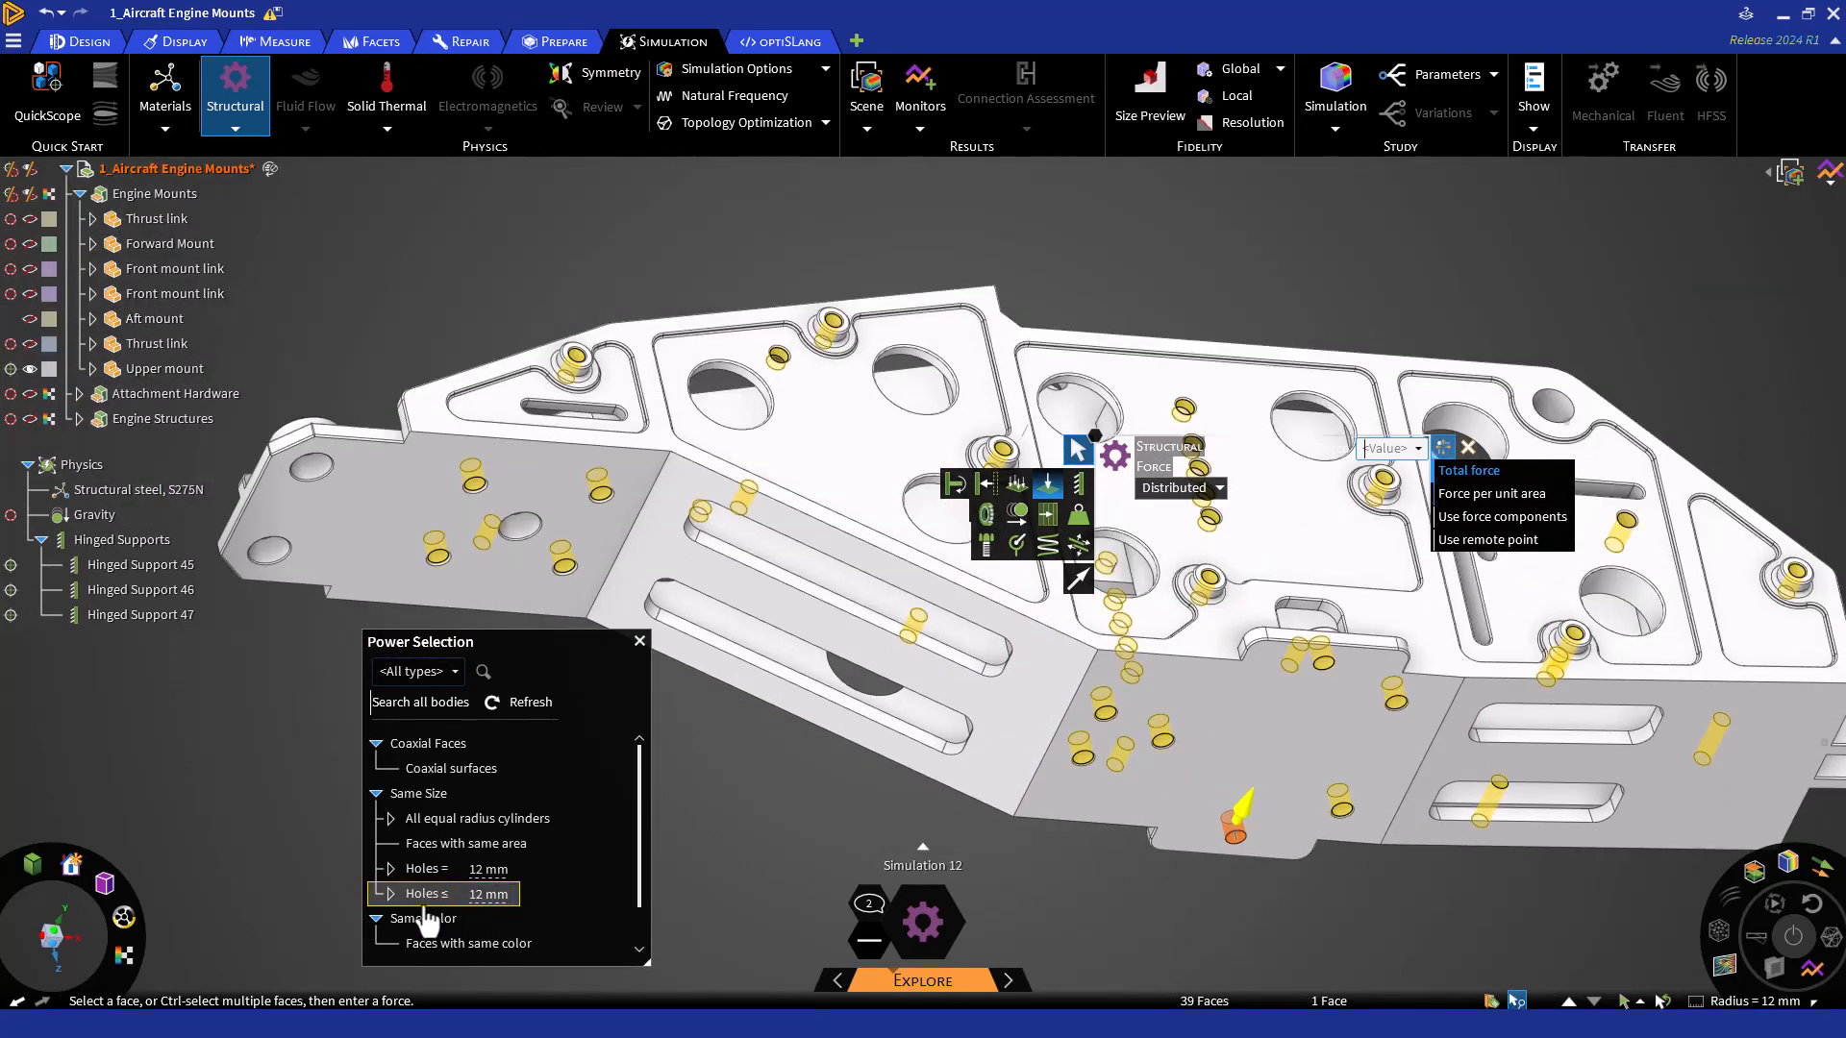
left_click(427, 869)
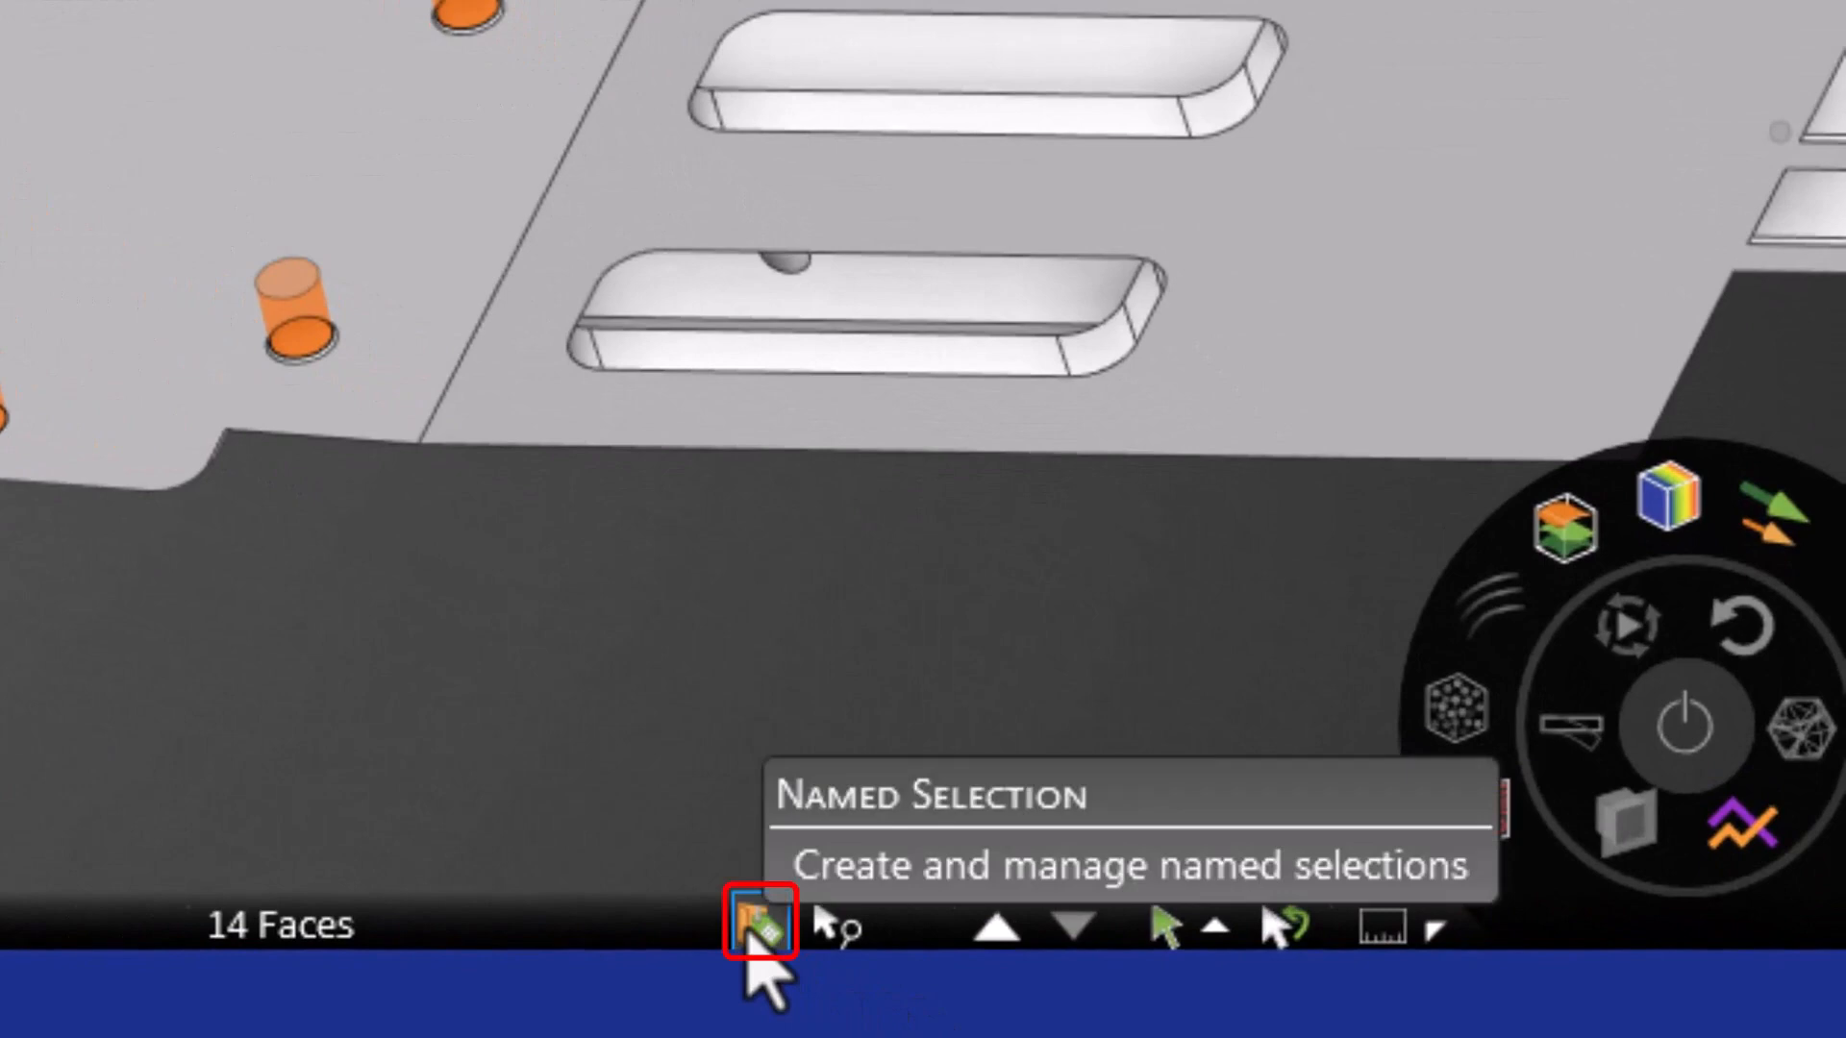
left_click(763, 924)
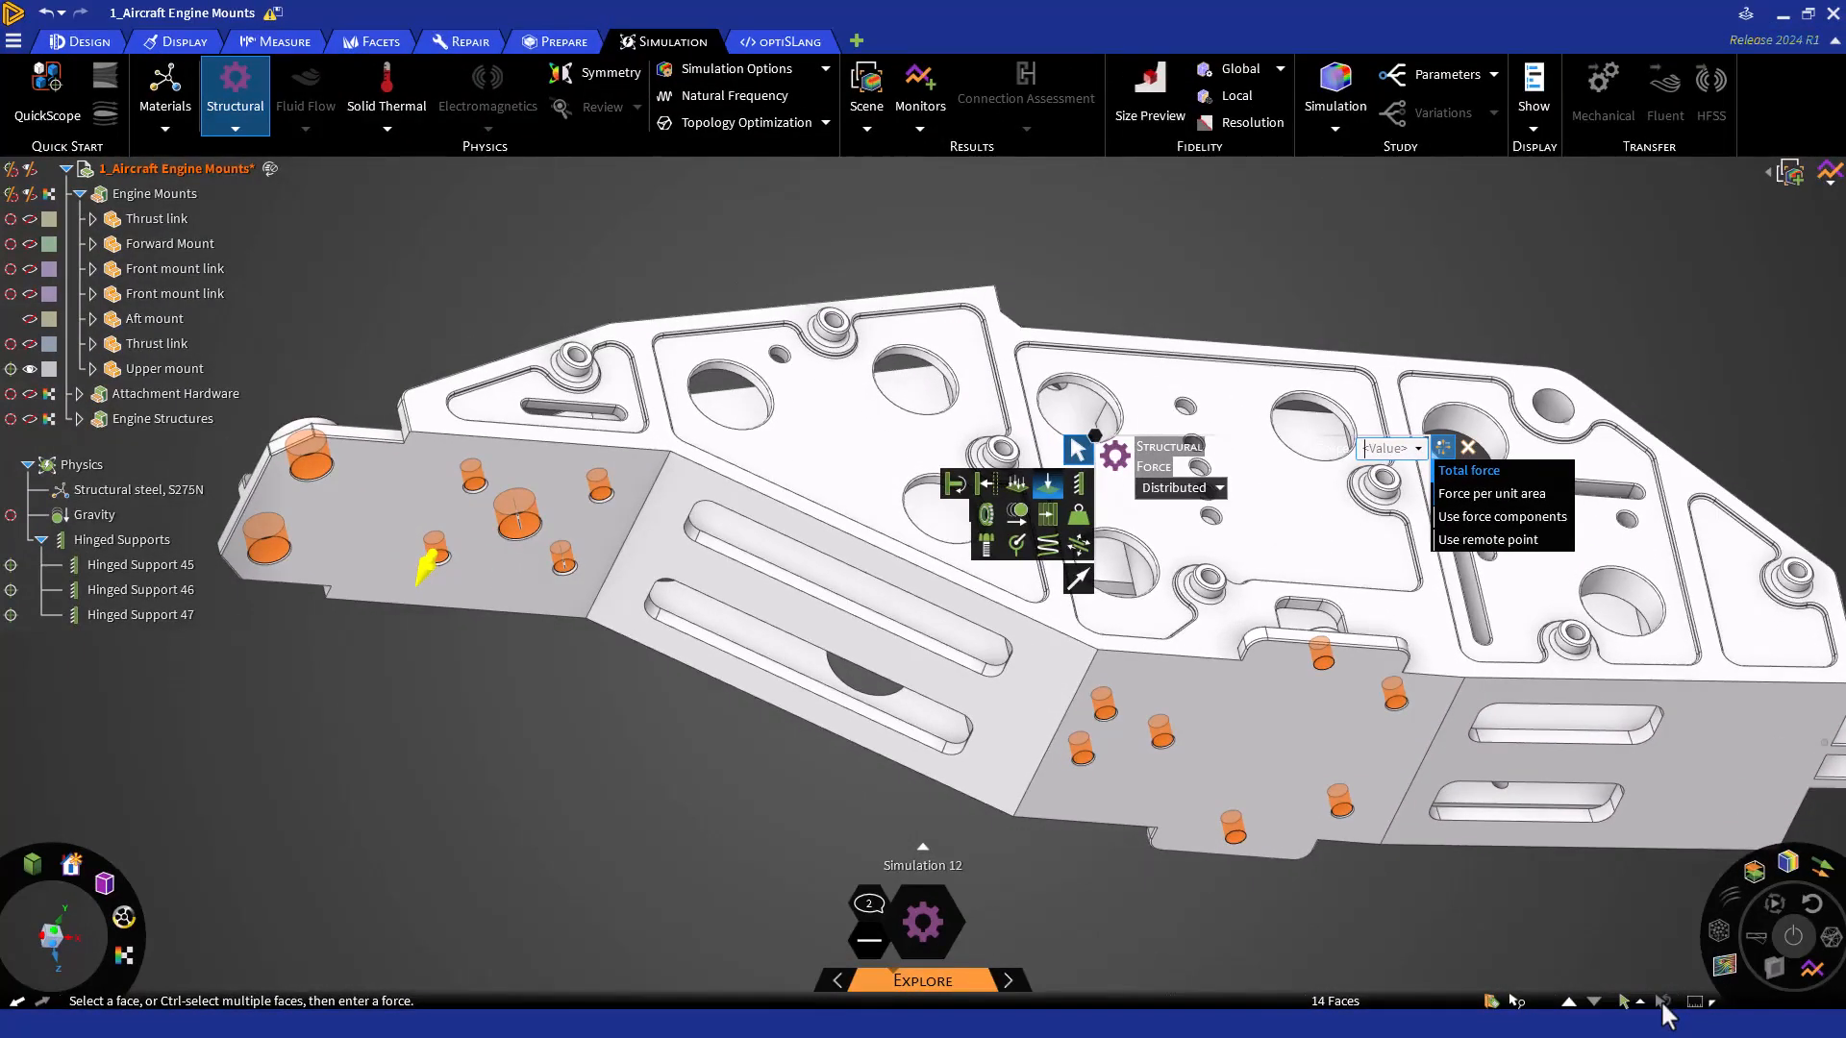
left_click(1076, 579)
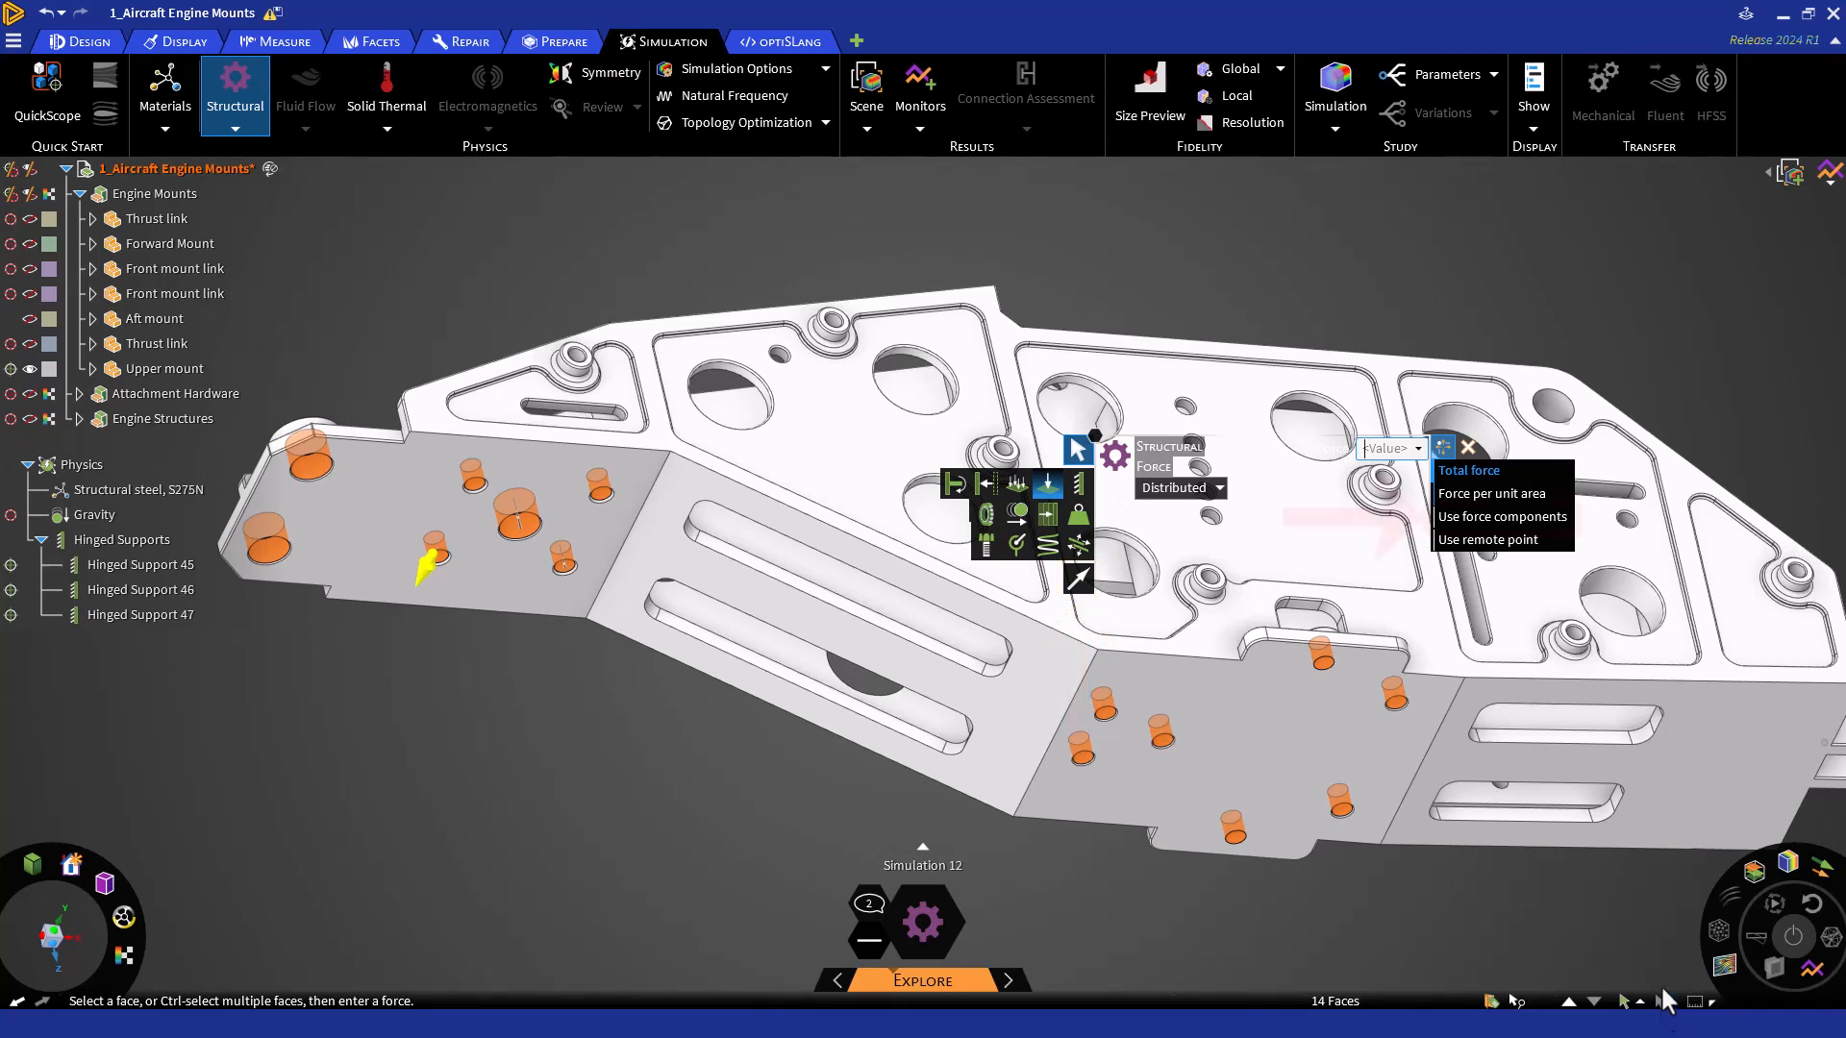
- Enter the force as components with -1000 lbf in X, Y and Z left at 0
left_click(1501, 515)
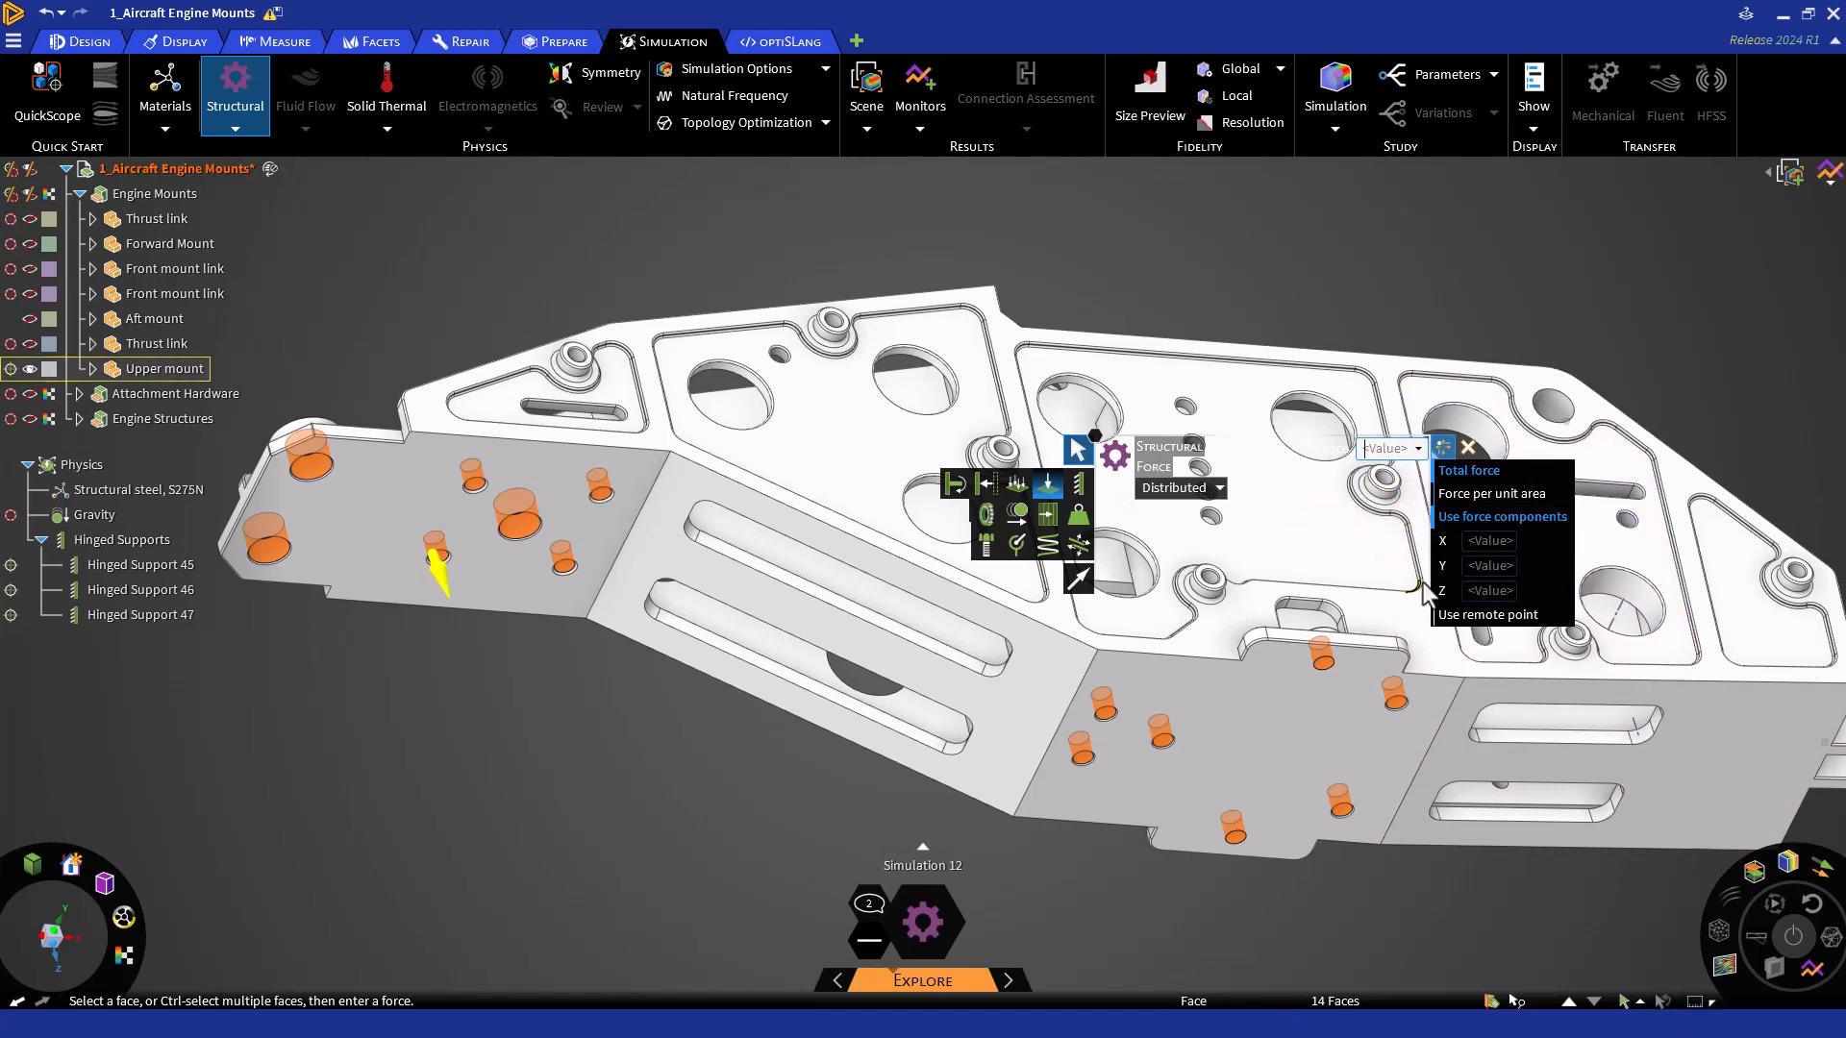
left_click(1488, 540)
type("-1000 N")
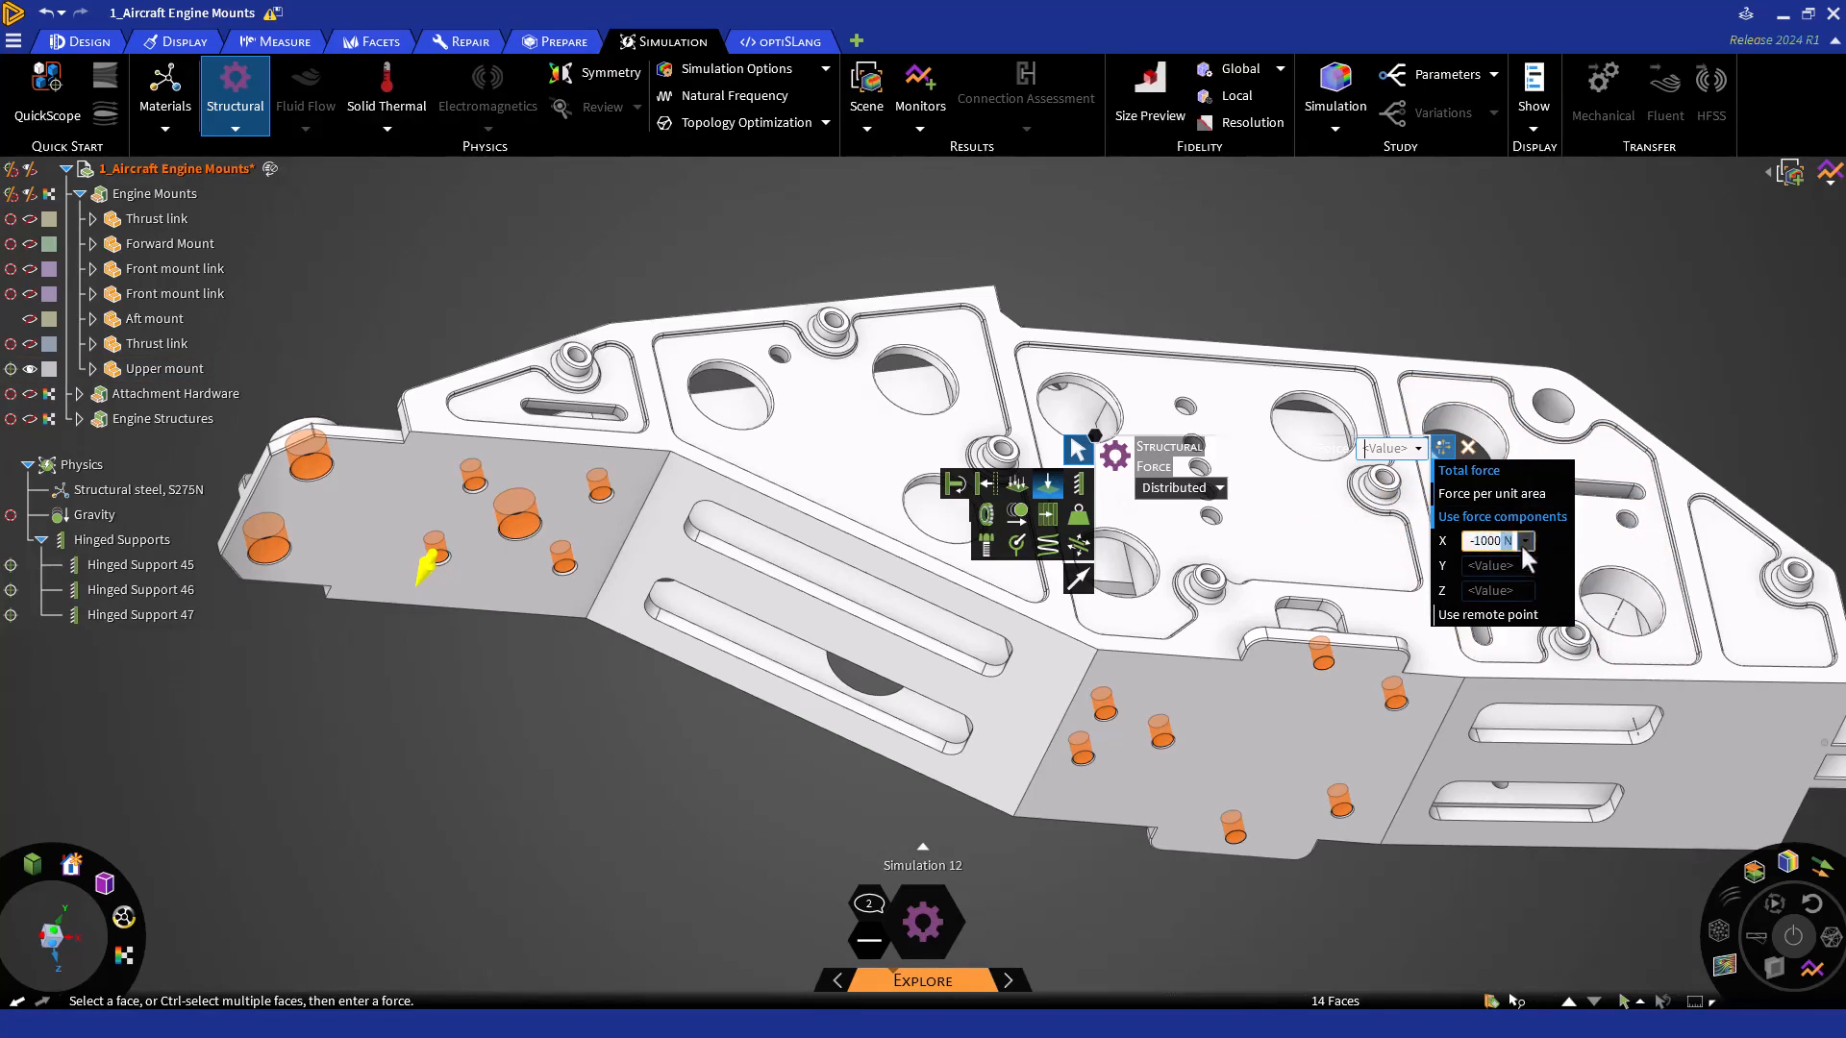
left_click(1525, 540)
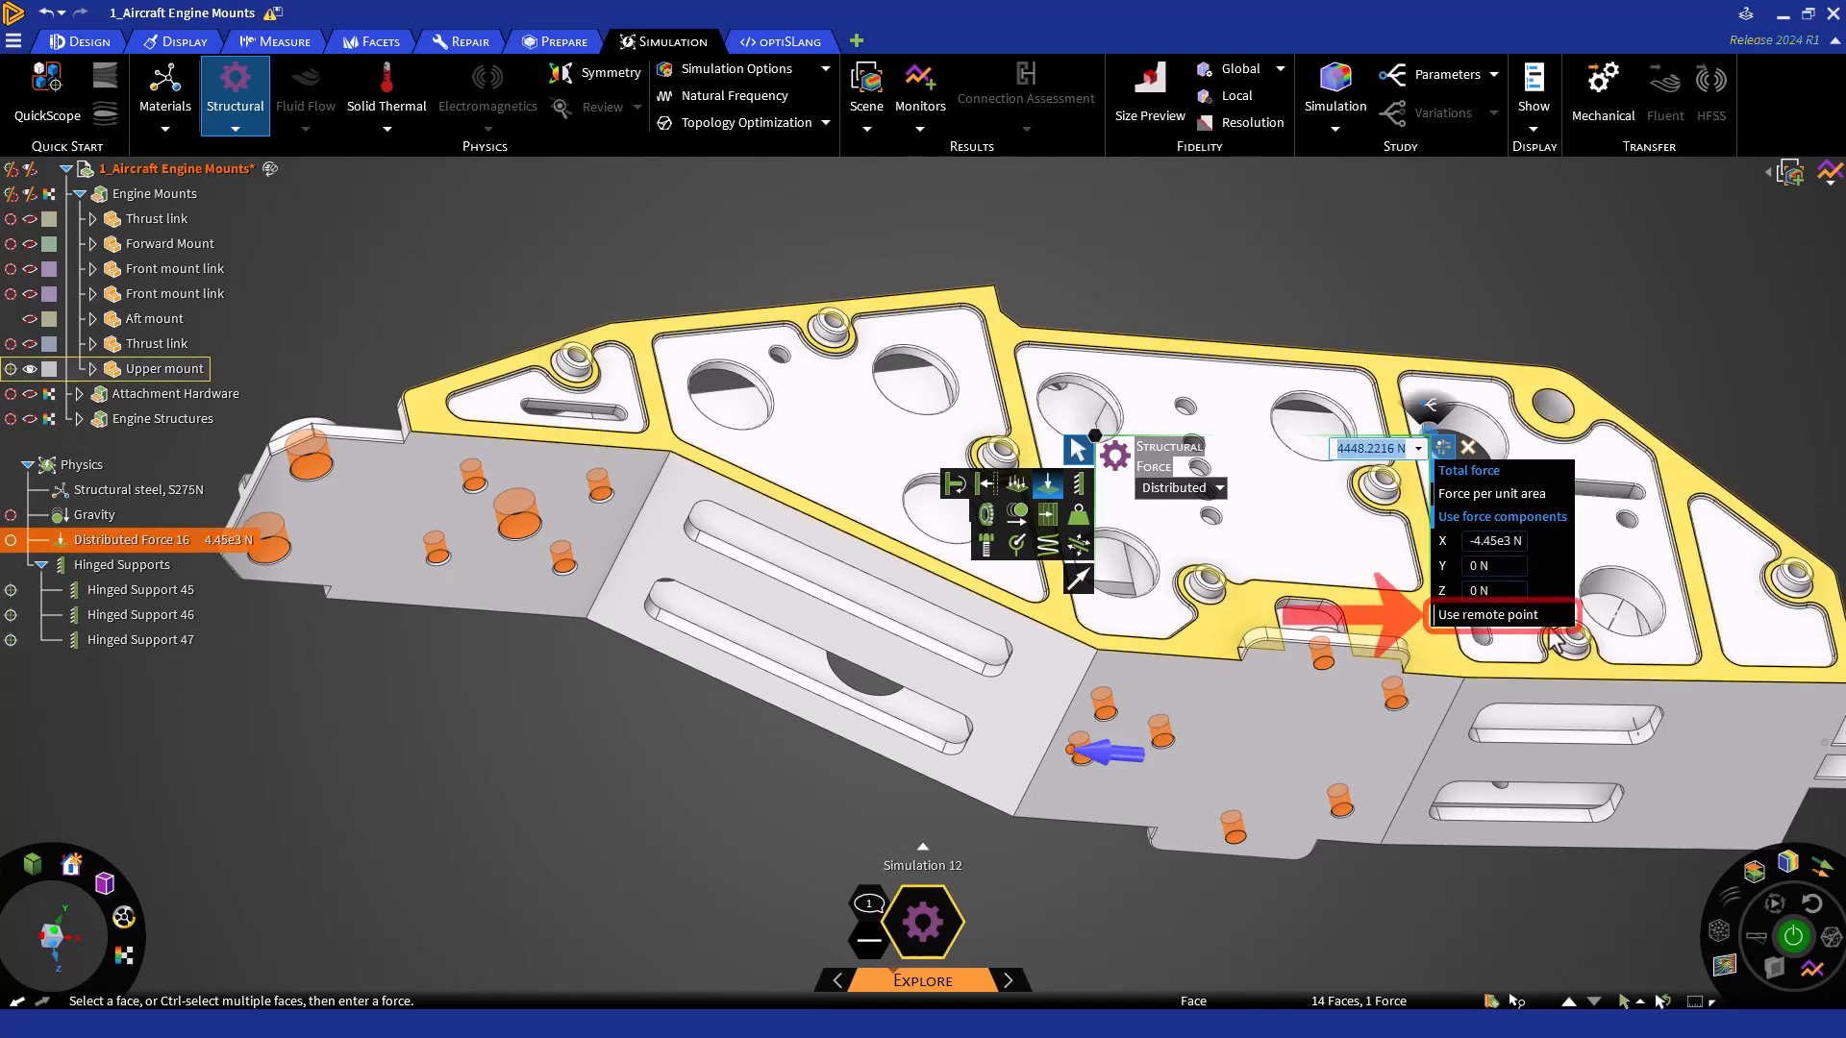
- Make the force act through a remote point with X set to 1287 mm
left_click(1488, 613)
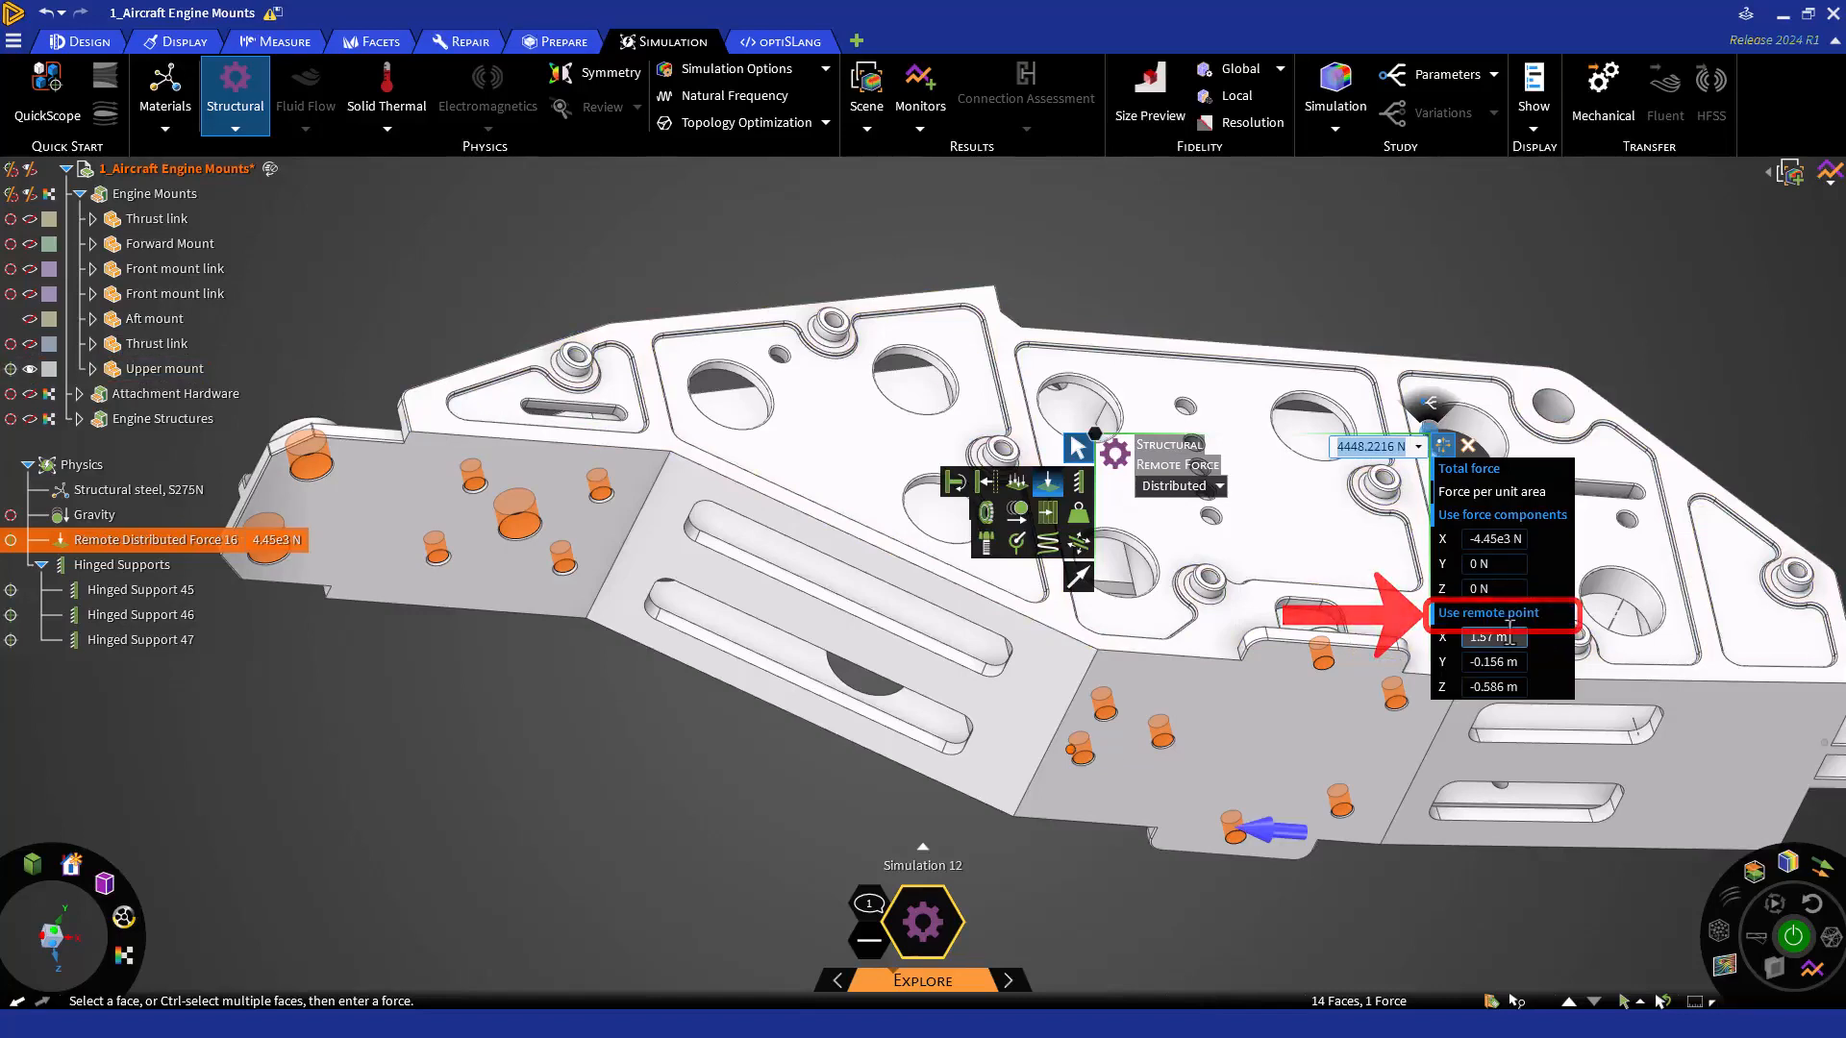
left_click(1492, 637)
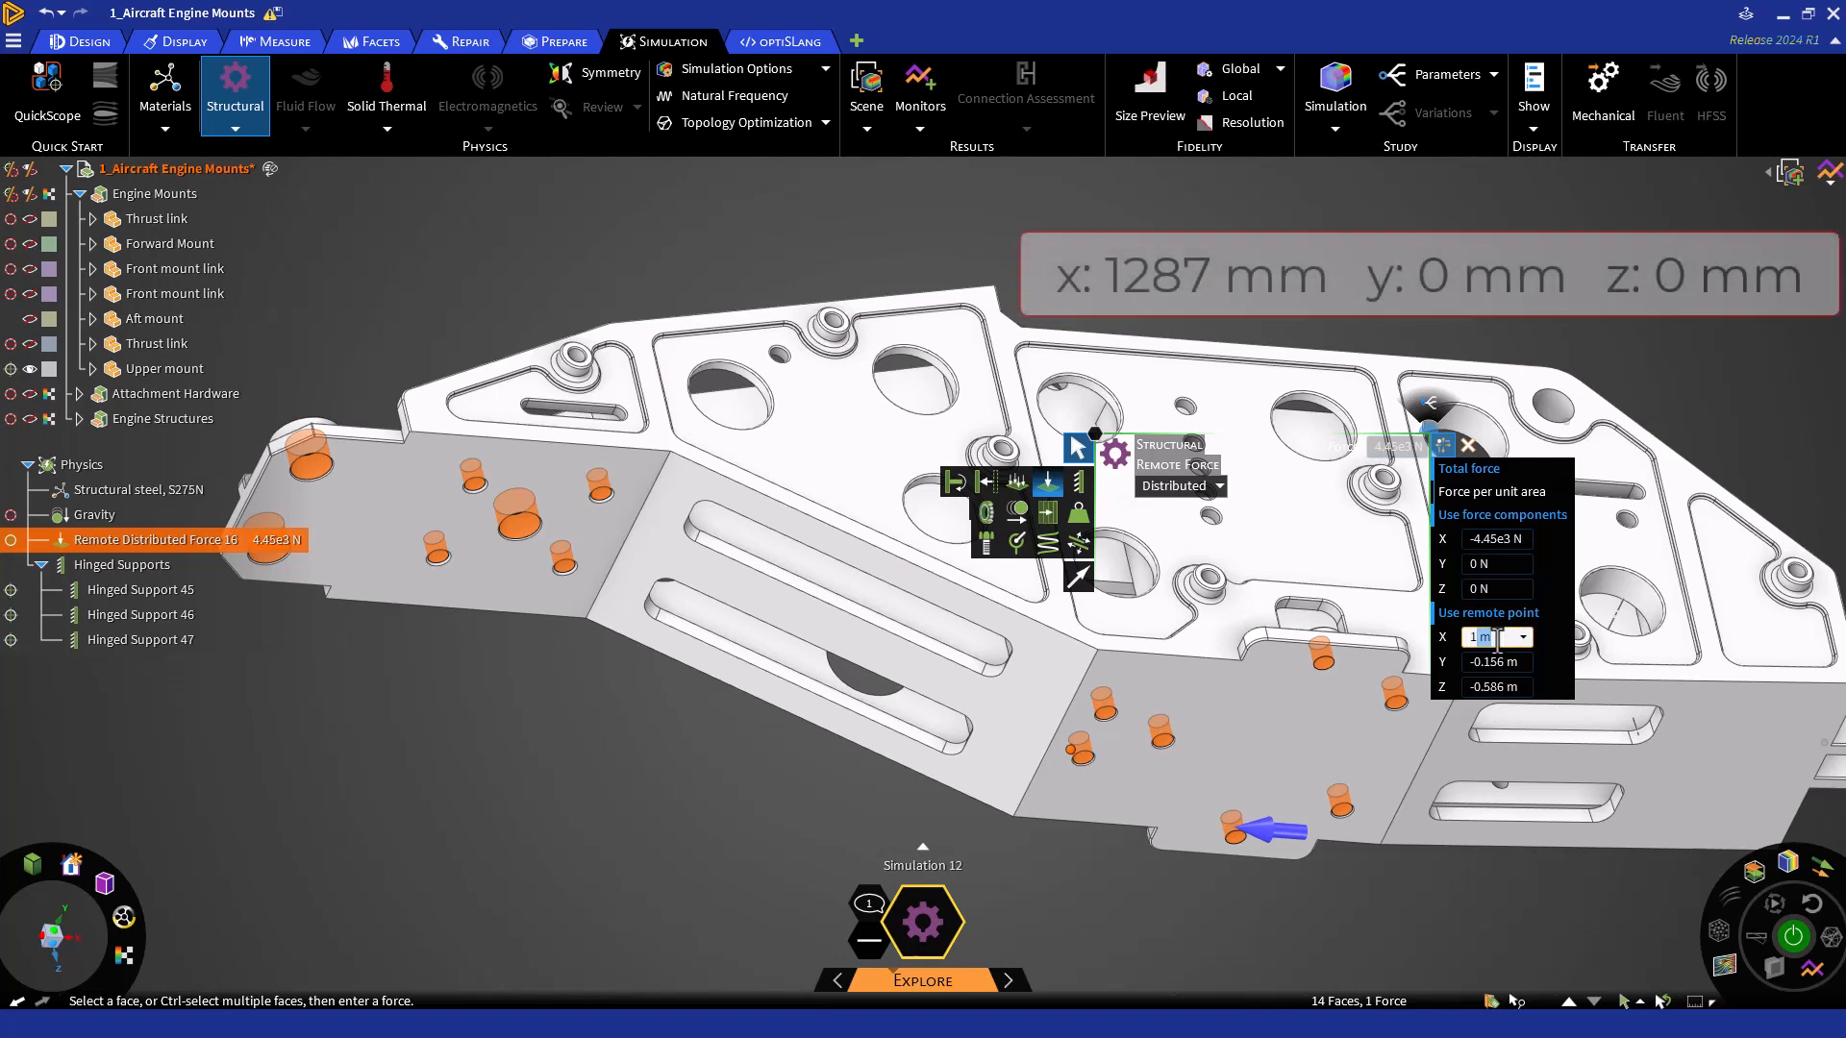
type("1287")
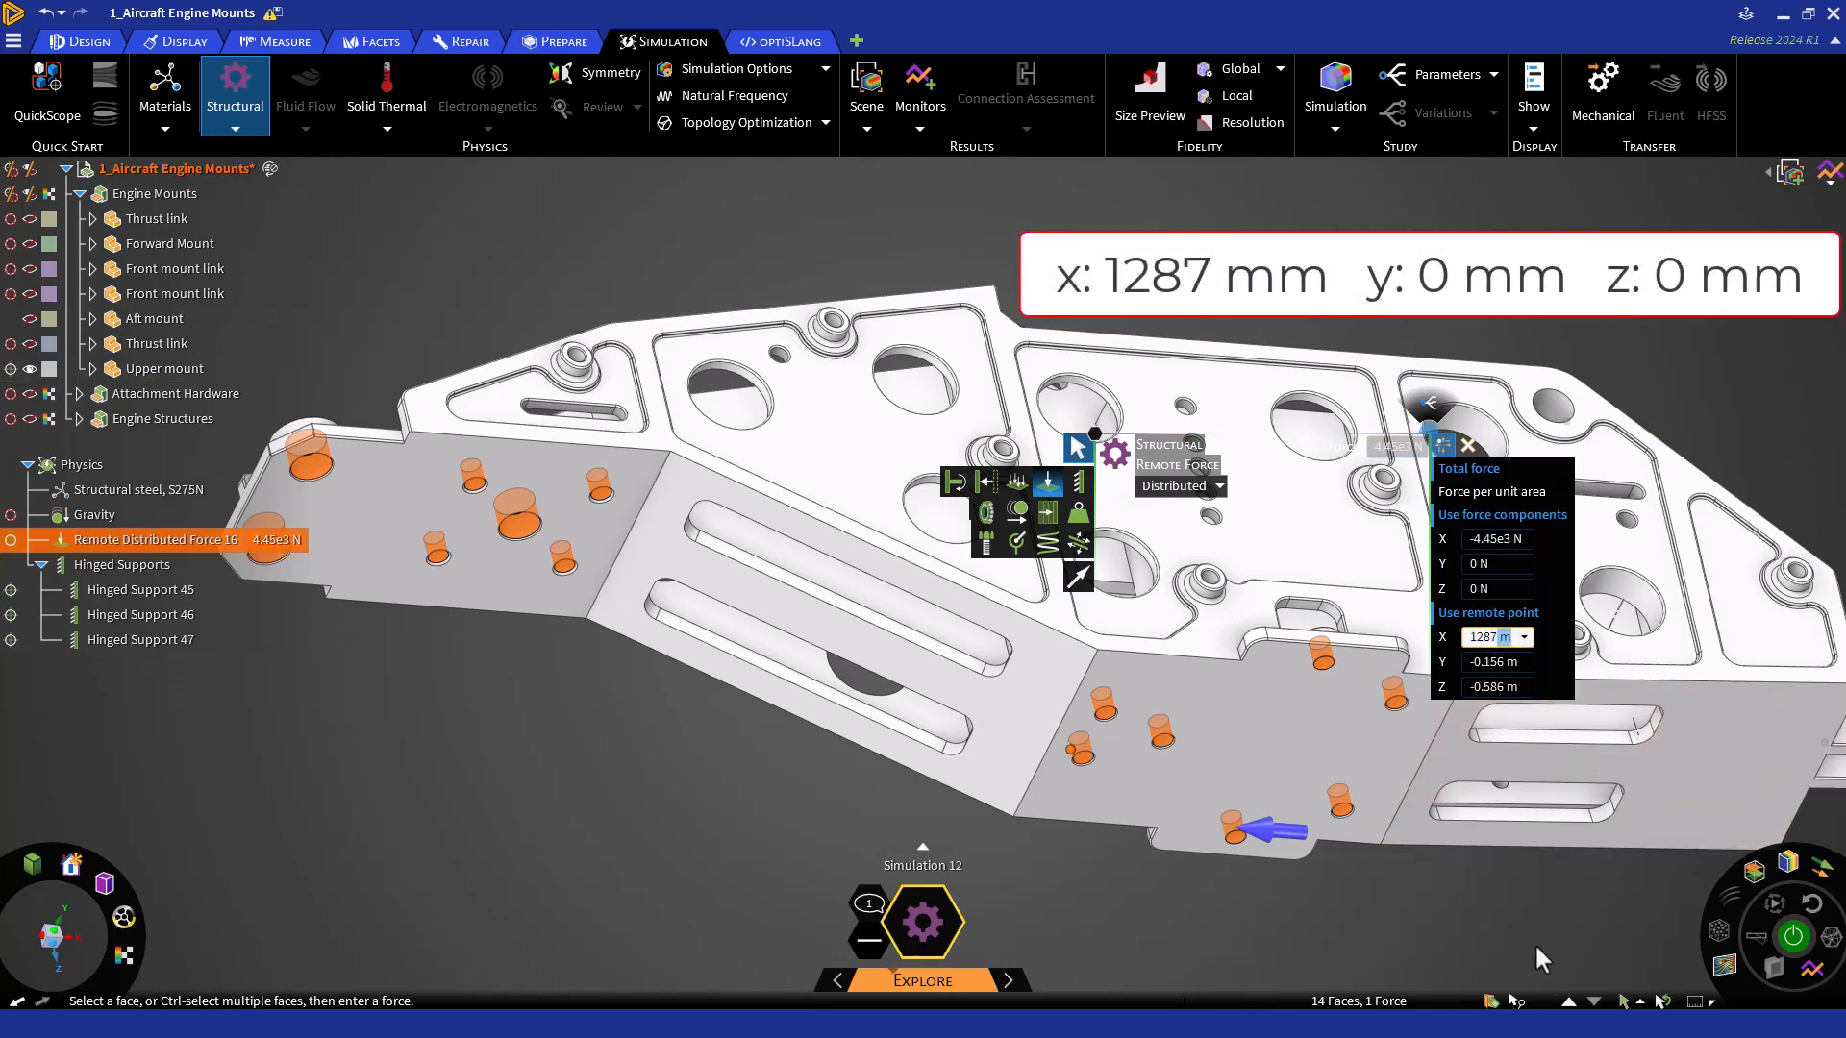
left_click(1522, 636)
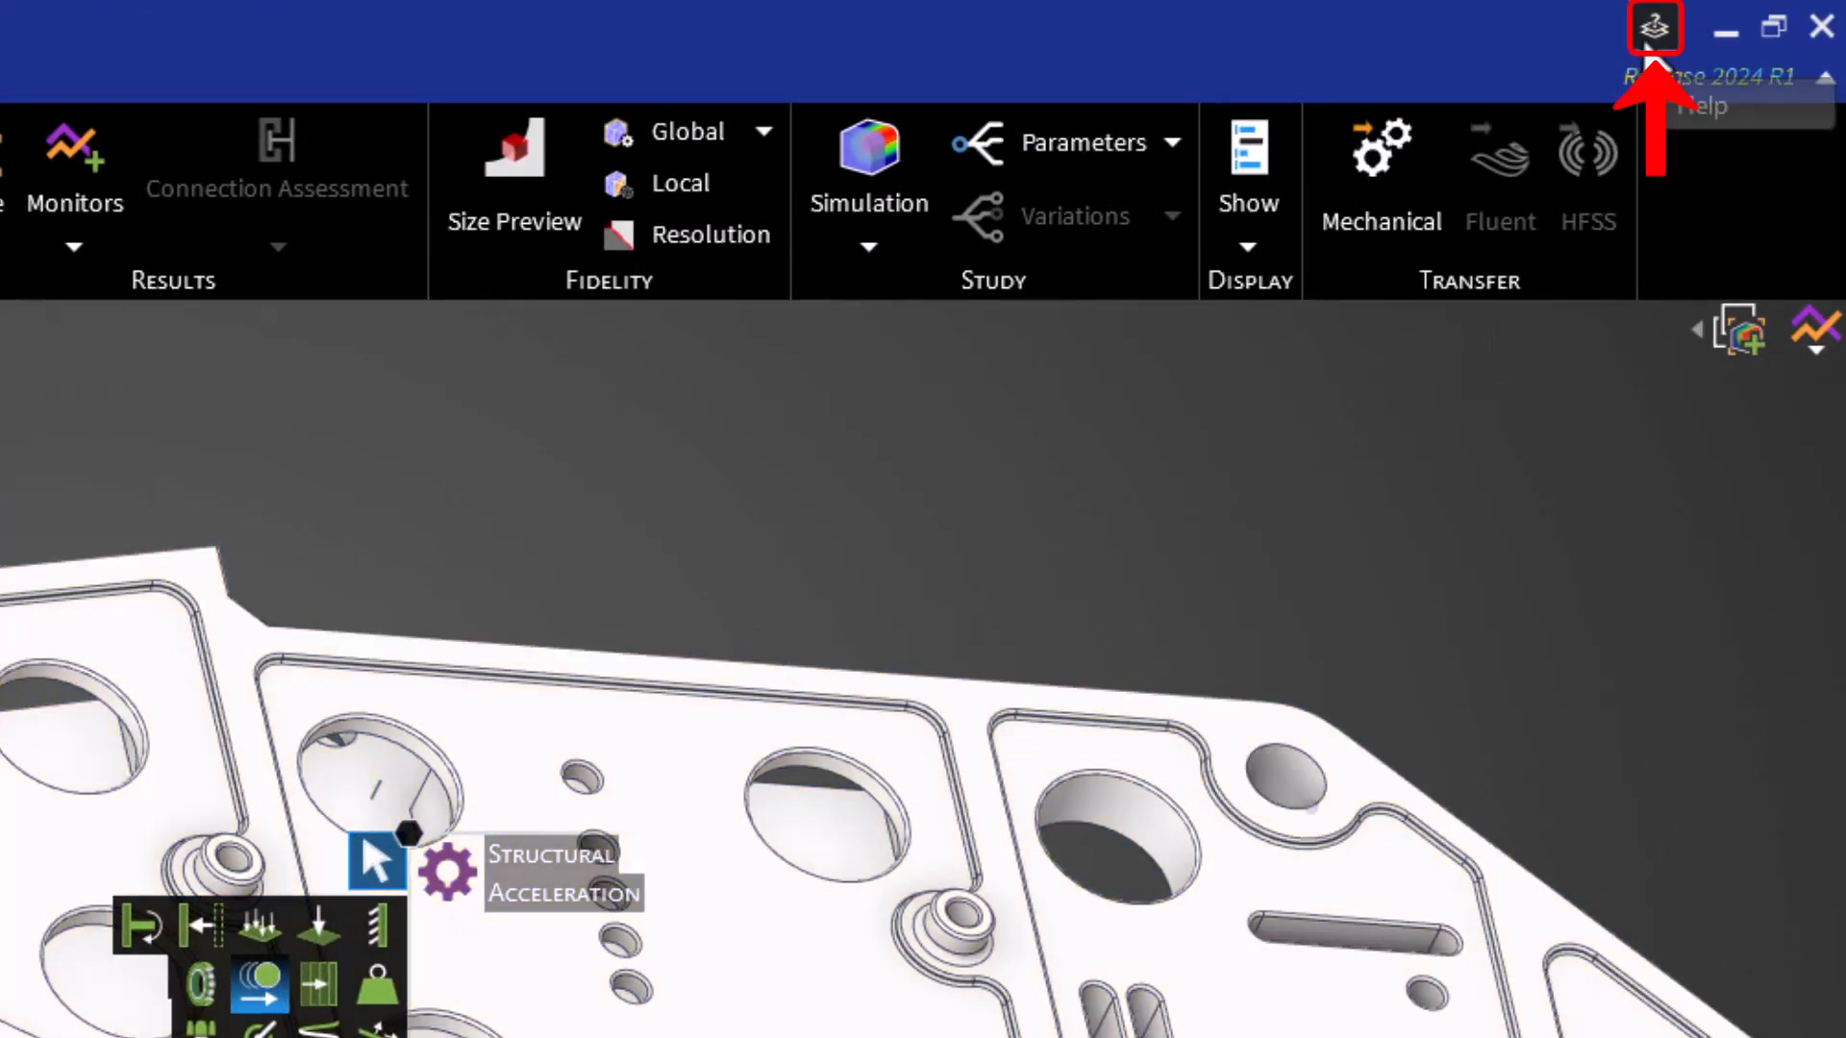
- Show help notes and set the Y acceleration to 3 g, leaving X and Z free
left_click(1653, 29)
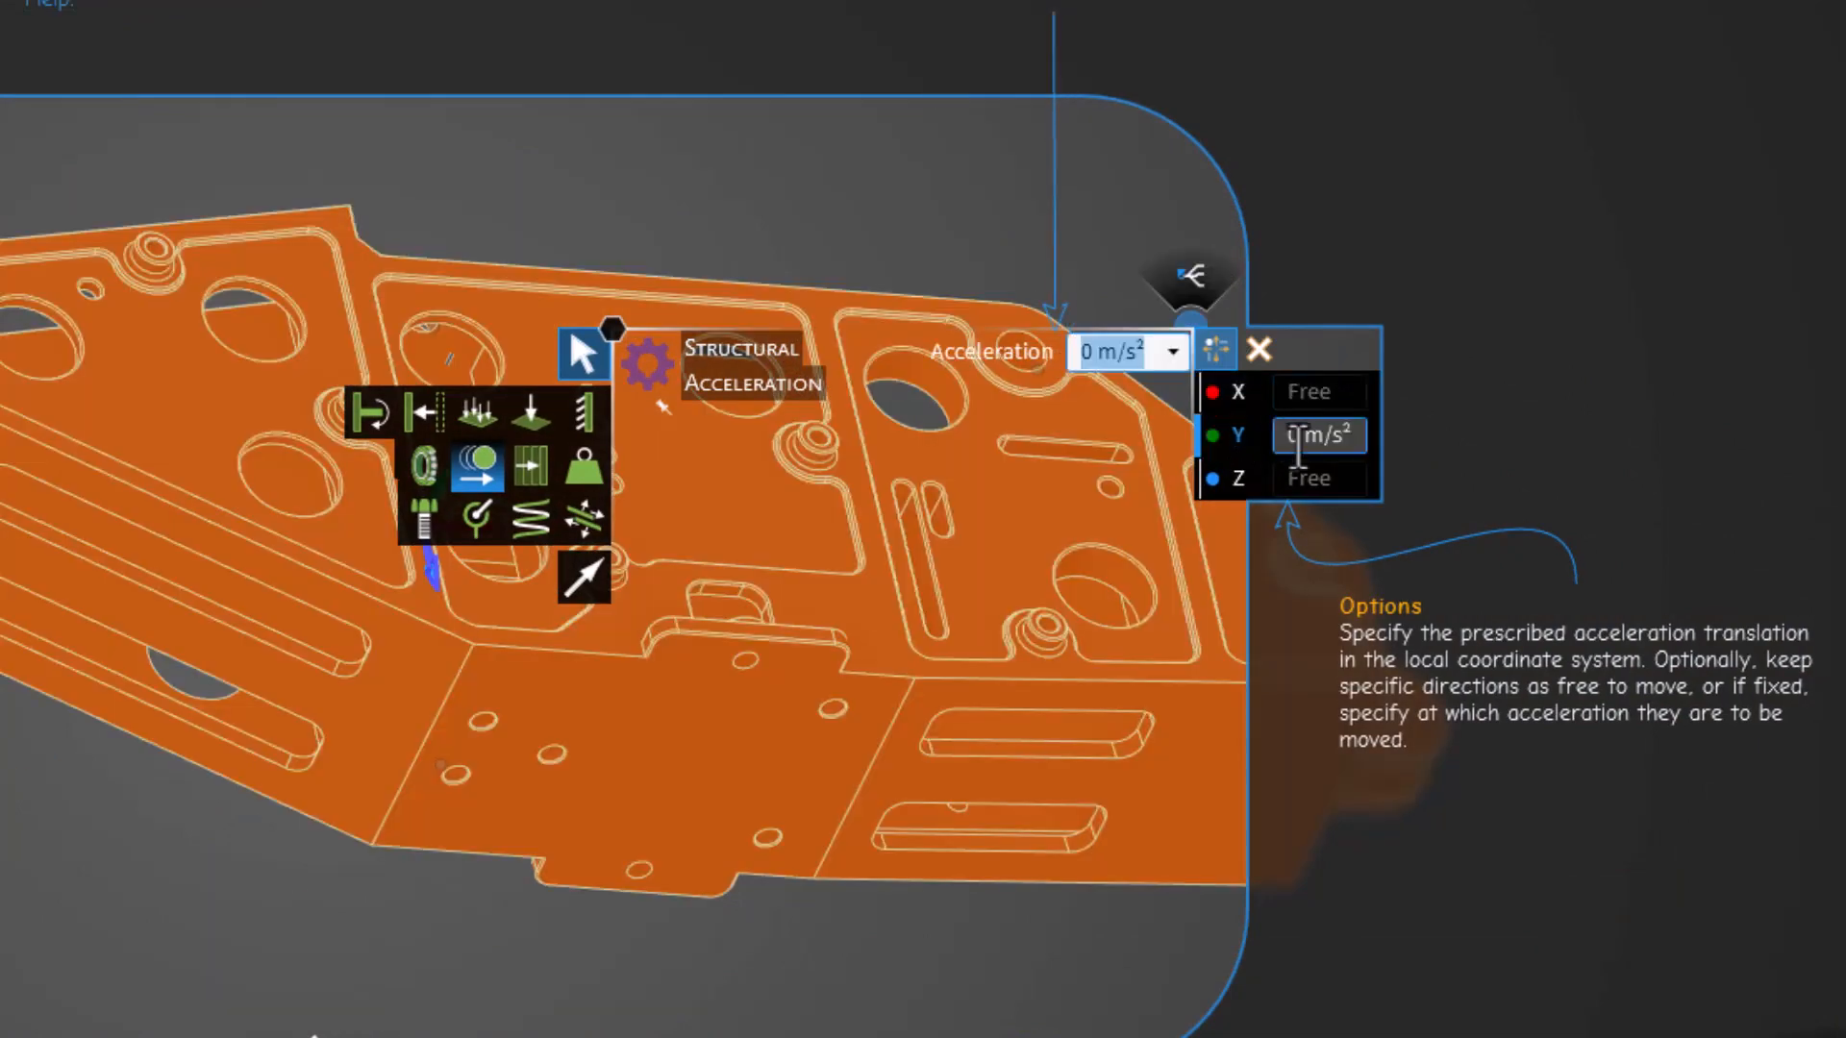
left_click(1372, 434)
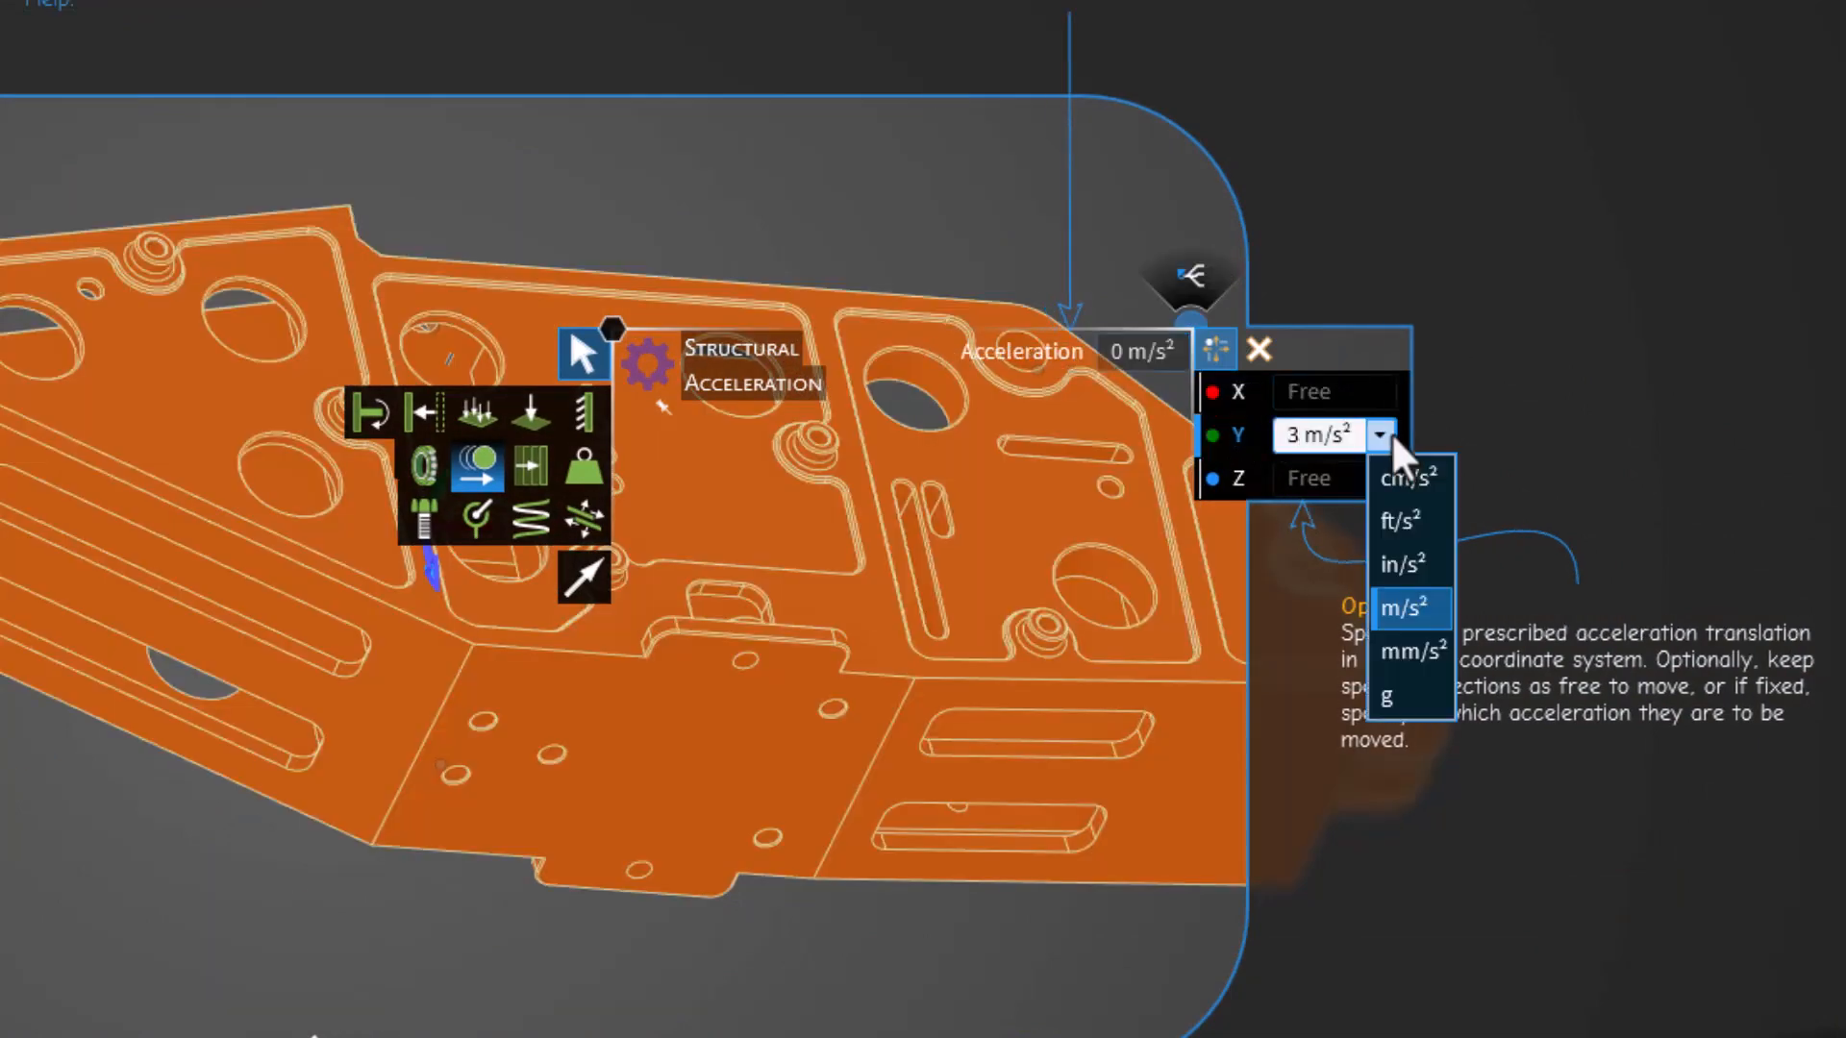
left_click(1388, 694)
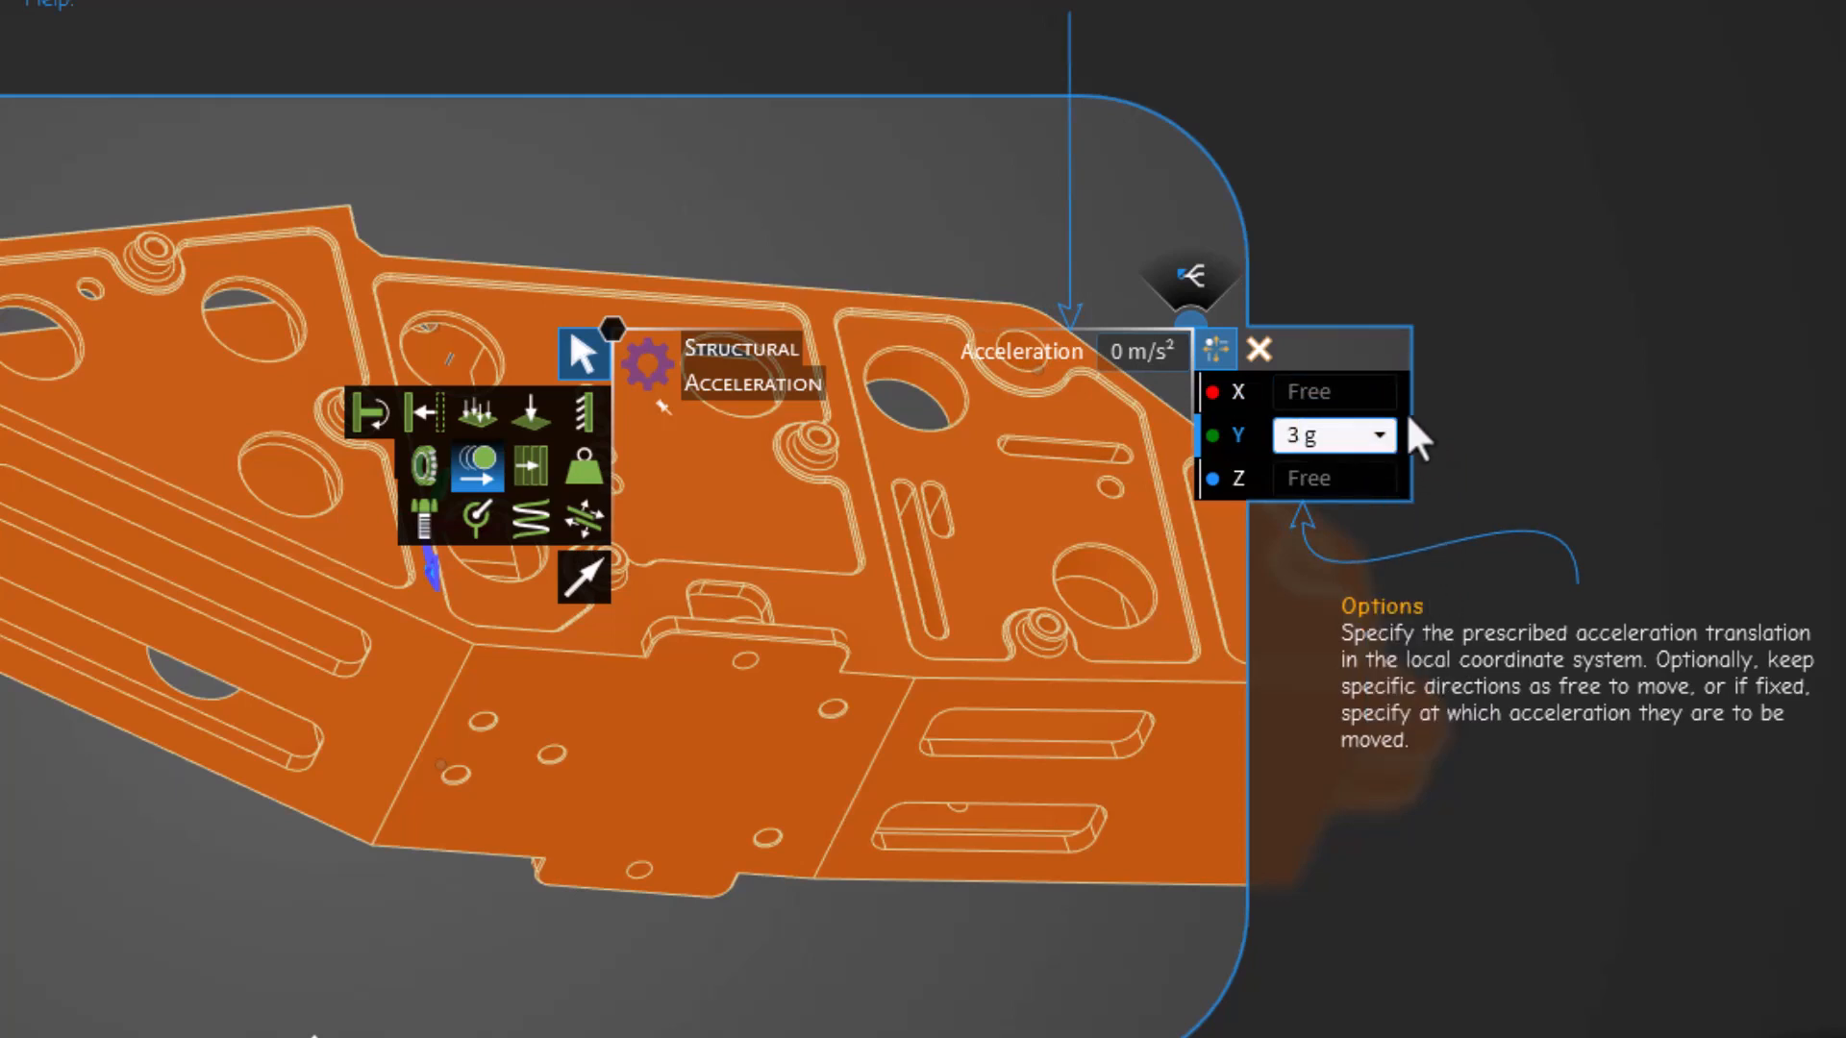
left_click(584, 579)
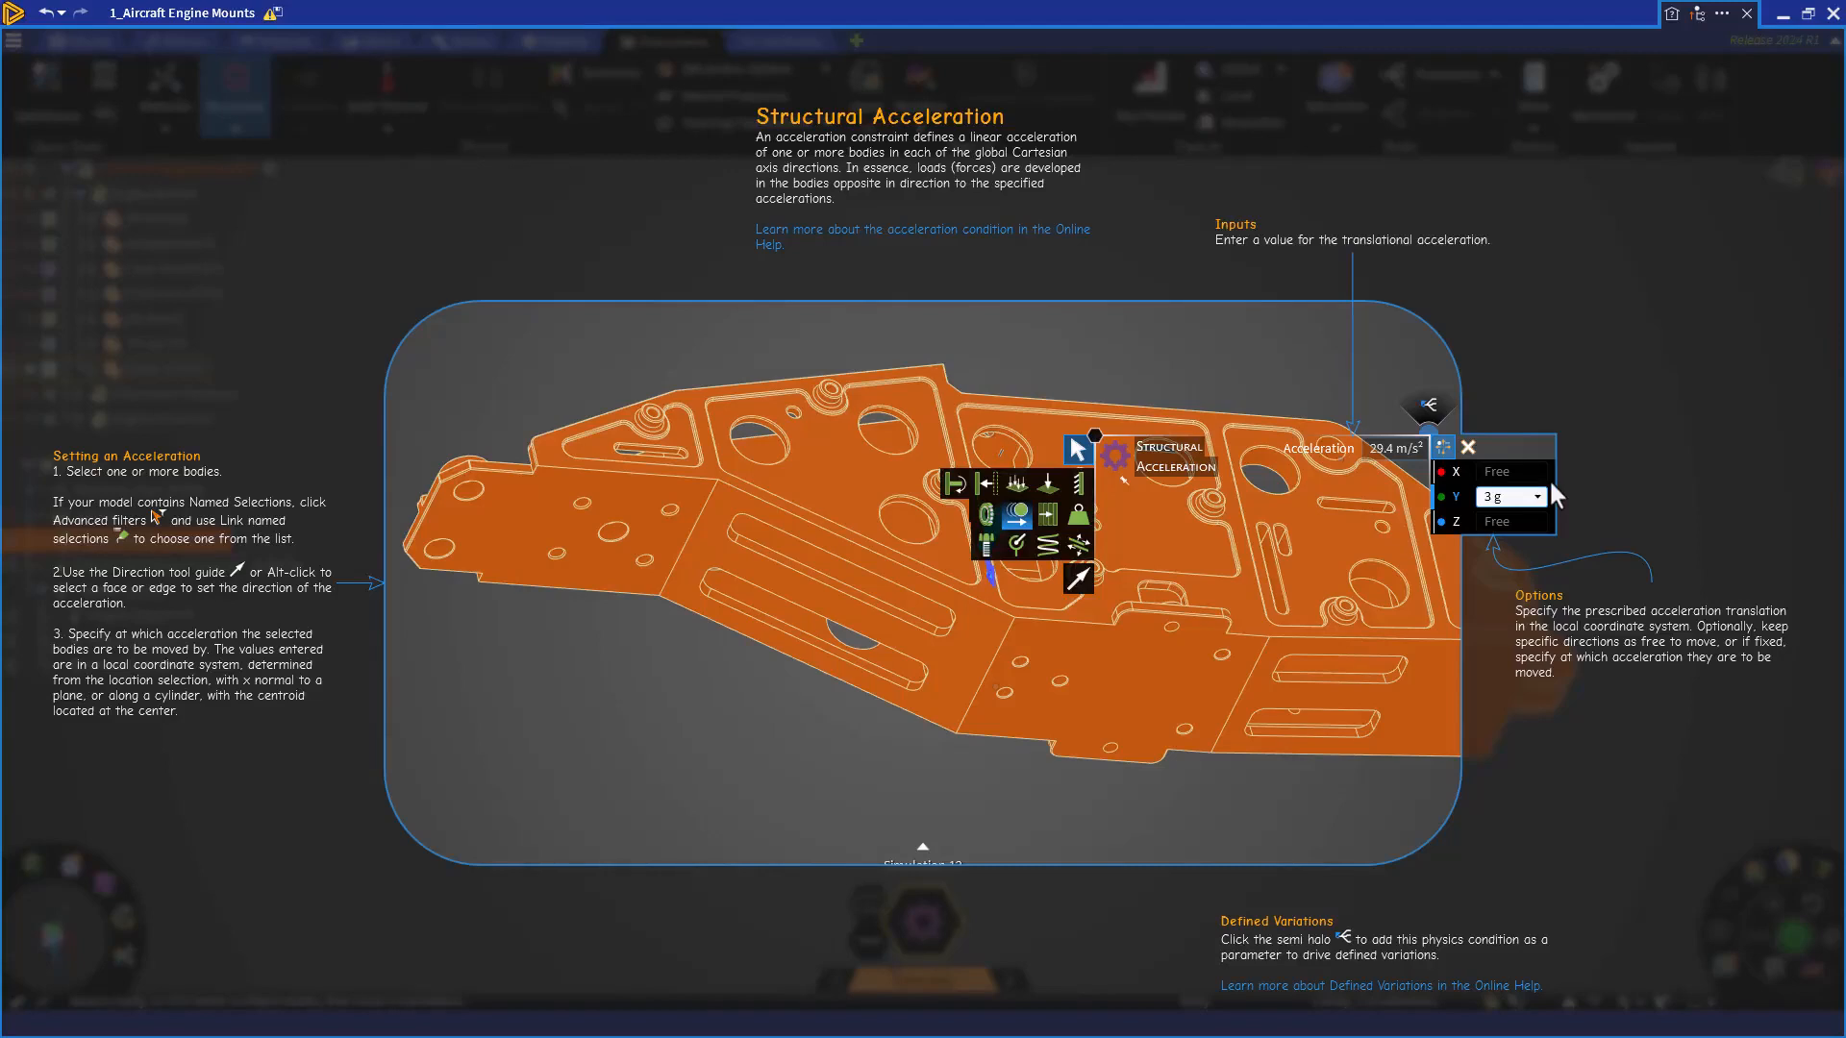
mouse_move(1747, 18)
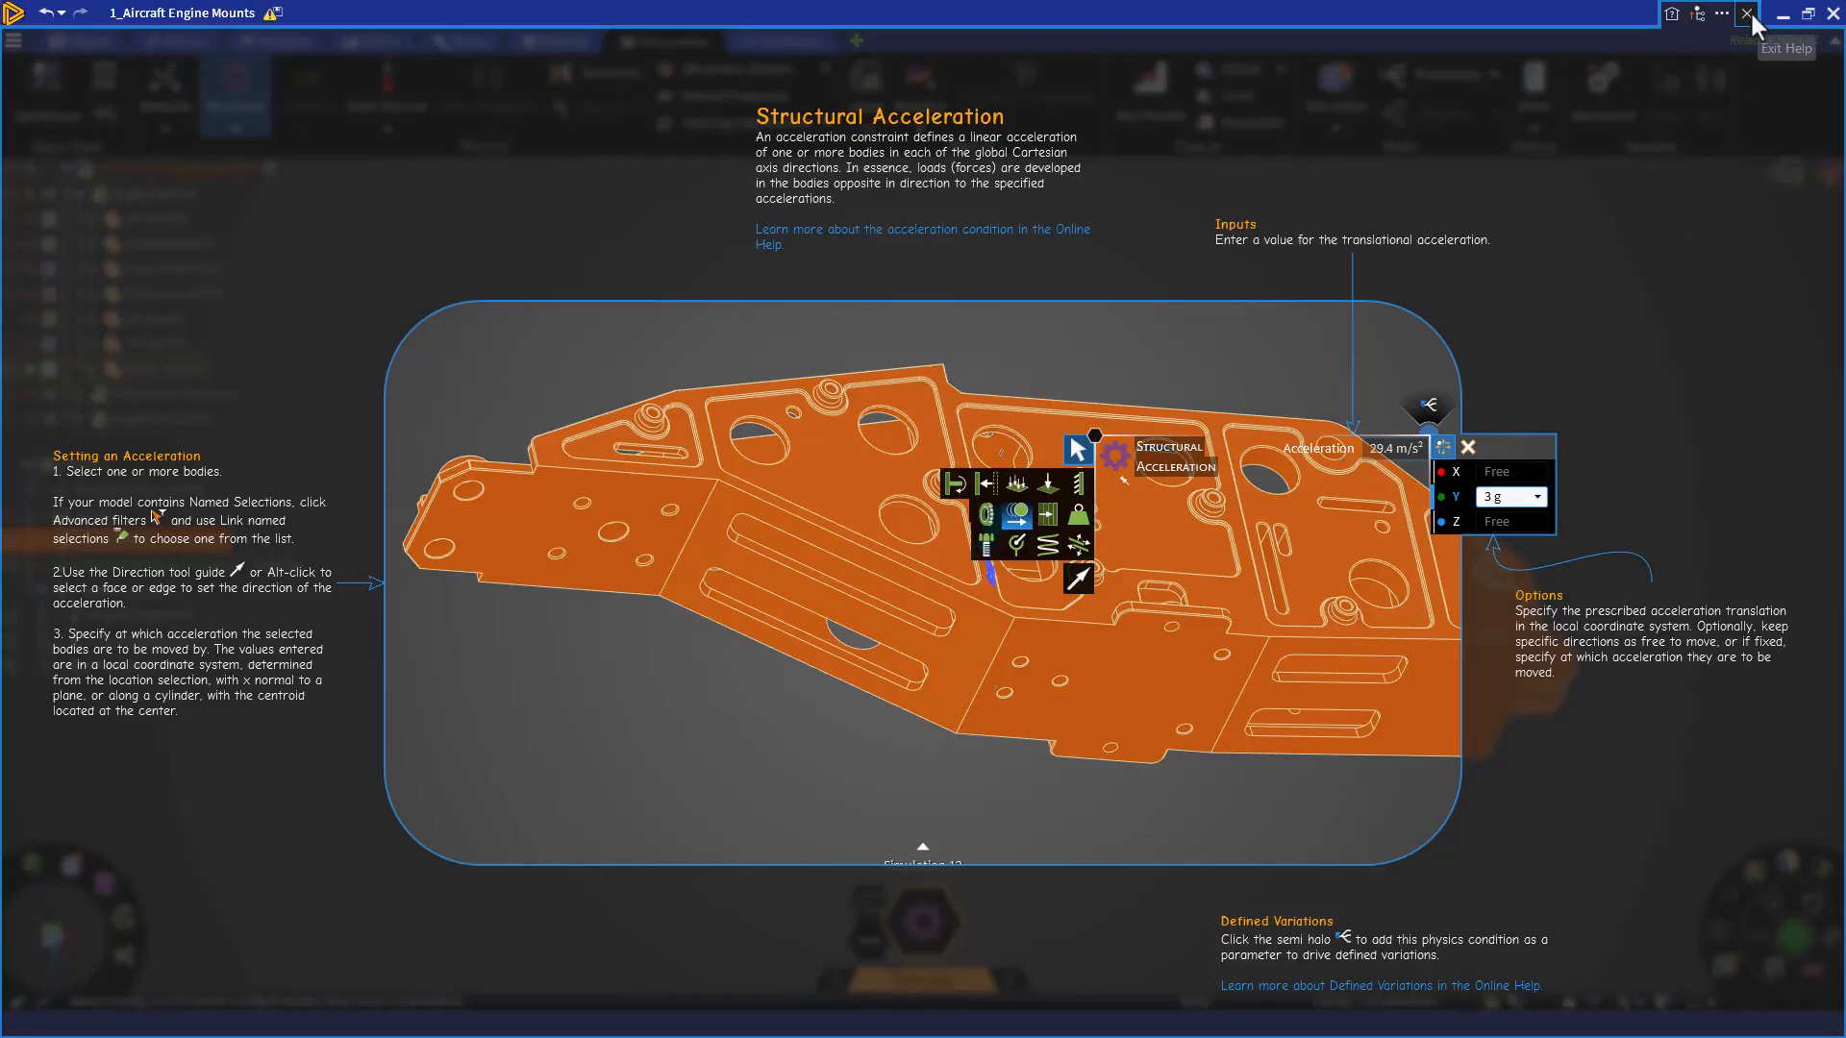
- Exit help and review Acceleration 4, Hinged Support 47 and Remote Distributed Force 16 in the tree
left_click(1748, 13)
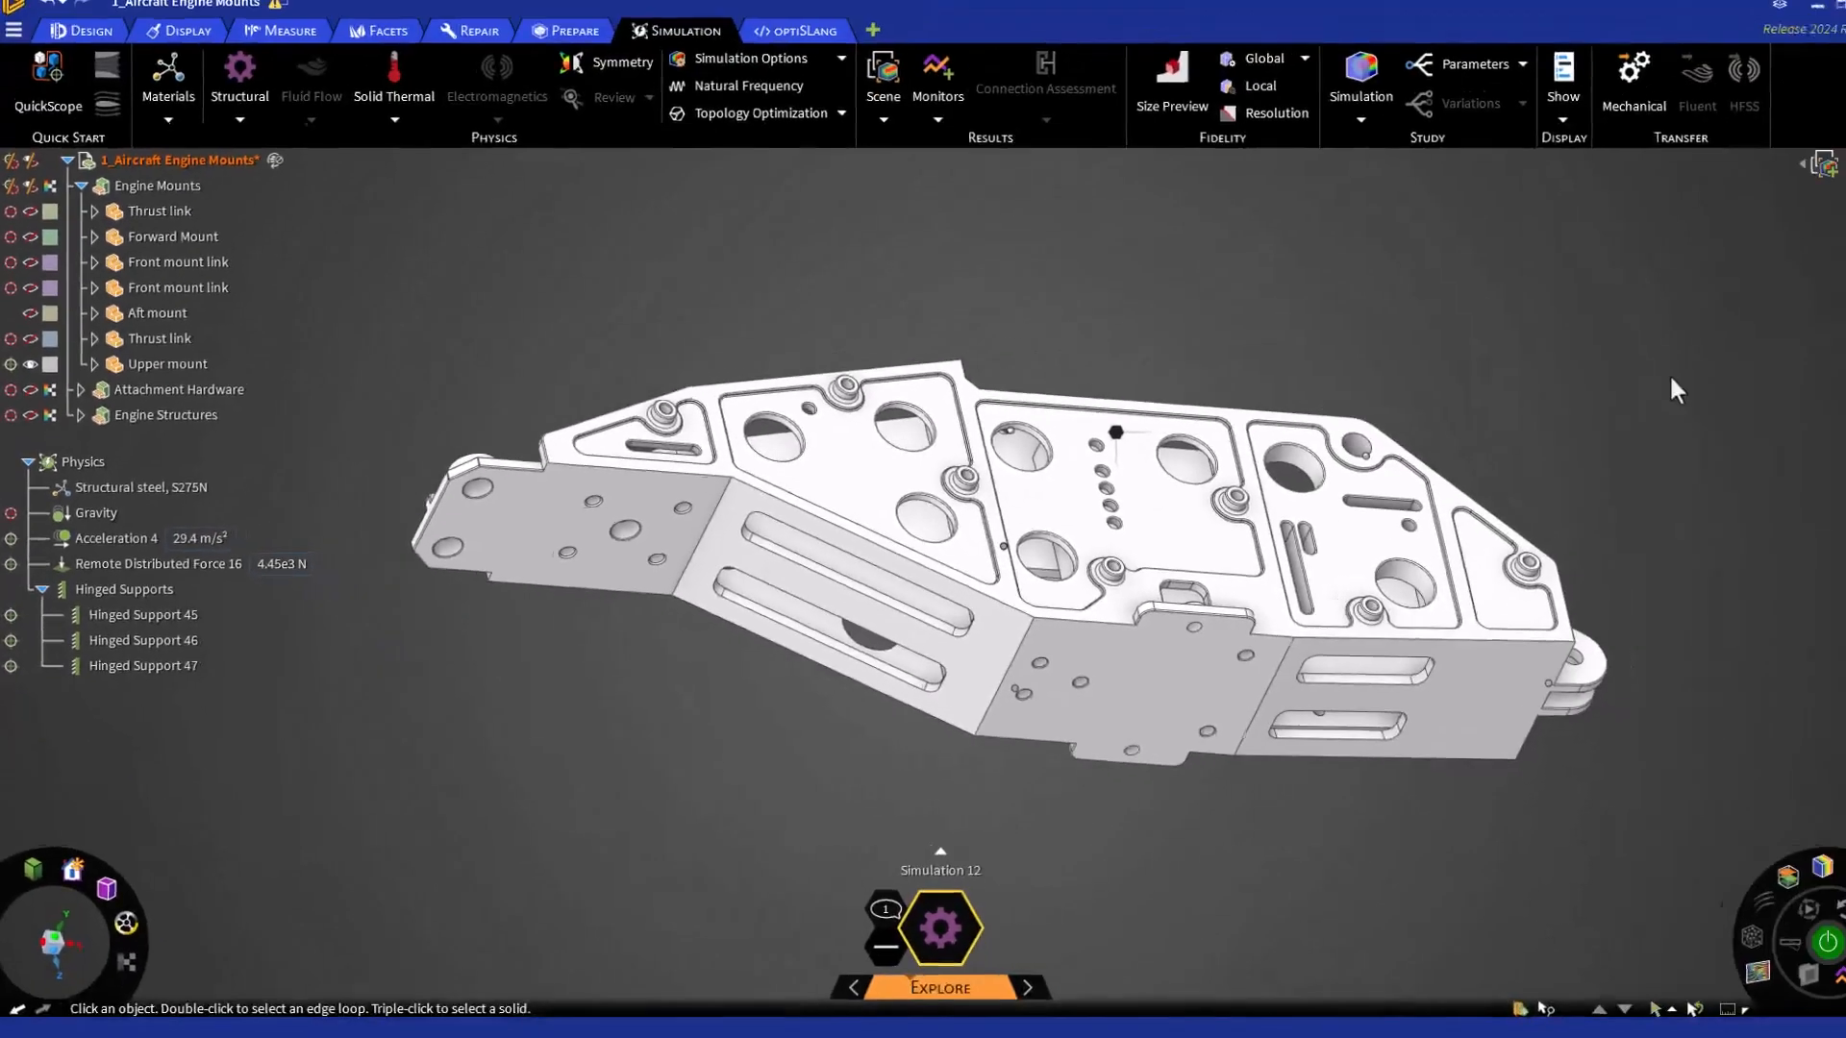
left_click(117, 538)
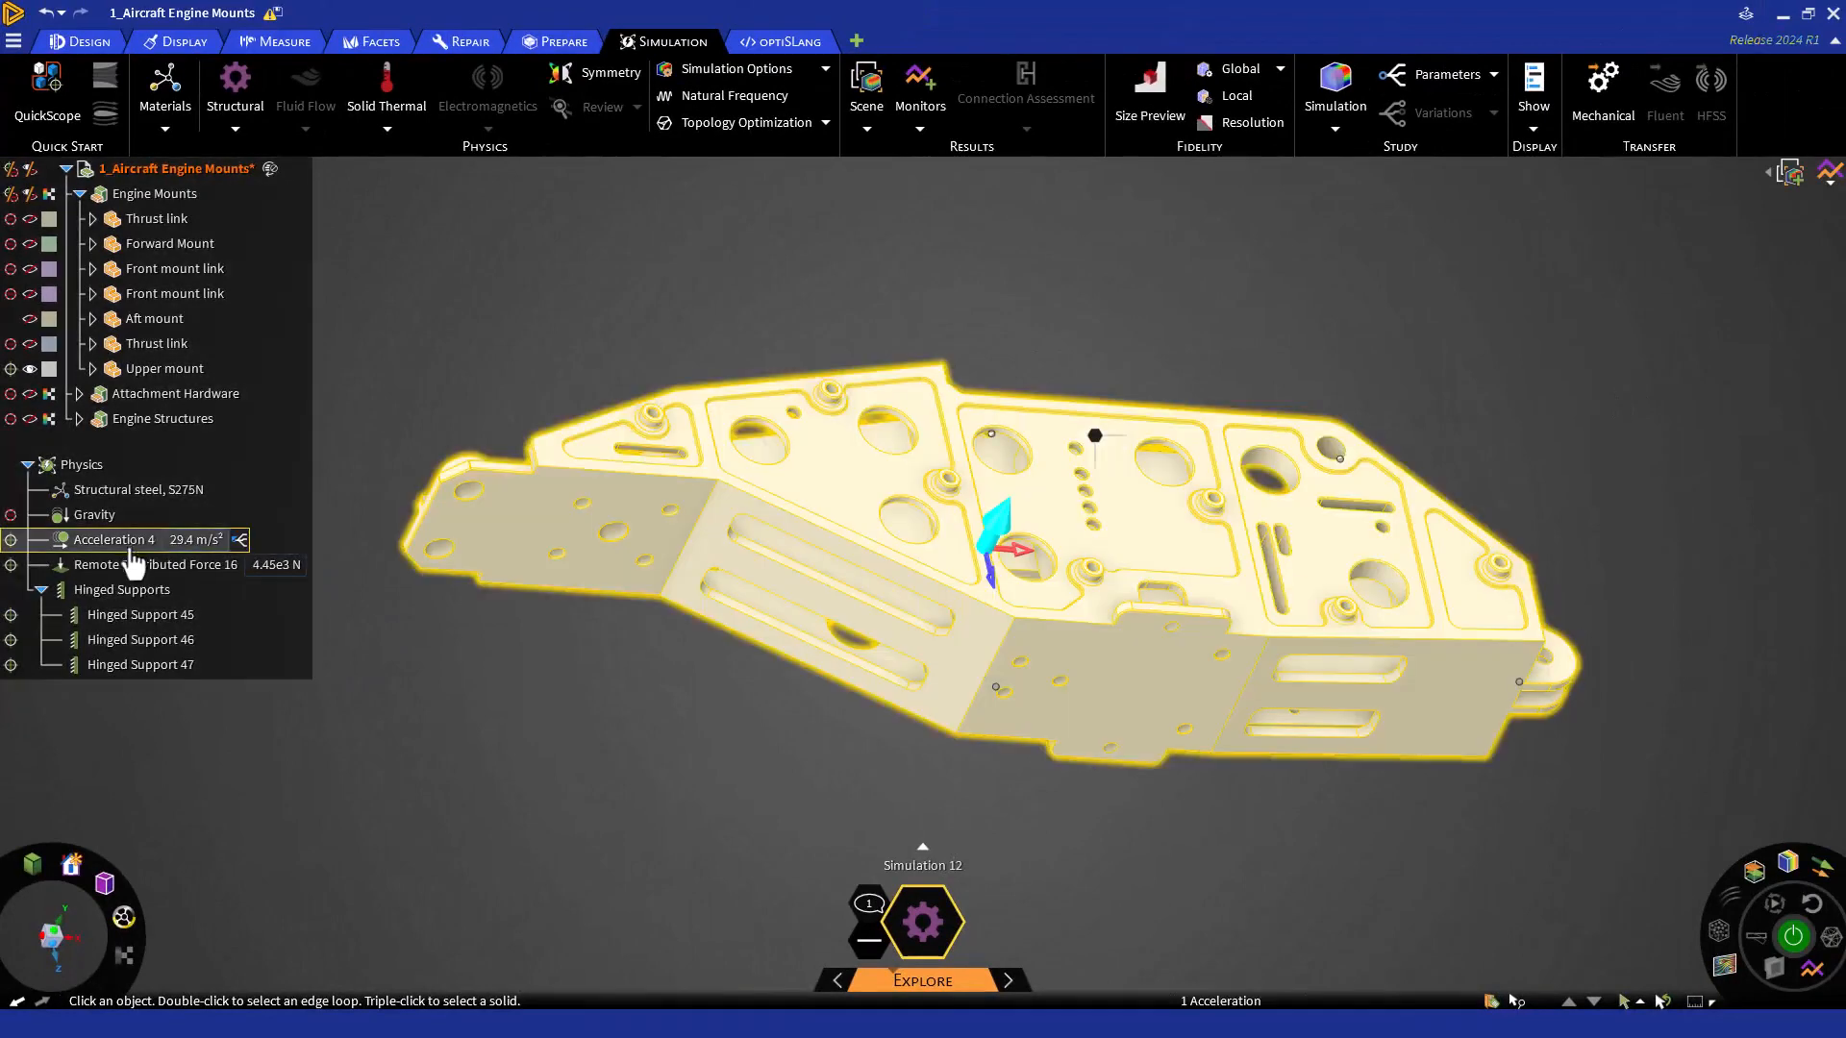
left_click(139, 663)
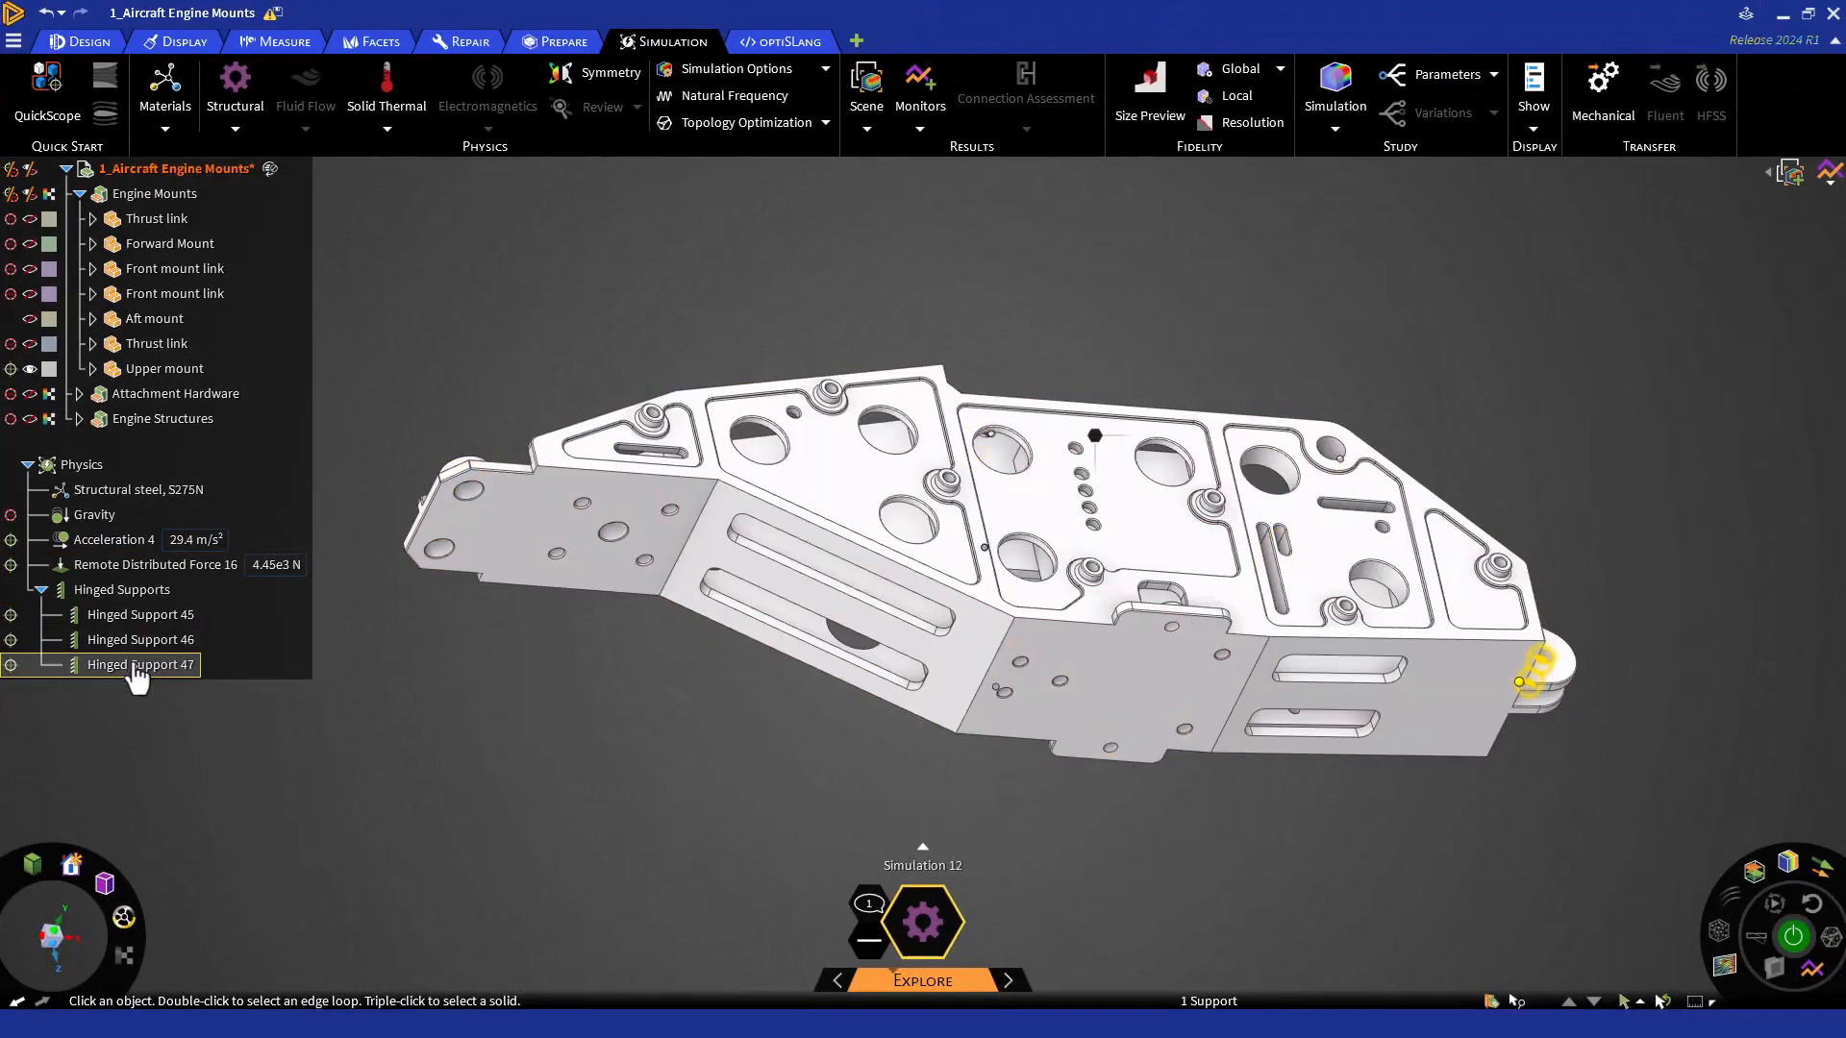
left_click(156, 565)
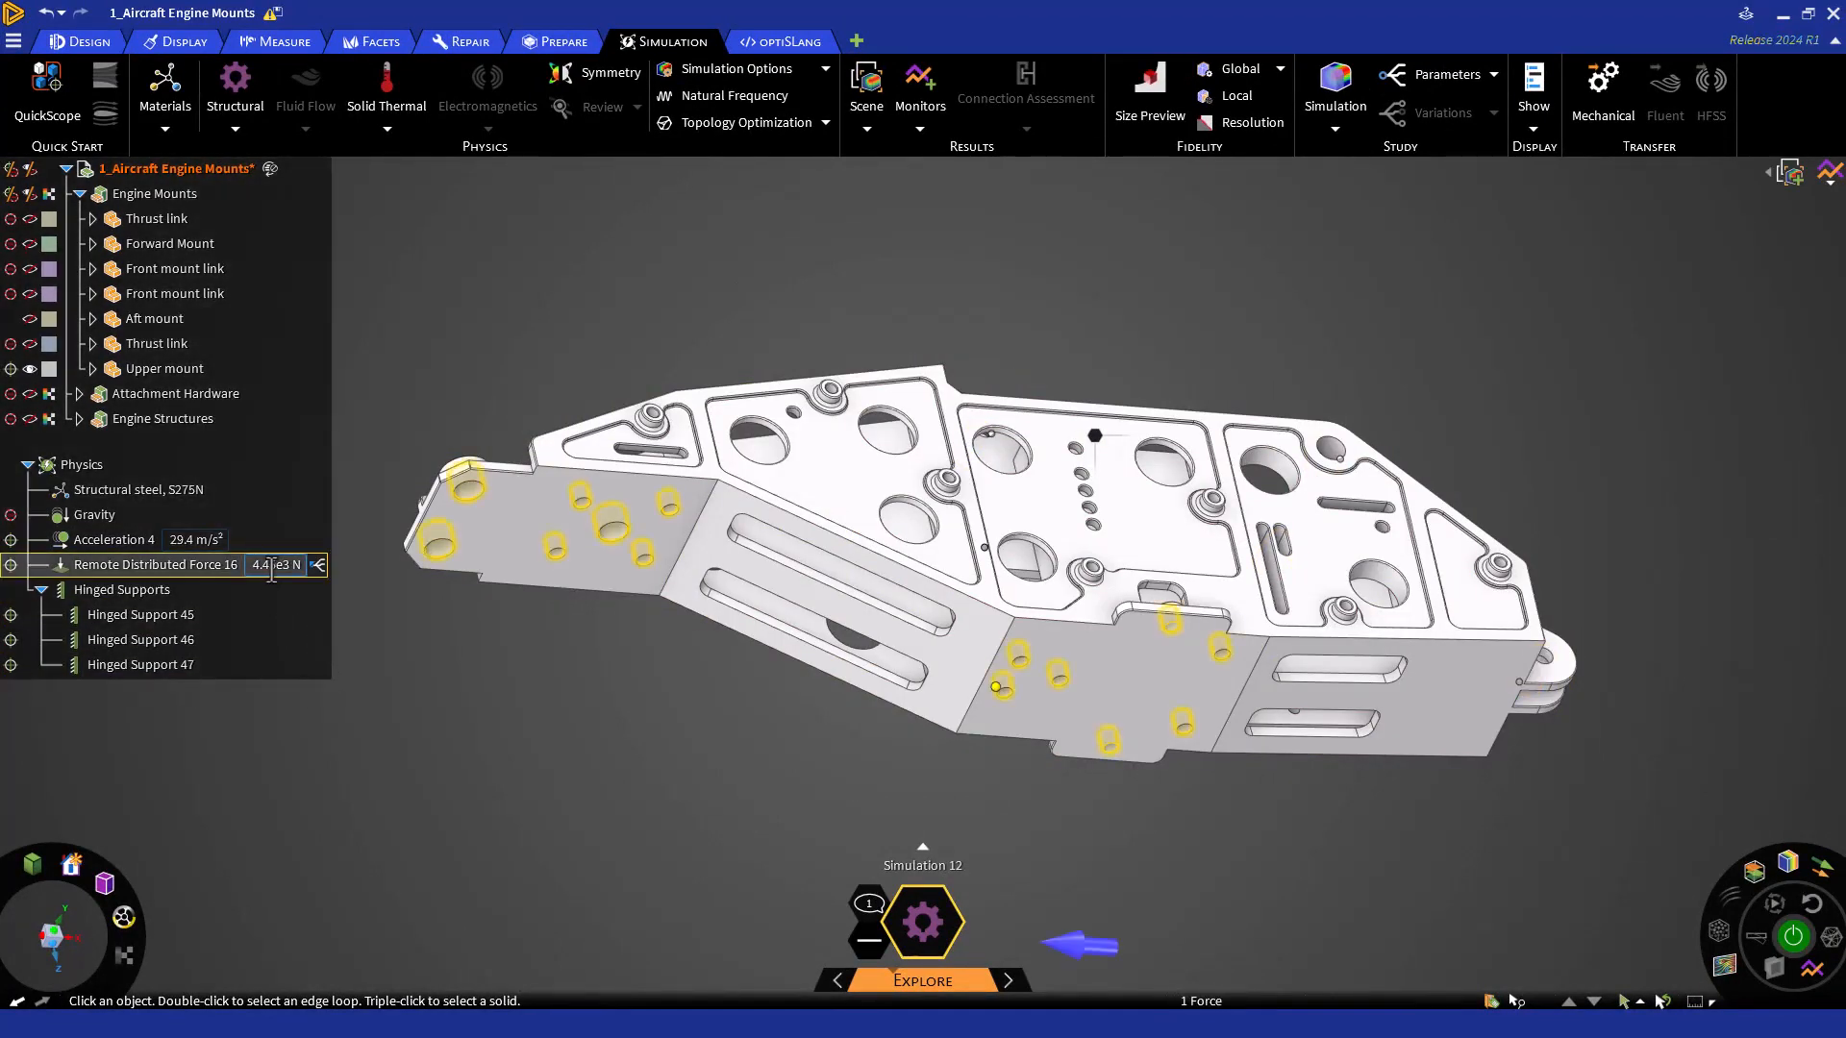
left_click(277, 564)
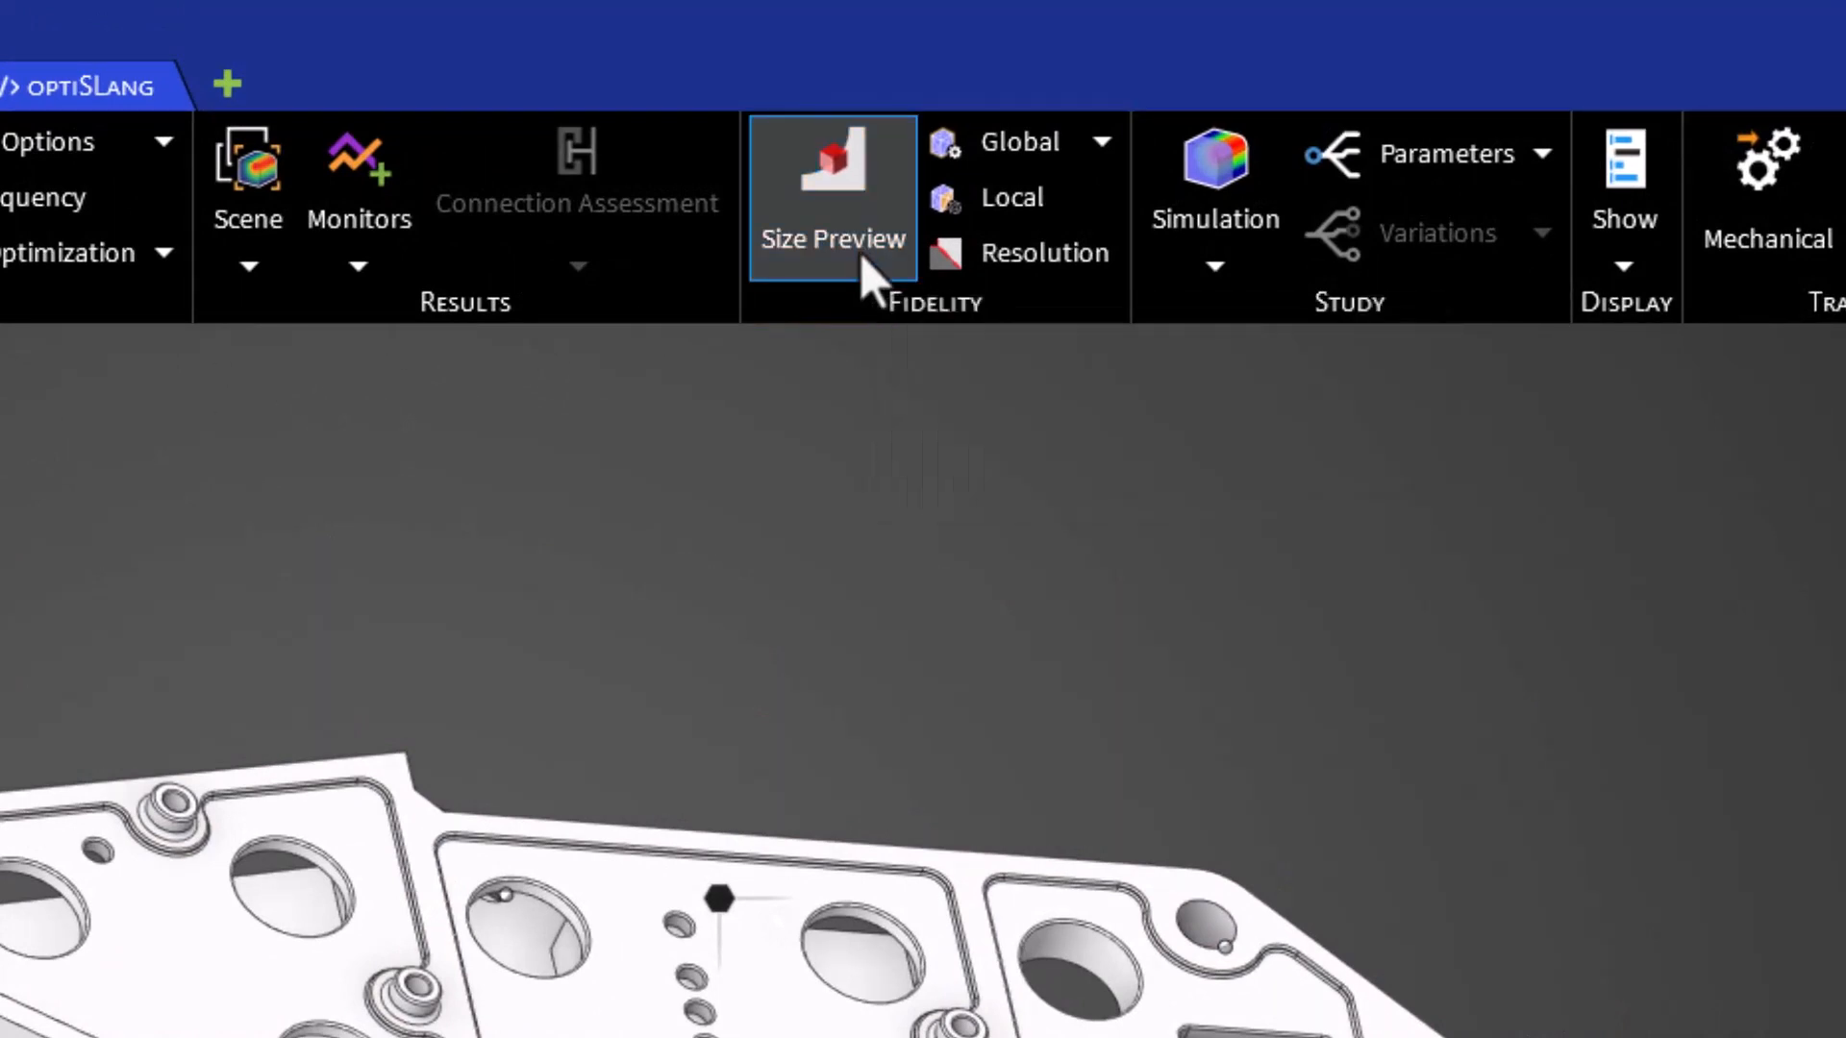
mouse_move(1042, 254)
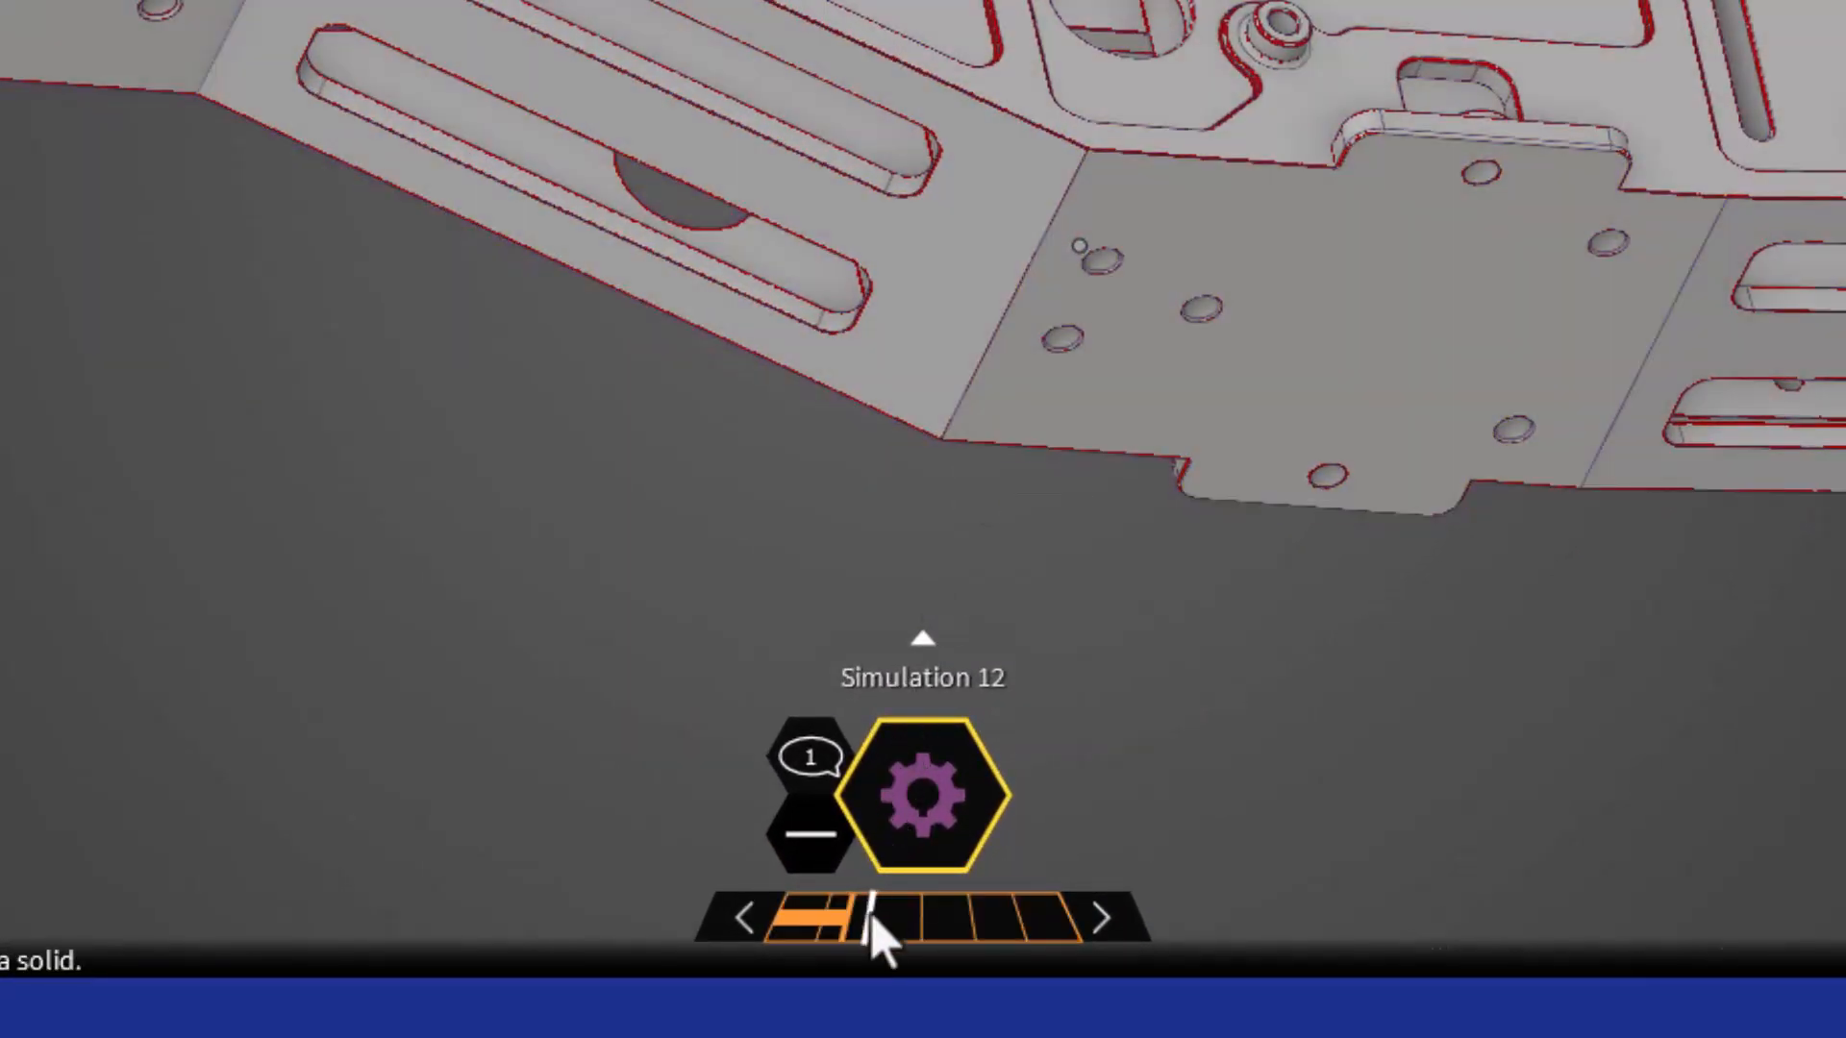
mouse_move(930, 919)
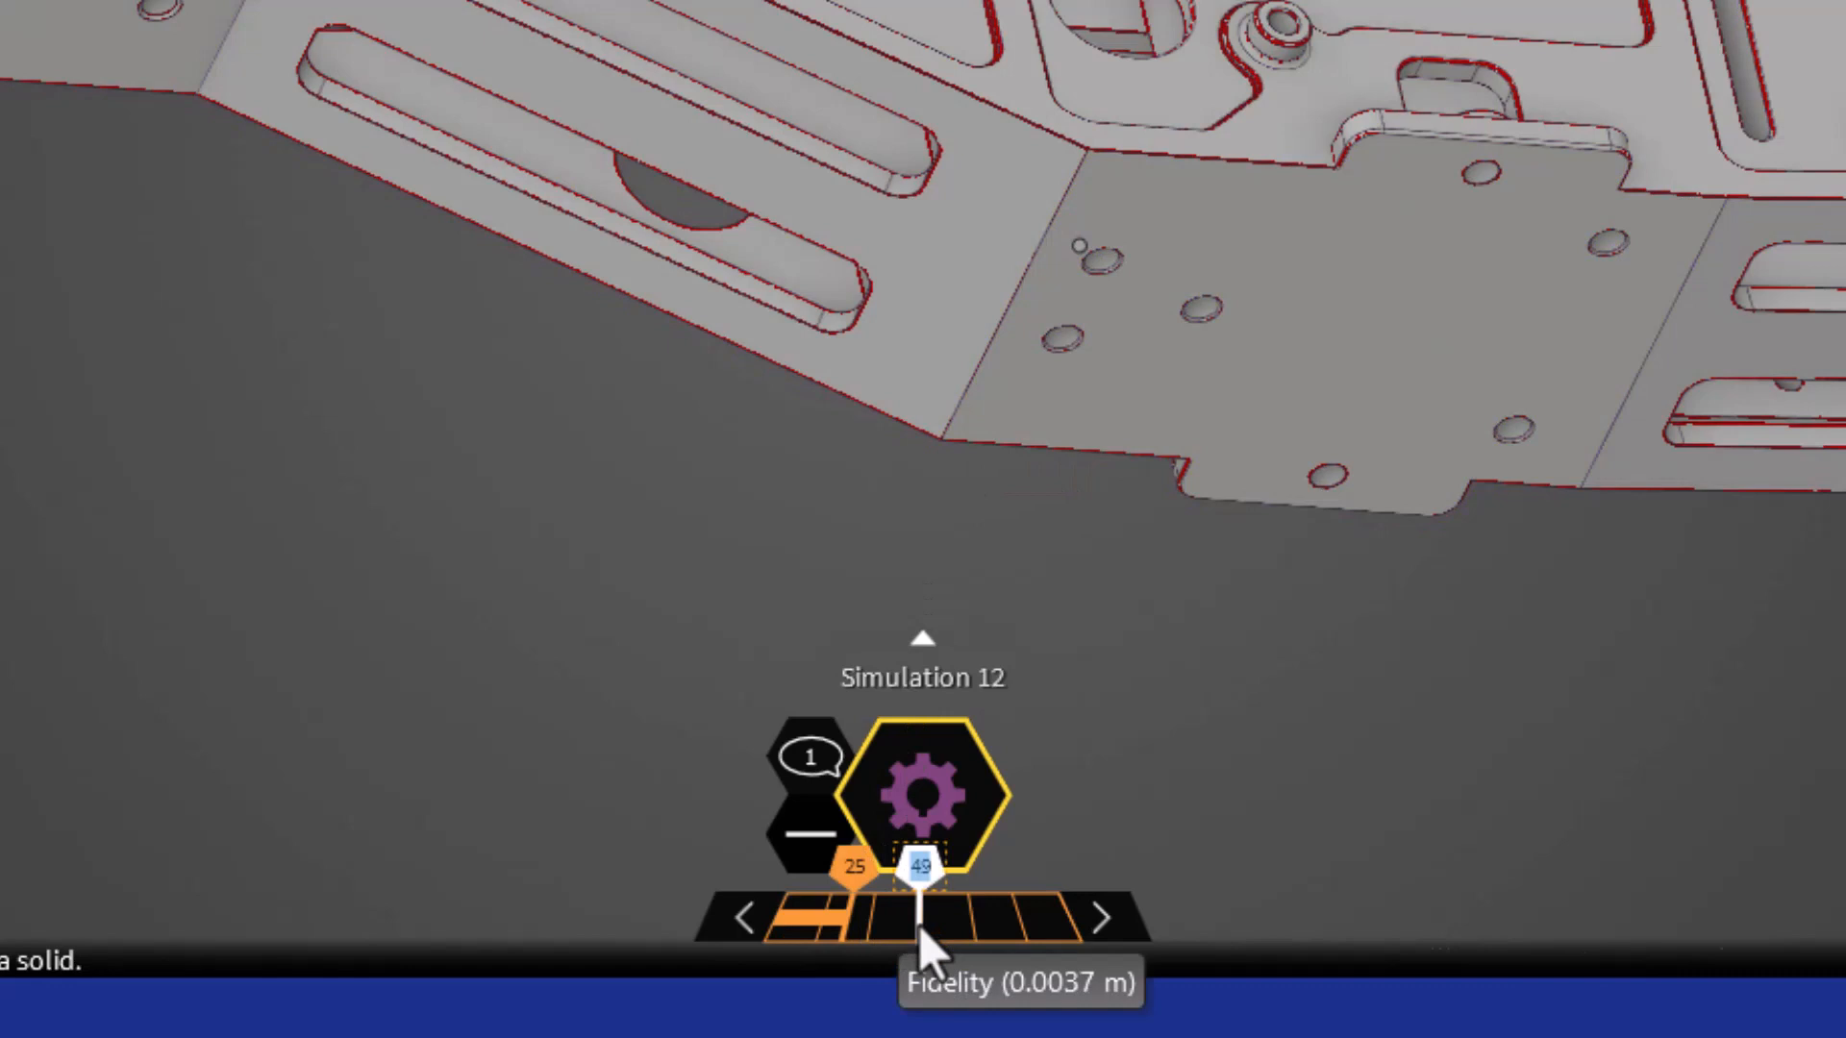
- Adjust the fidelity slider and read a roughly 3.74 mm element size on a mount face
left_click_drag(925, 865, 953, 865)
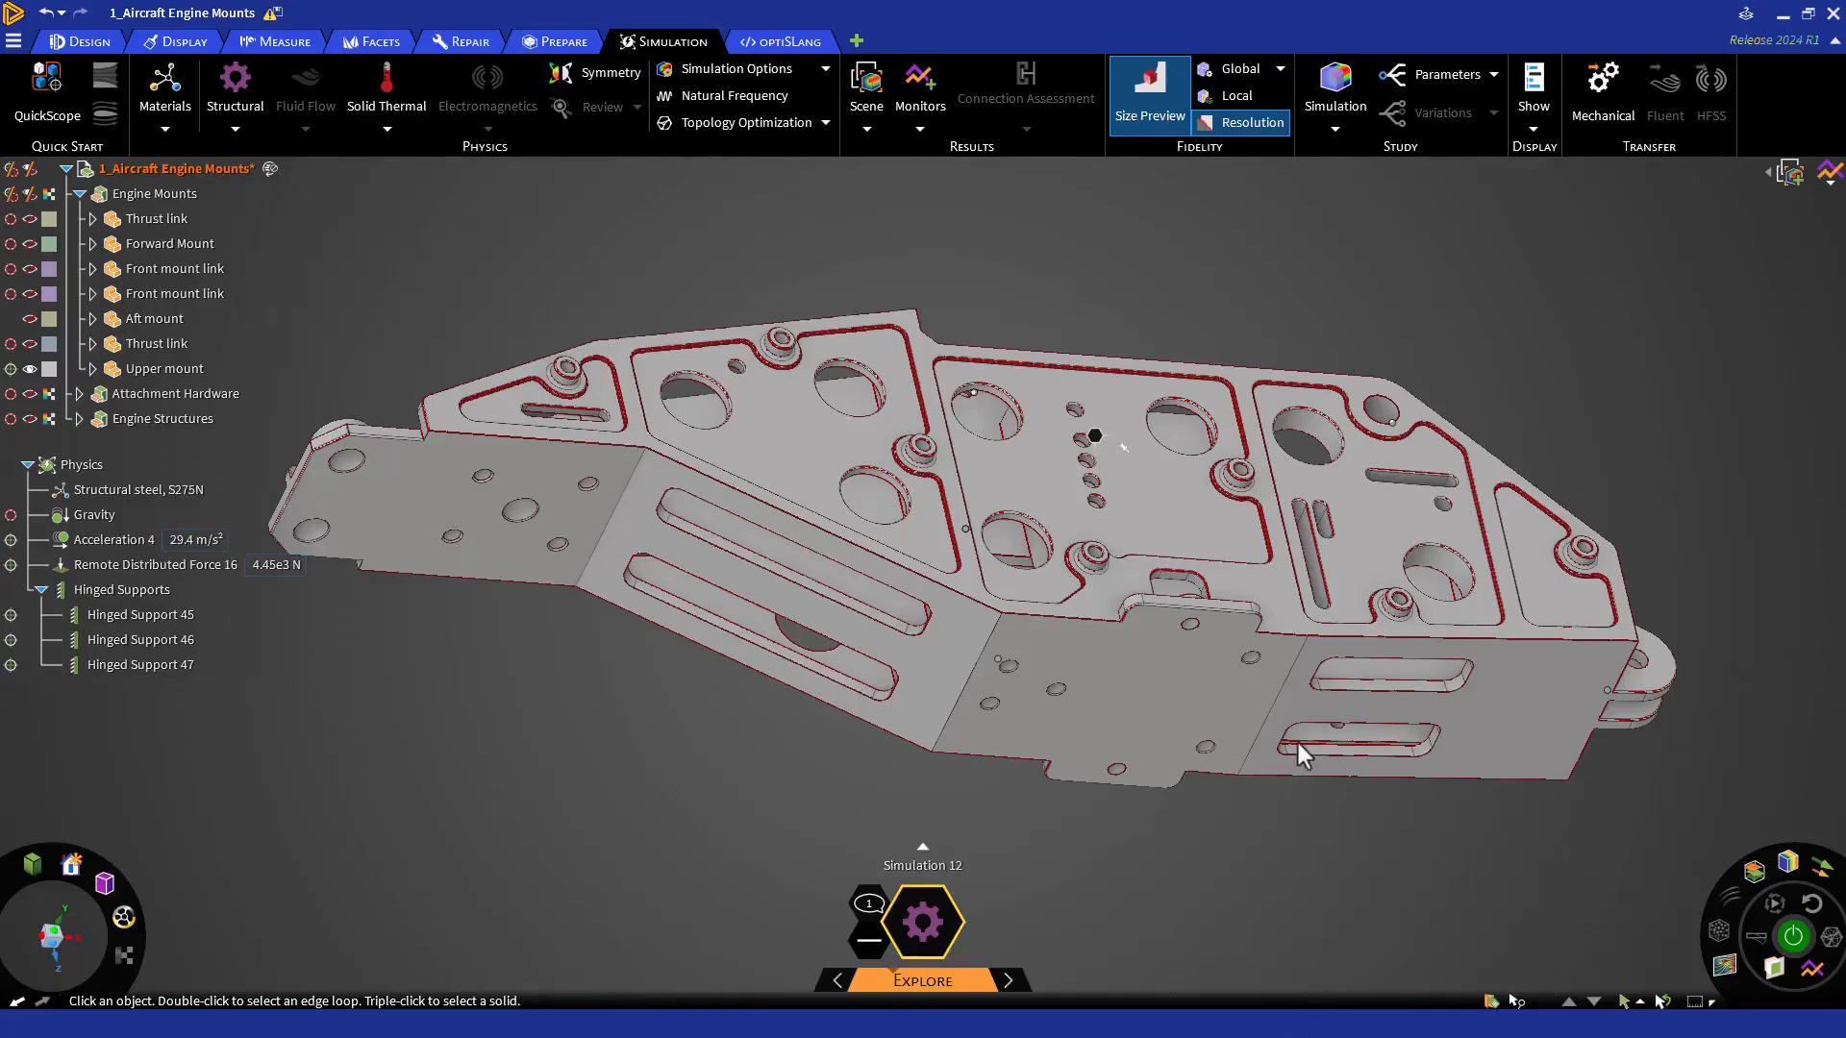
left_click(1342, 556)
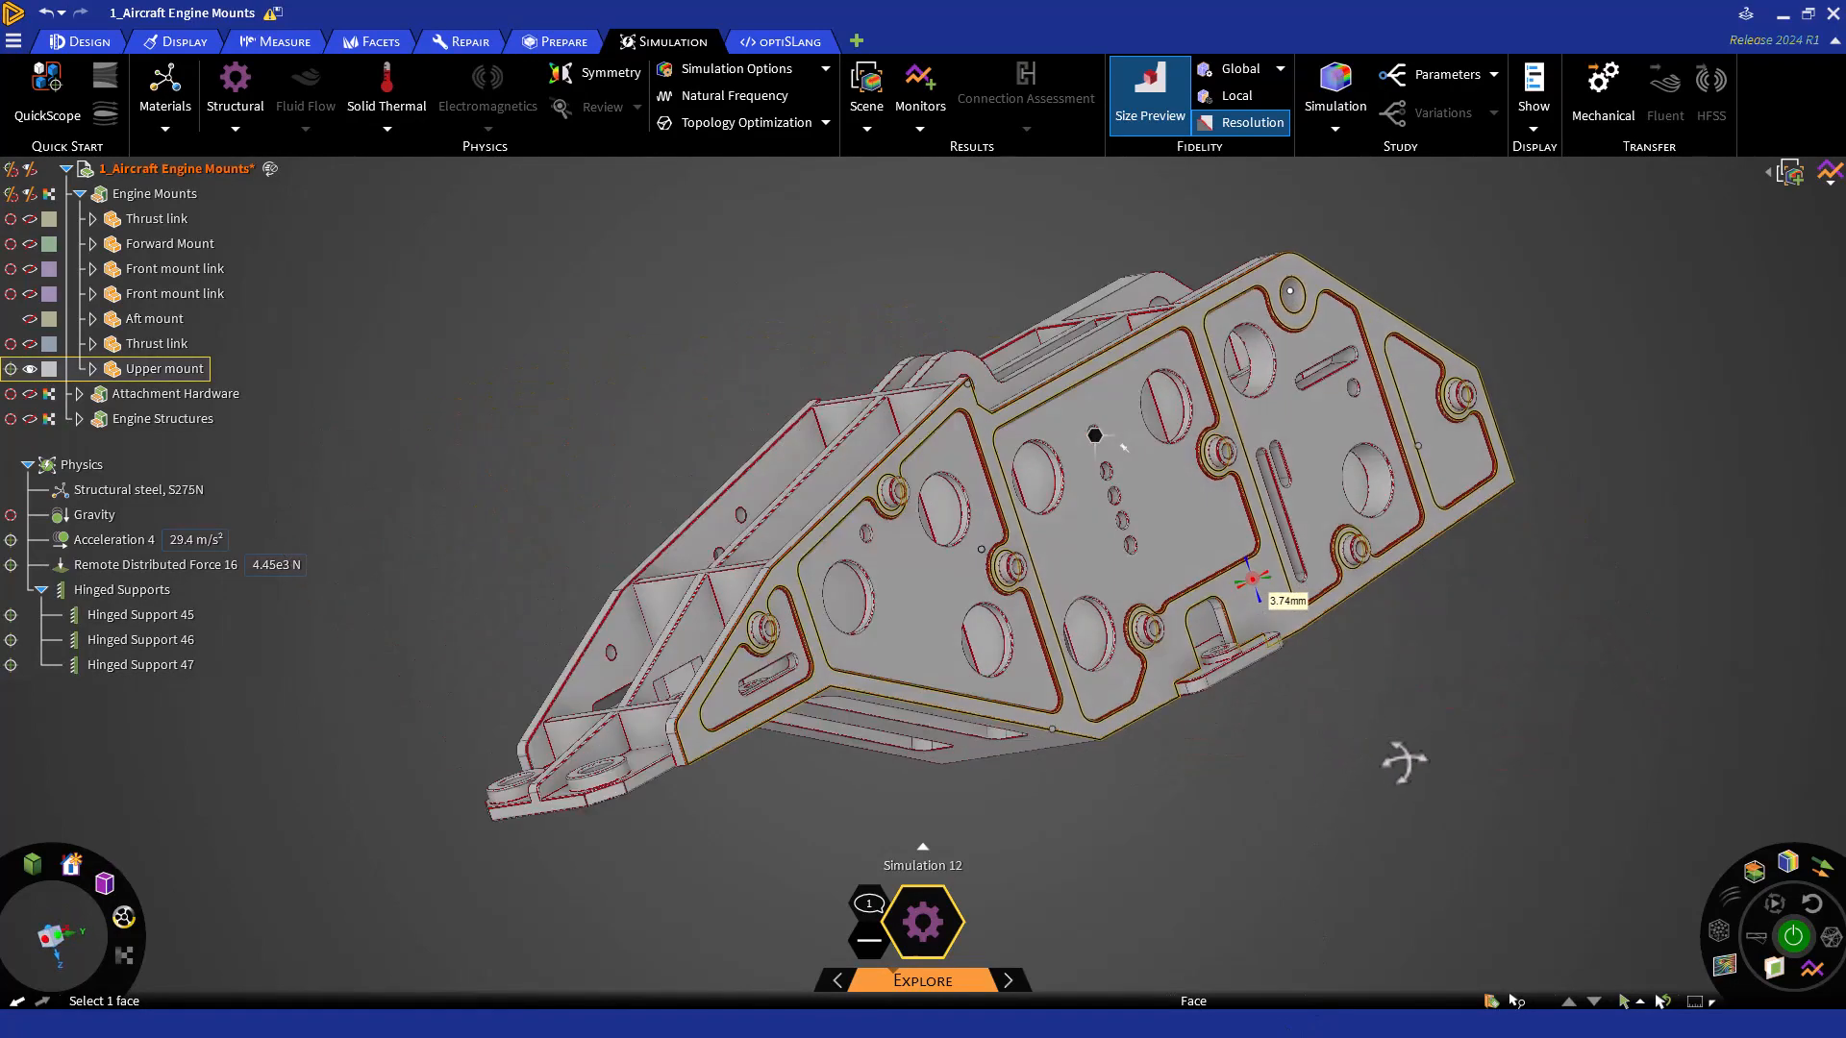
scroll("down", 3)
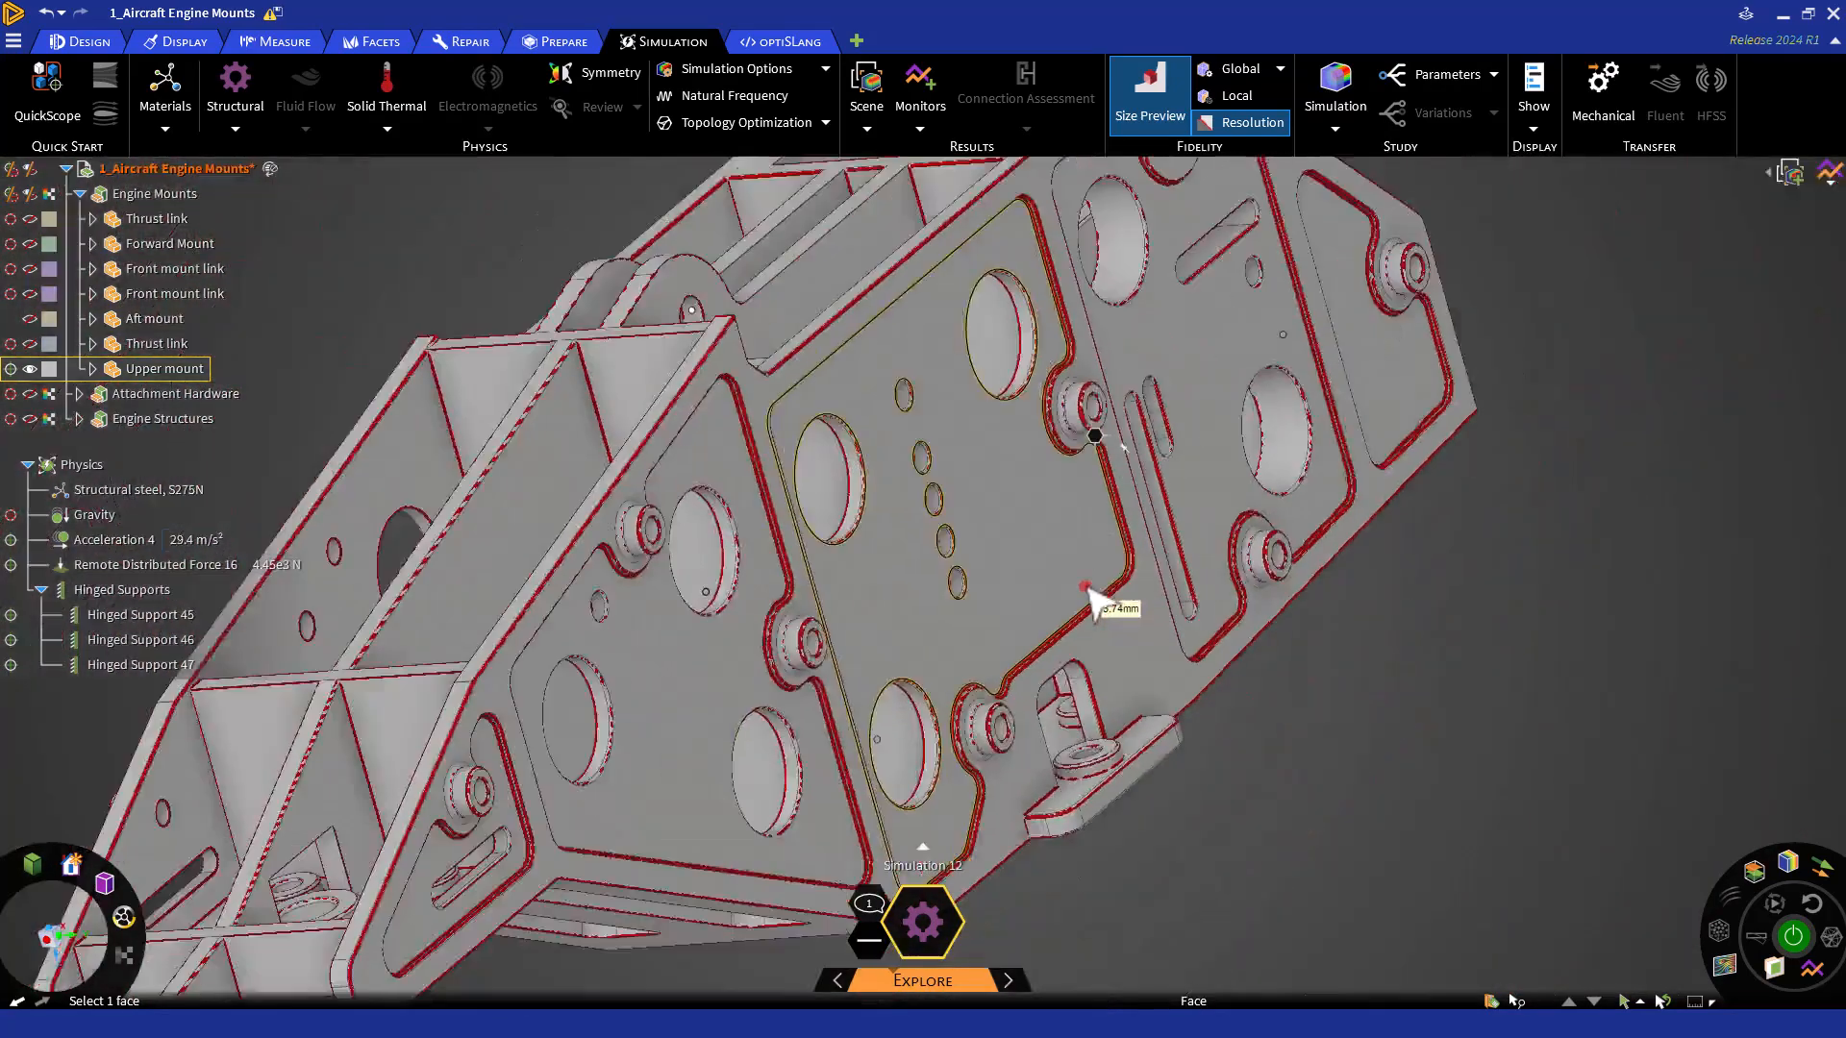
left_click_drag(1094, 437, 1265, 623)
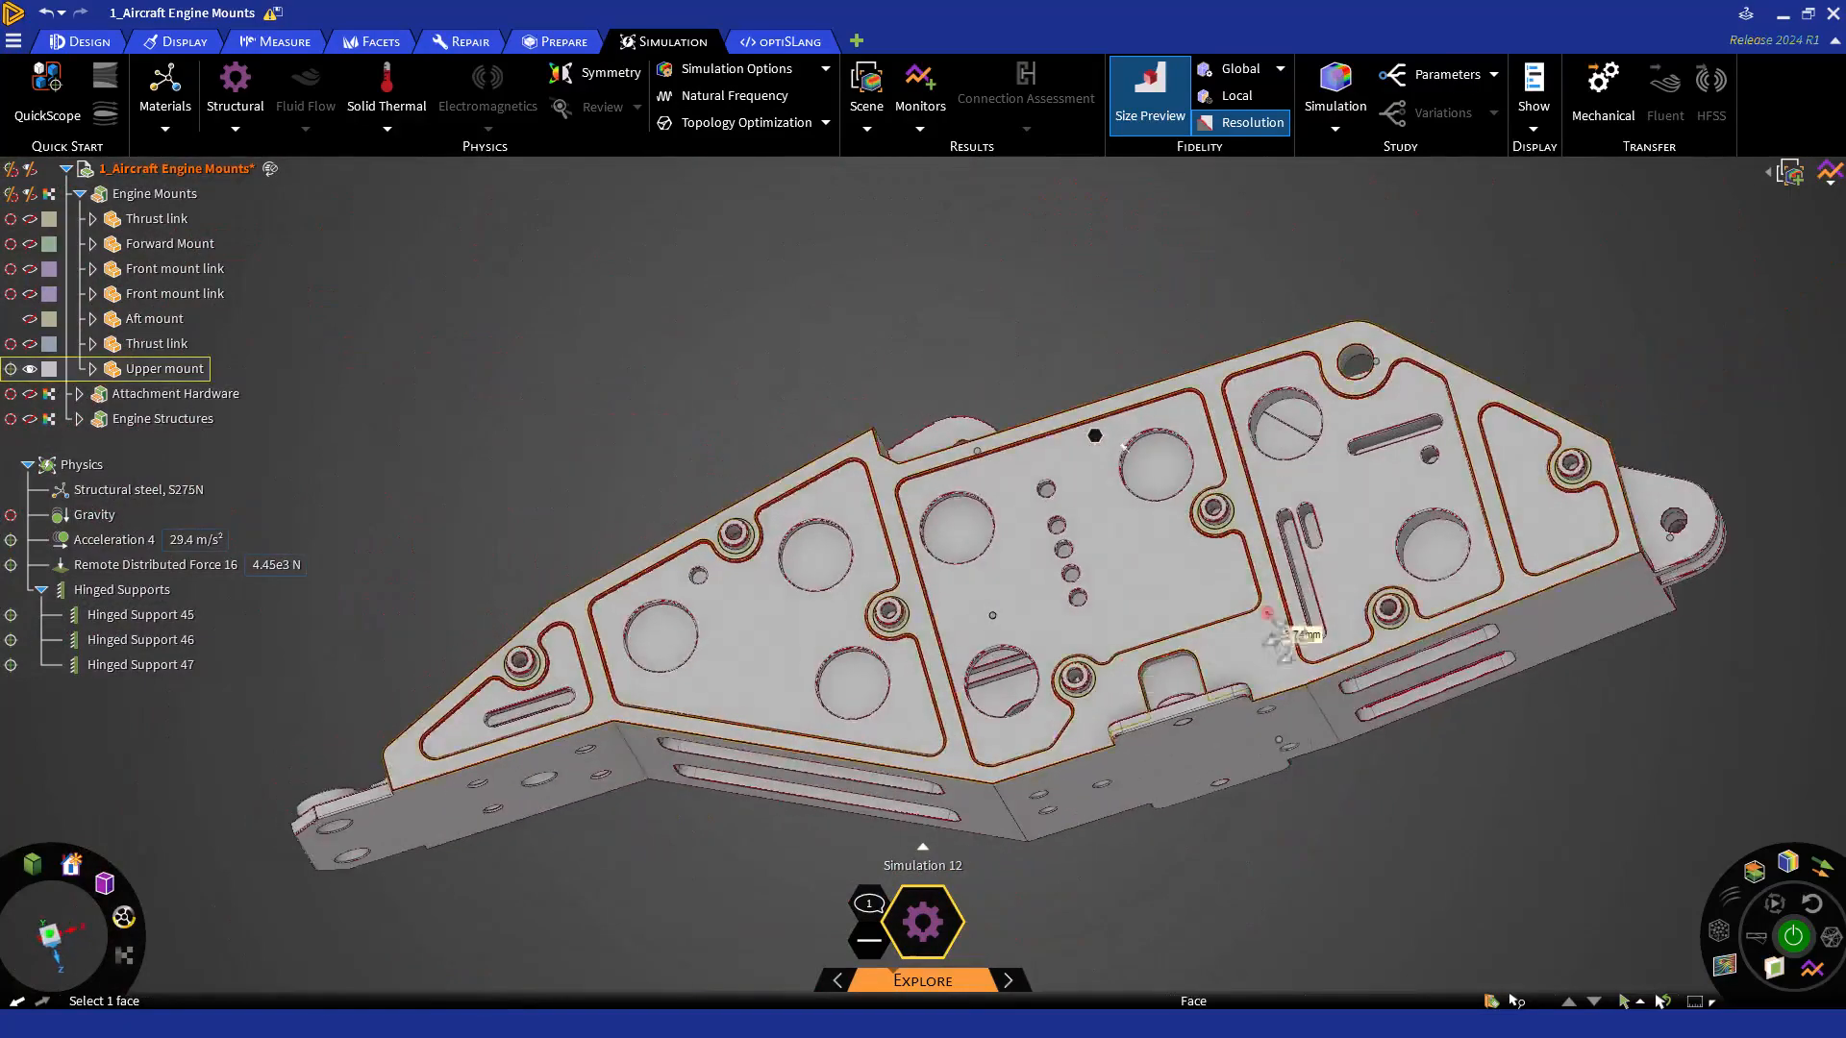